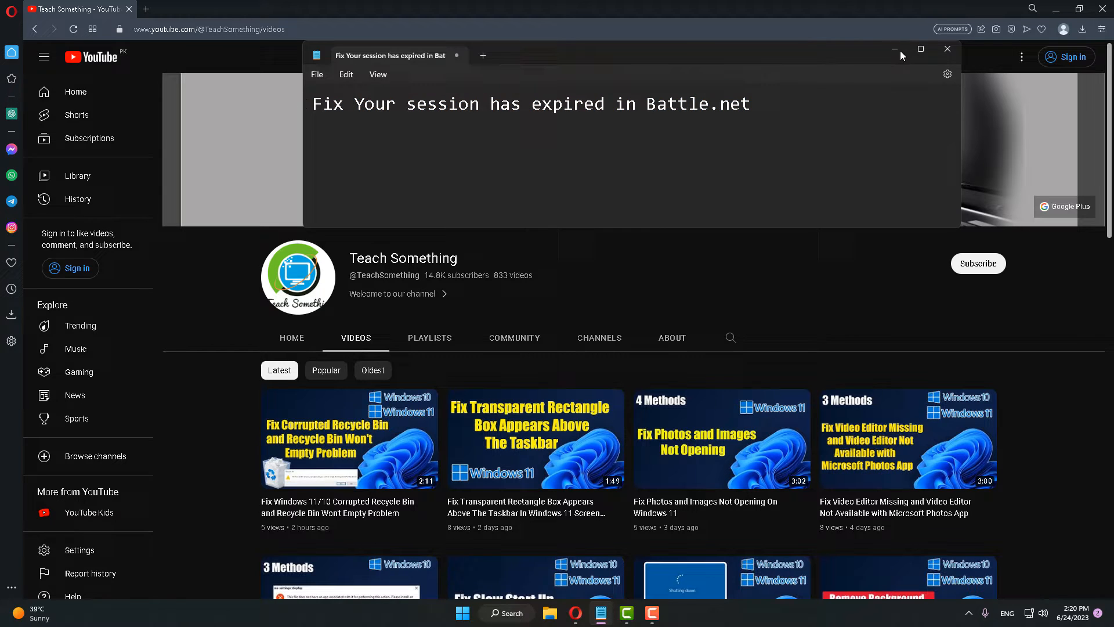
- Minimize the Notepad note so the Teach Something channel's videos page is fully visible
{"action": "left_click", "coordinate": [948, 48]}
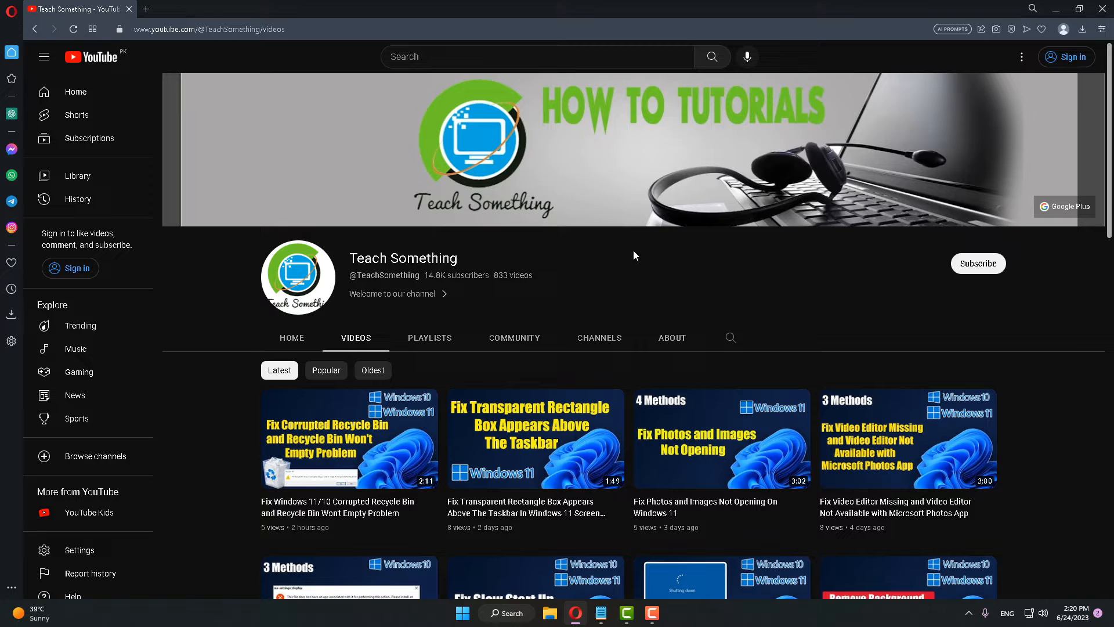
{"action": "mouse_move", "coordinate": [978, 268]}
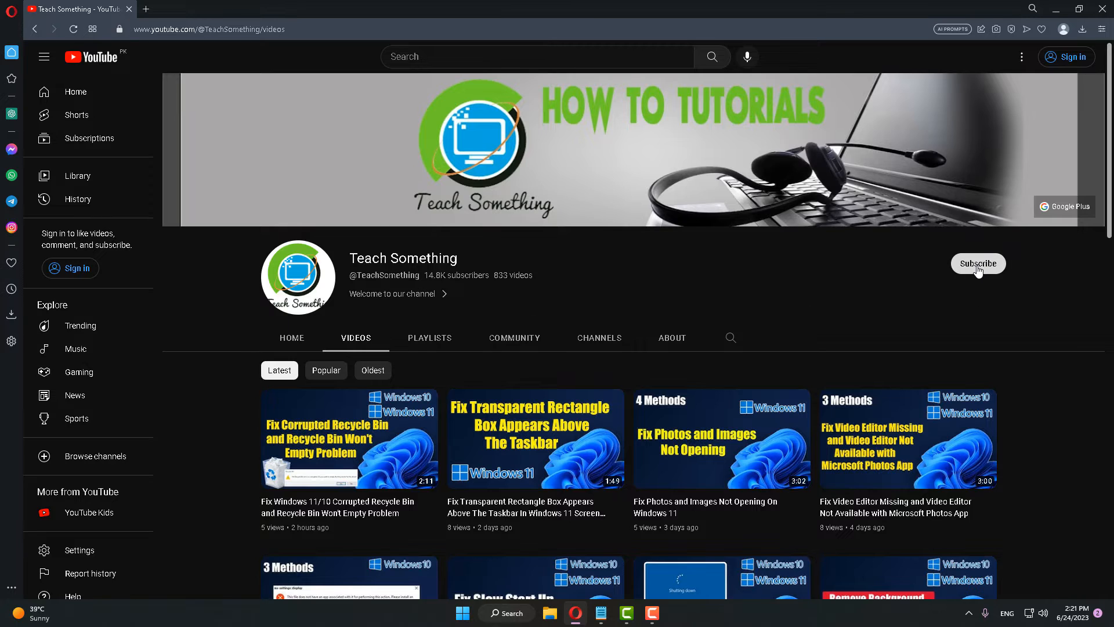
{"action": "mouse_move", "coordinate": [609, 270]}
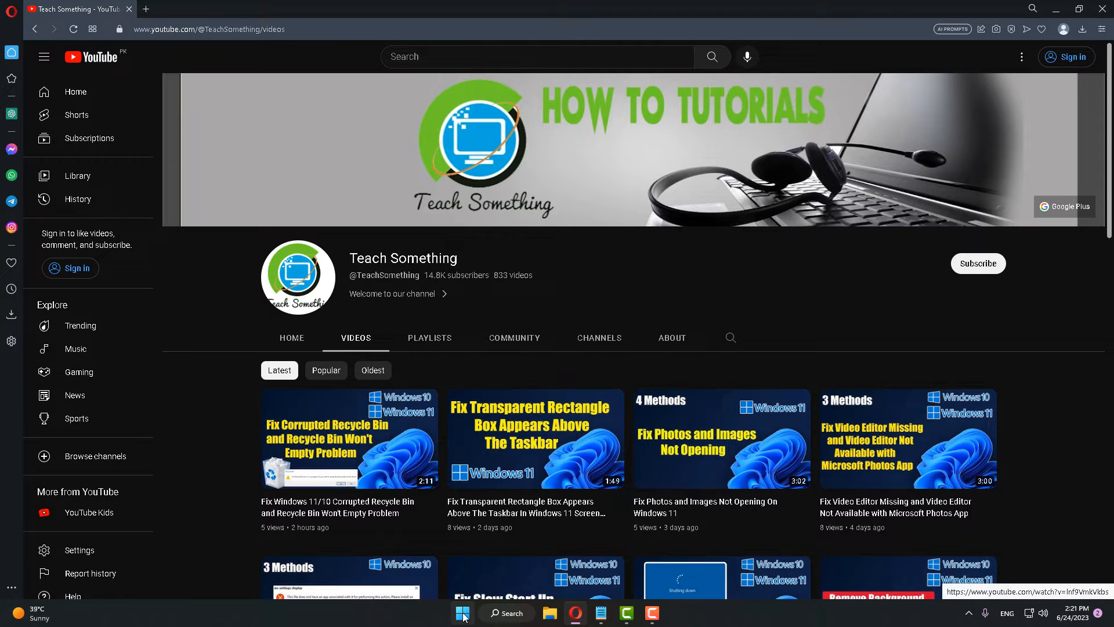
{"action": "left_click", "coordinate": [663, 613]}
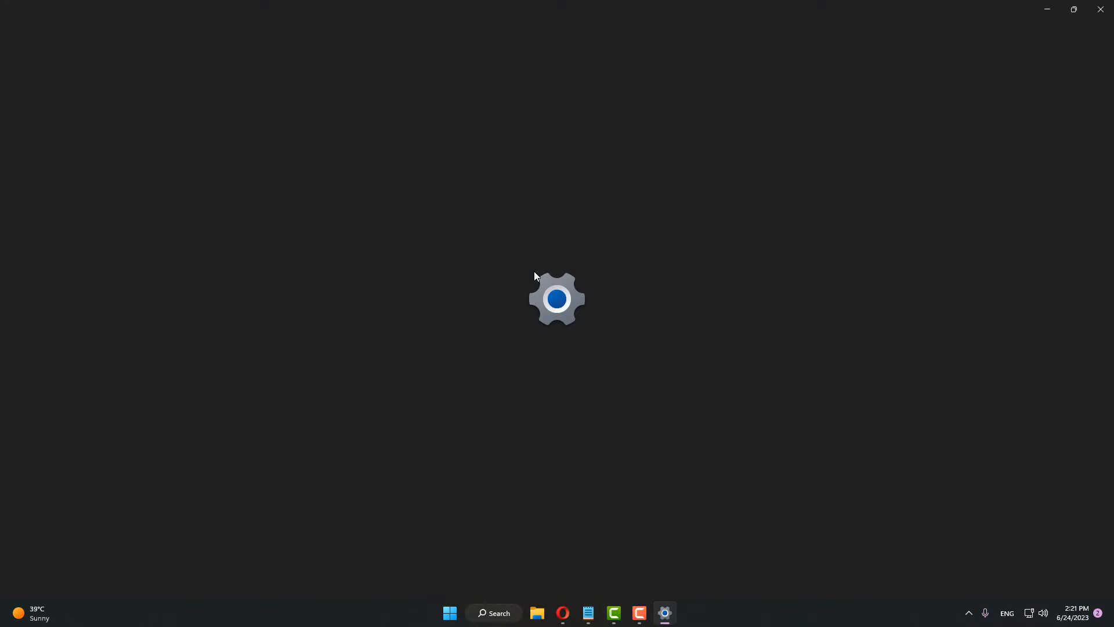
{"action": "left_click", "coordinate": [664, 613]}
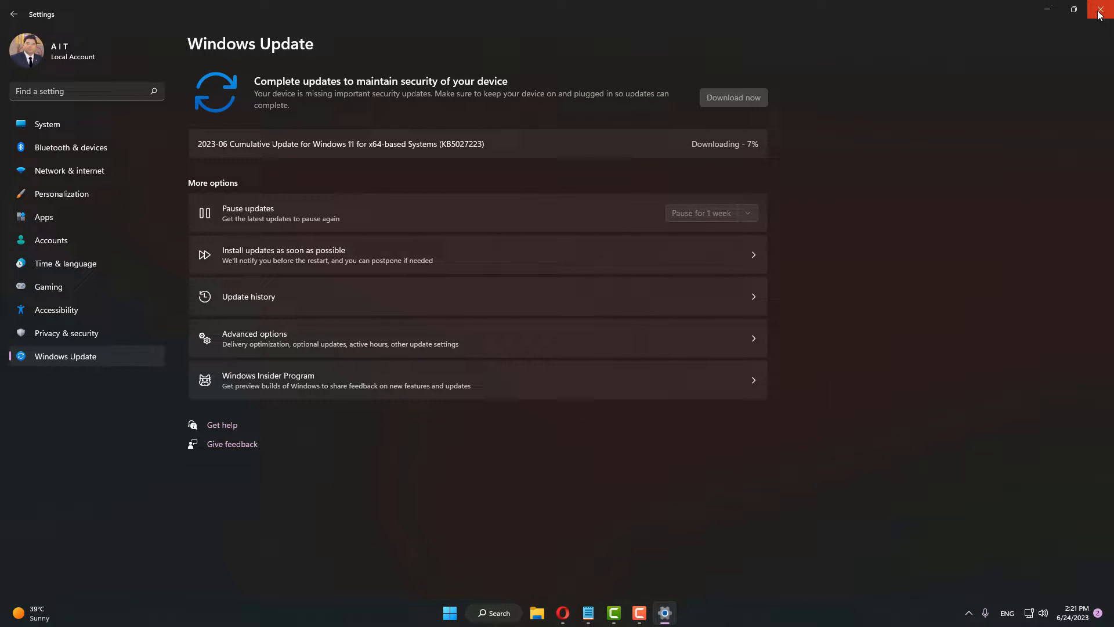
{"action": "left_click", "coordinate": [1100, 15]}
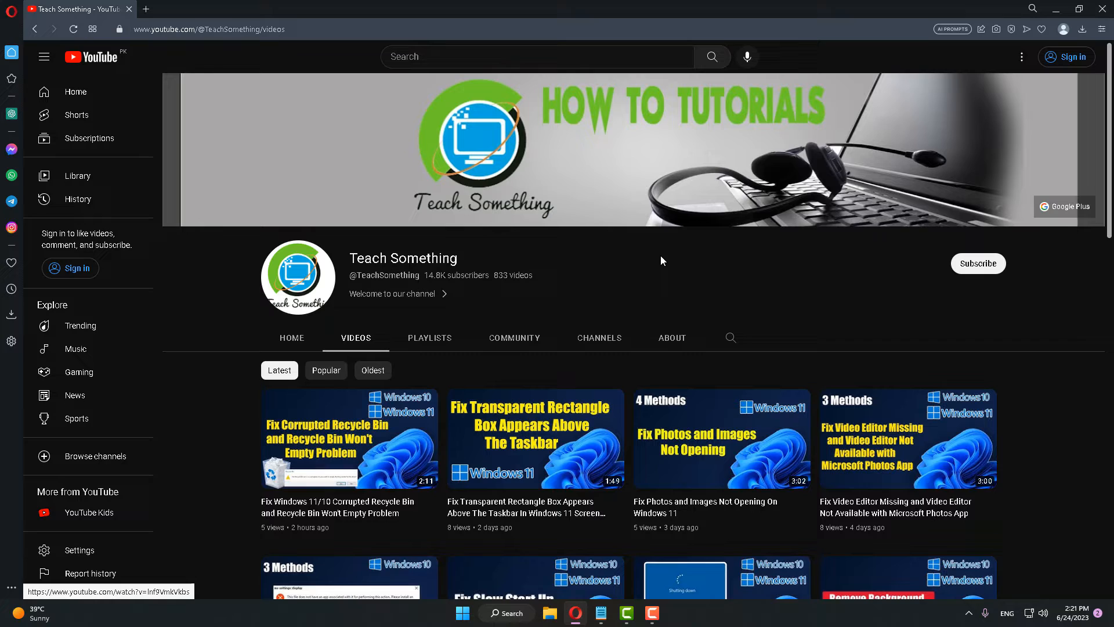
{"action": "mouse_move", "coordinate": [646, 264]}
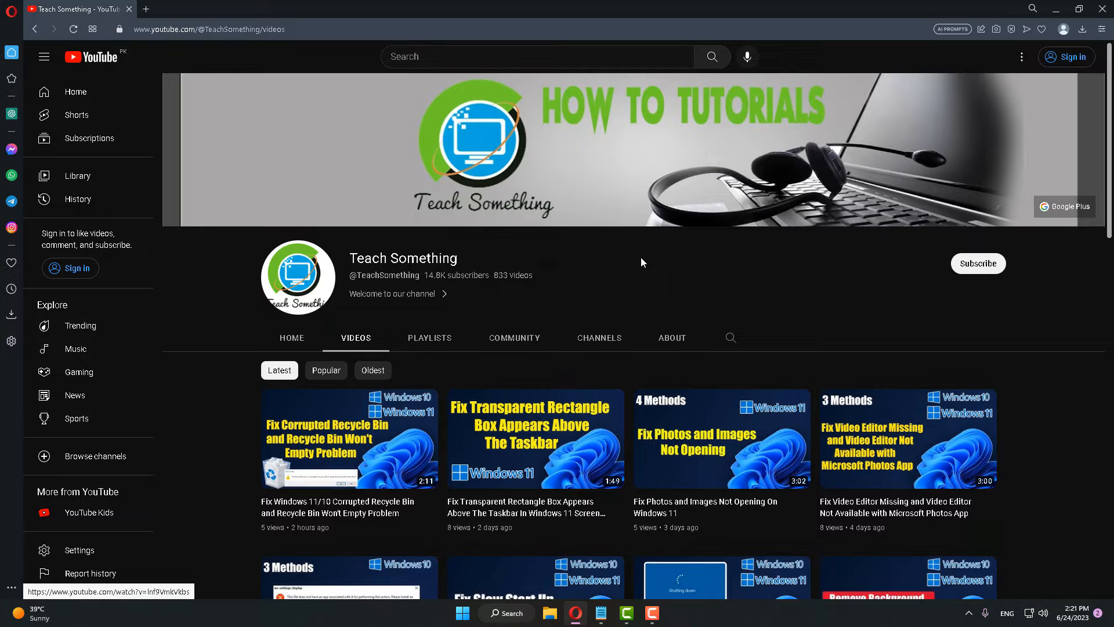
{"action": "mouse_move", "coordinate": [625, 263]}
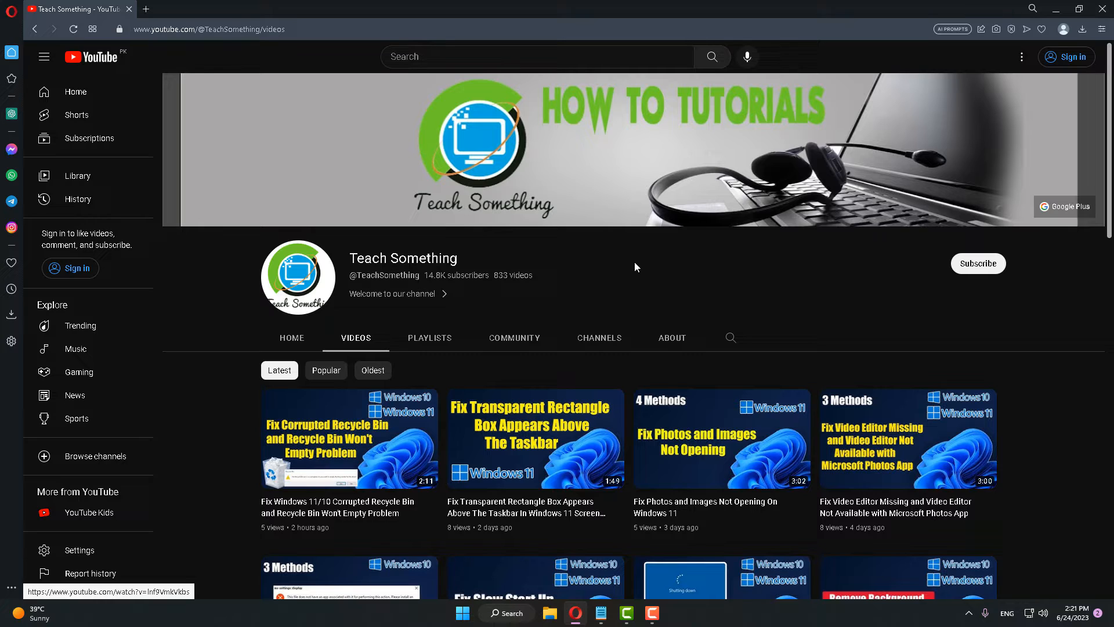
{"action": "mouse_move", "coordinate": [648, 264]}
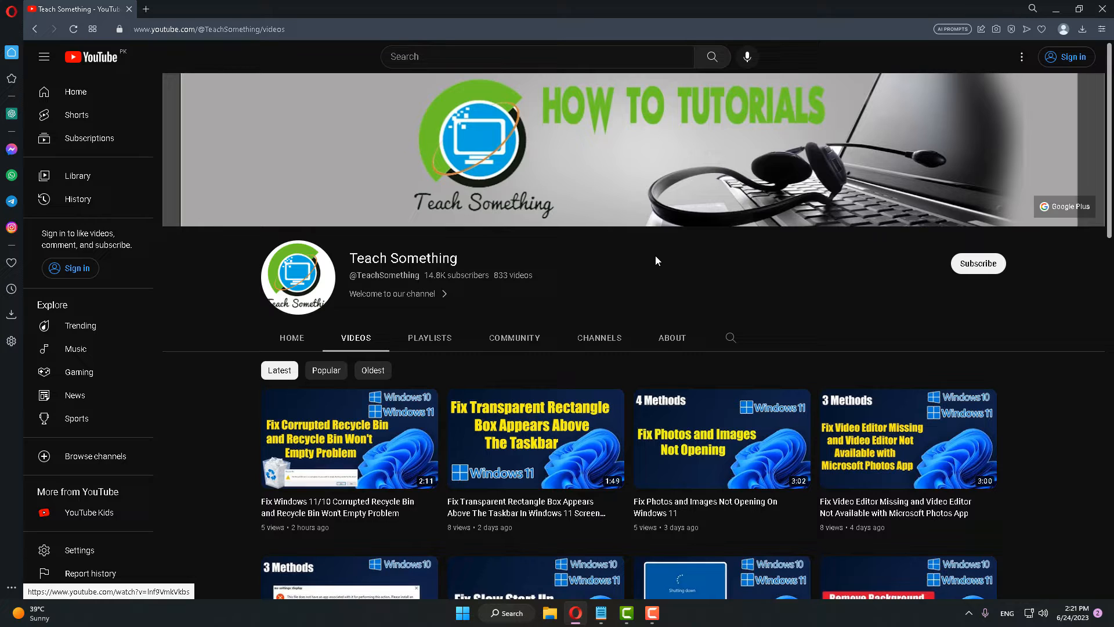
{"action": "mouse_move", "coordinate": [696, 264]}
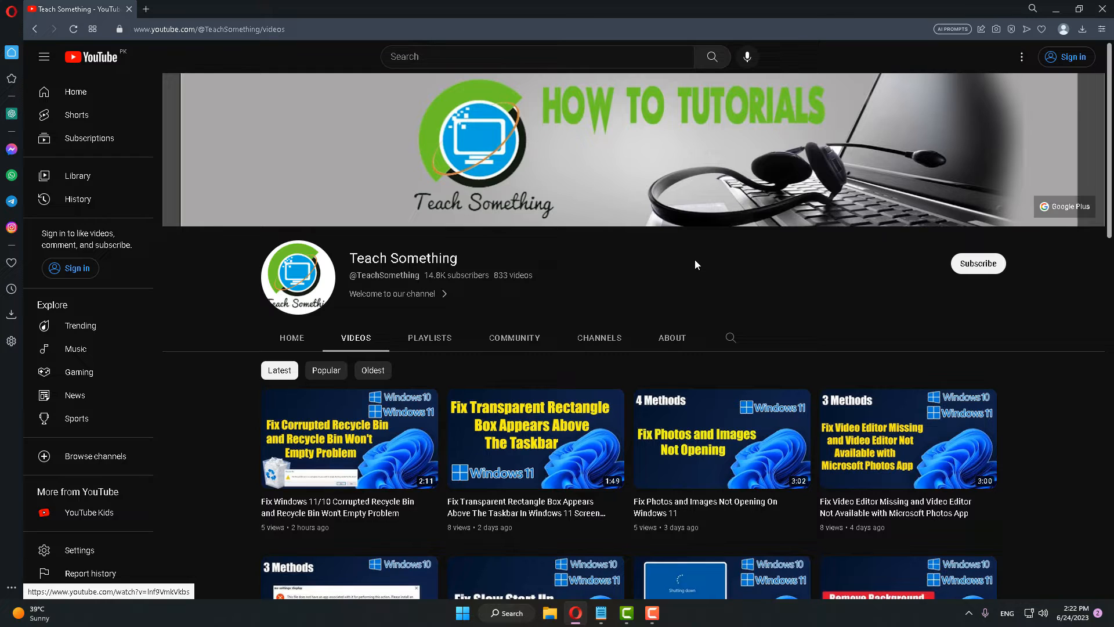
{"action": "mouse_move", "coordinate": [636, 268]}
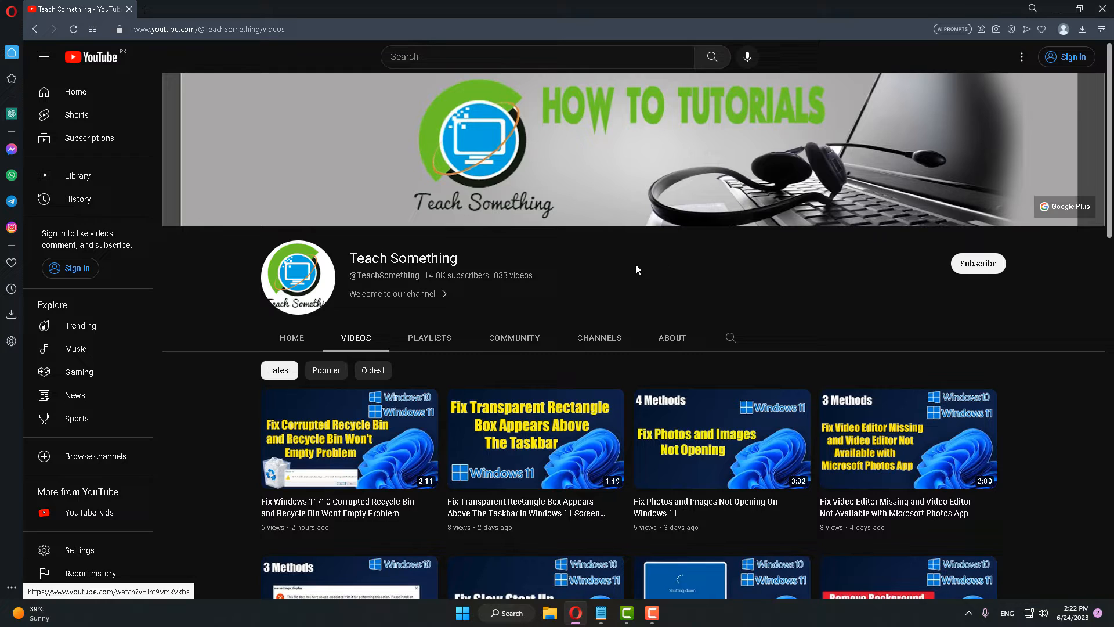
{"action": "mouse_move", "coordinate": [622, 279]}
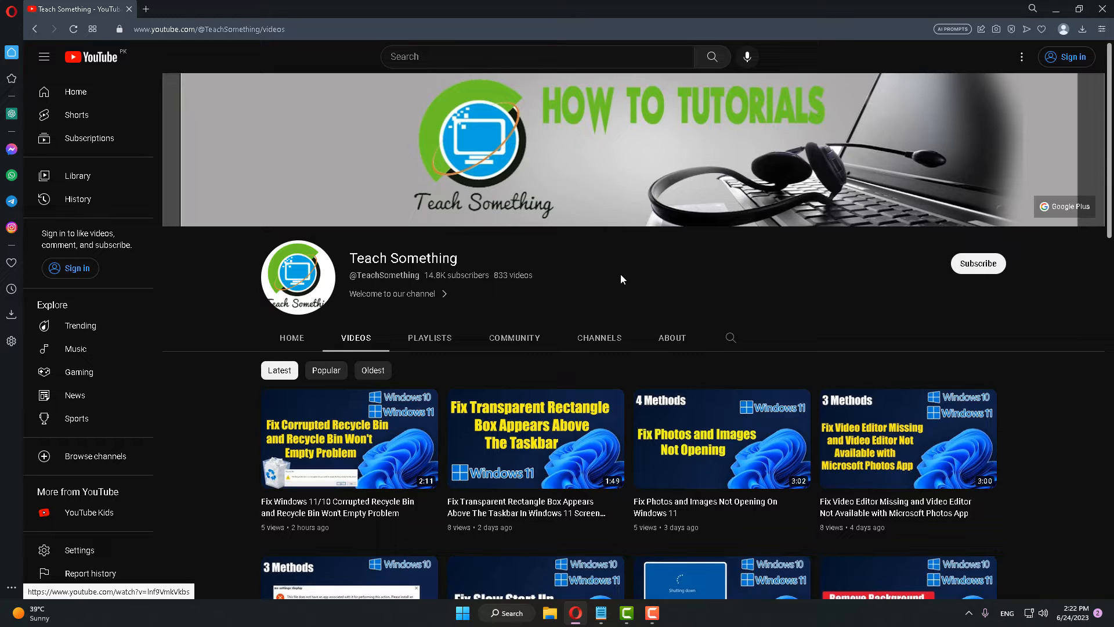
{"action": "mouse_move", "coordinate": [661, 263]}
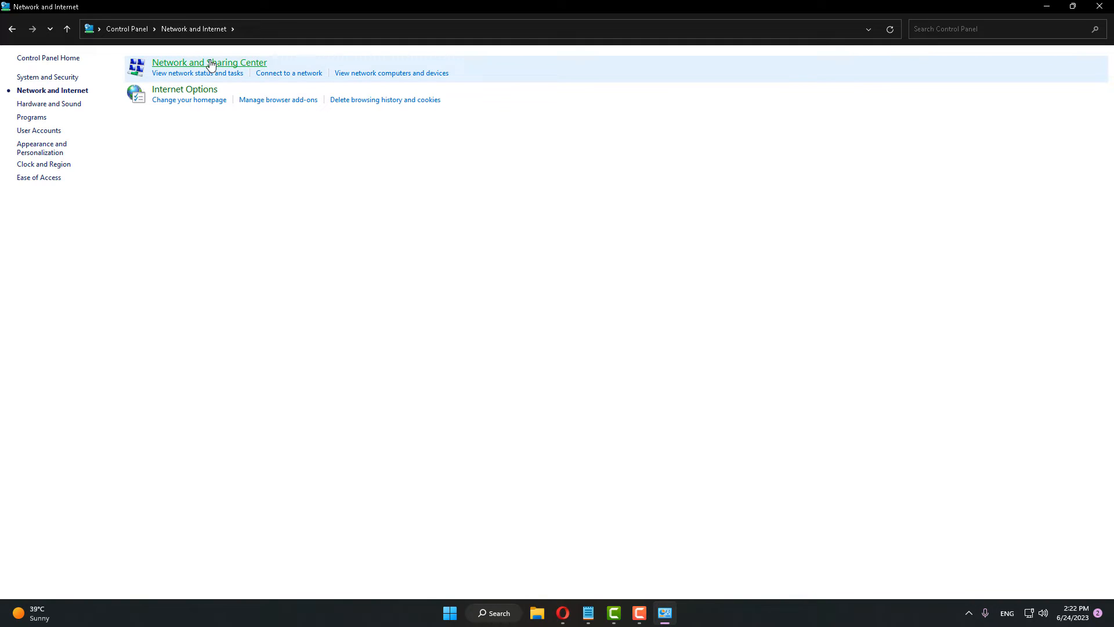
- From Network and Sharing Center's adapter settings, open the Ethernet connection's Properties dialog
{"action": "left_click", "coordinate": [209, 62]}
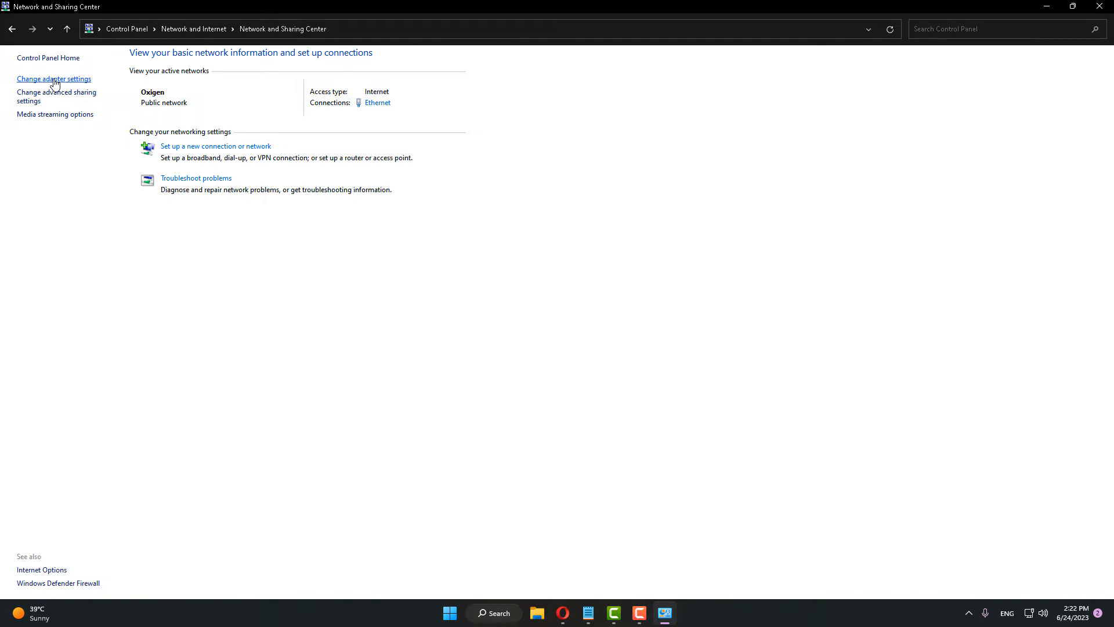
{"action": "left_click", "coordinate": [53, 79]}
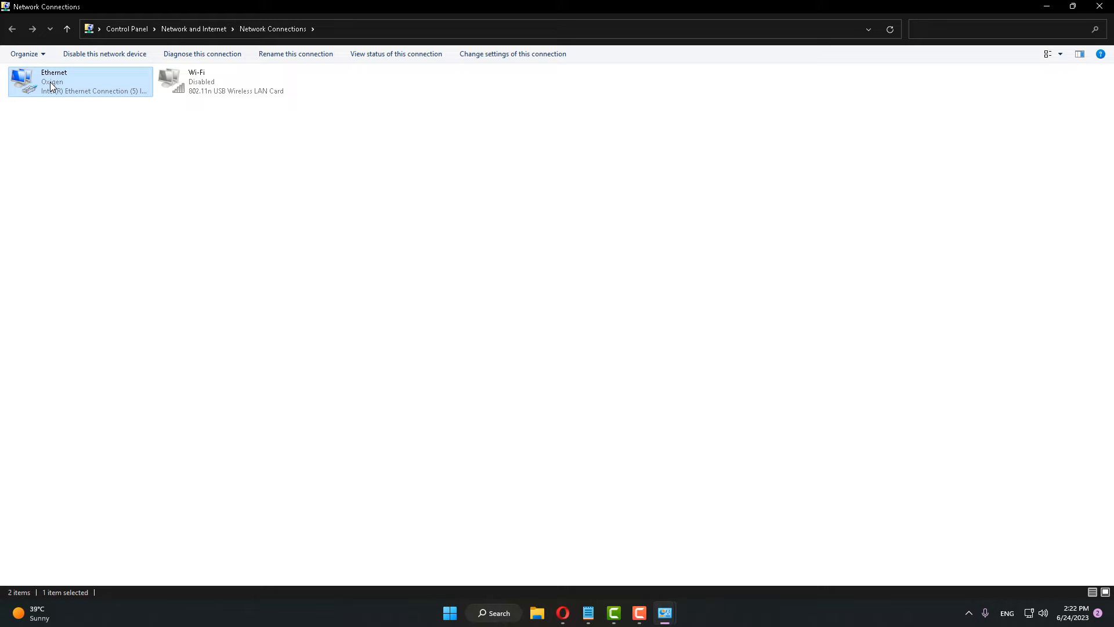
{"action": "right_click", "coordinate": [80, 80]}
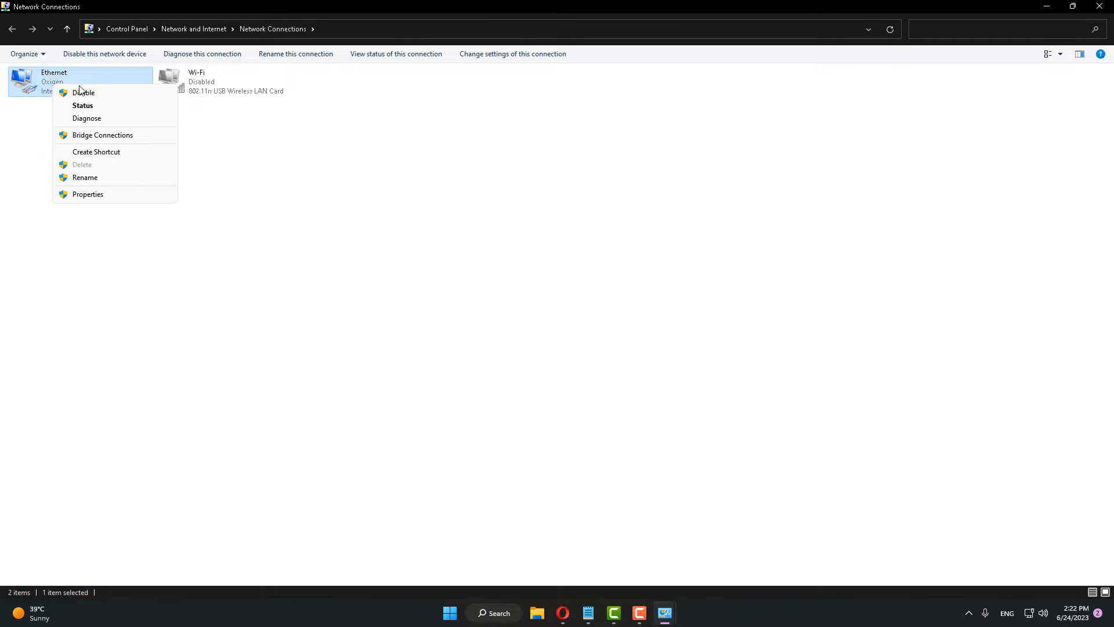
{"action": "left_click", "coordinate": [87, 194]}
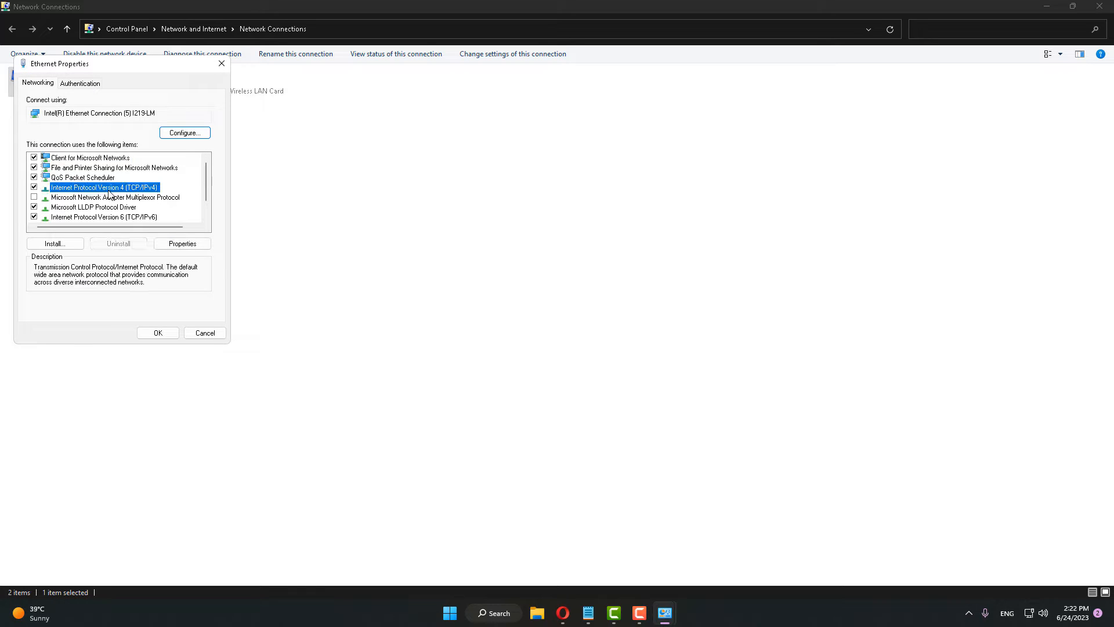
- Set Ethernet's IPv4 DNS manually to 8.8.8.8 with alternate 8.8.4.4, save and close the settings
{"action": "left_click", "coordinate": [182, 243]}
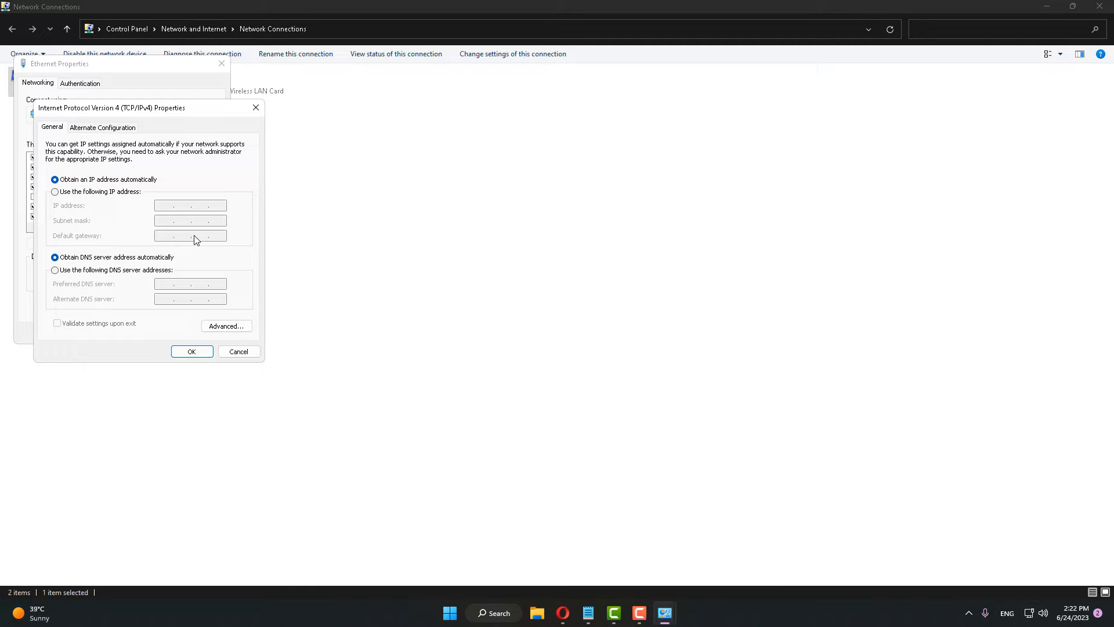
{"action": "left_click", "coordinate": [54, 271]}
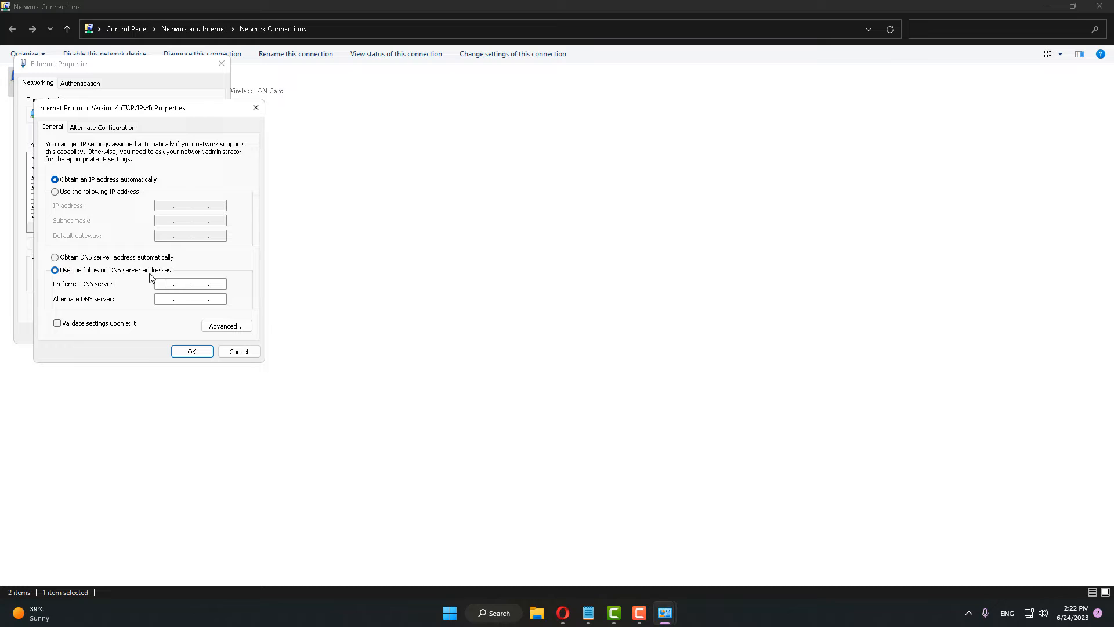
{"action": "type", "text": "8"}
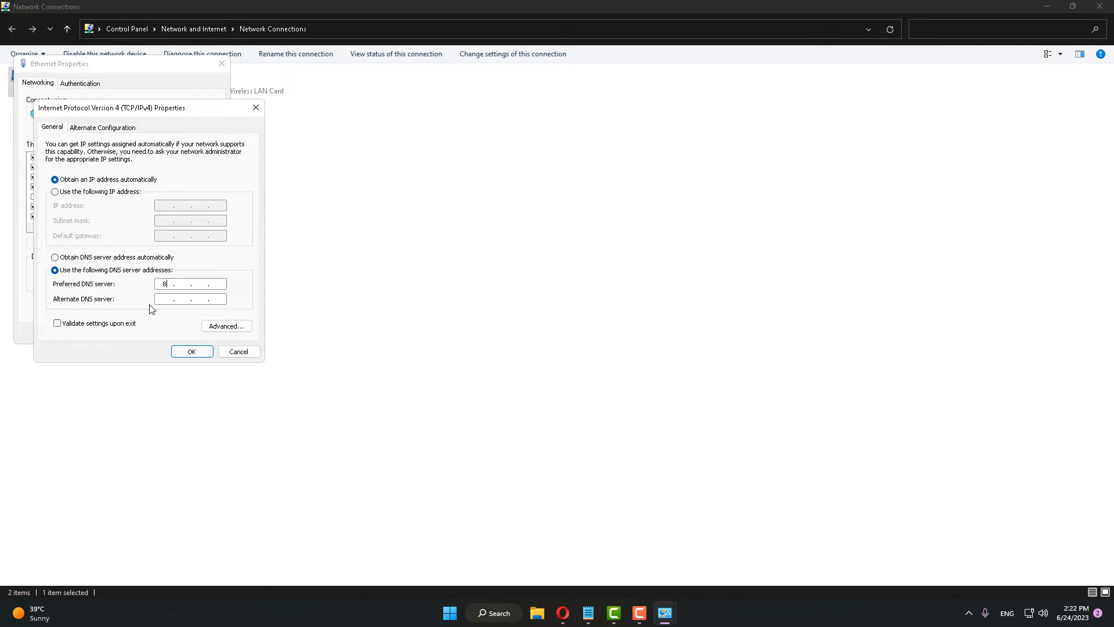
{"action": "type", "text": "8.8.8"}
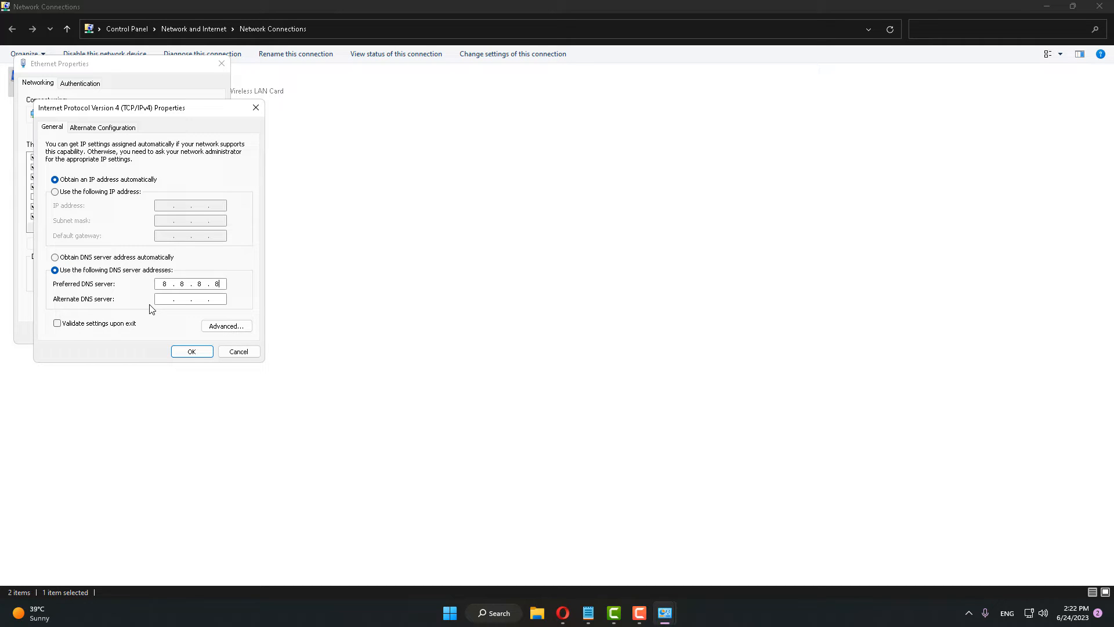
{"action": "left_click", "coordinate": [190, 298]}
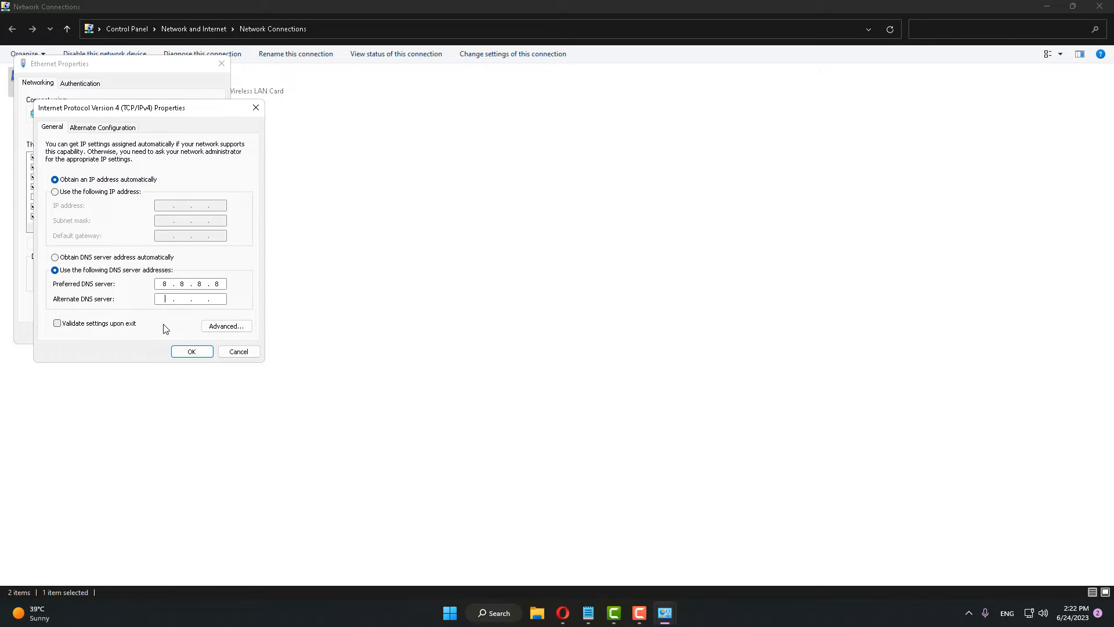
{"action": "type", "text": "8 . 8 . 4 ."}
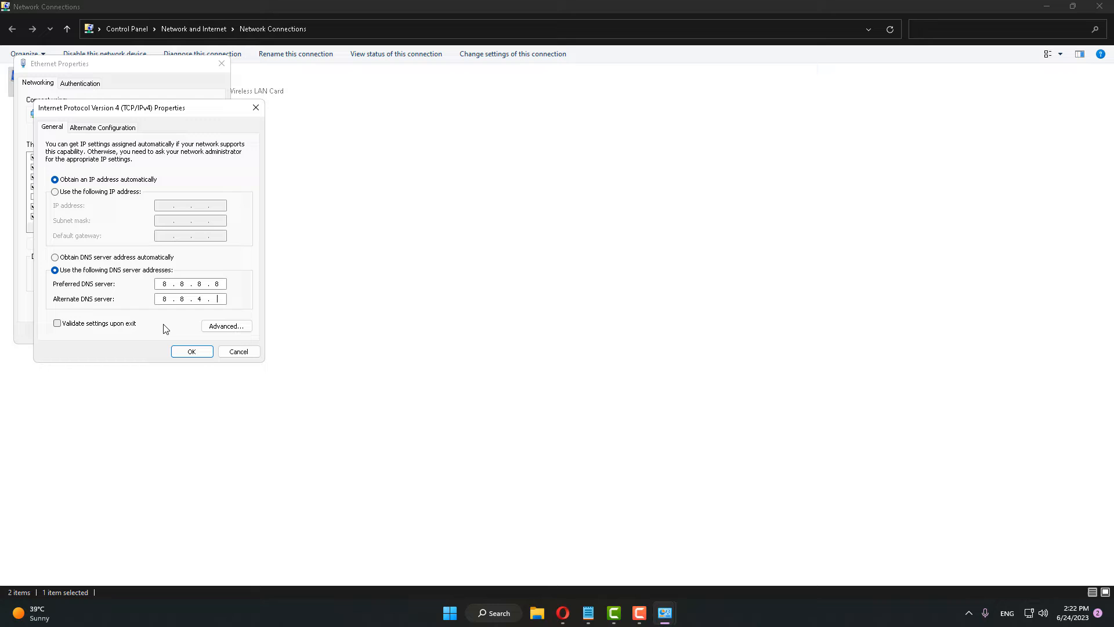
{"action": "left_click", "coordinate": [192, 350]}
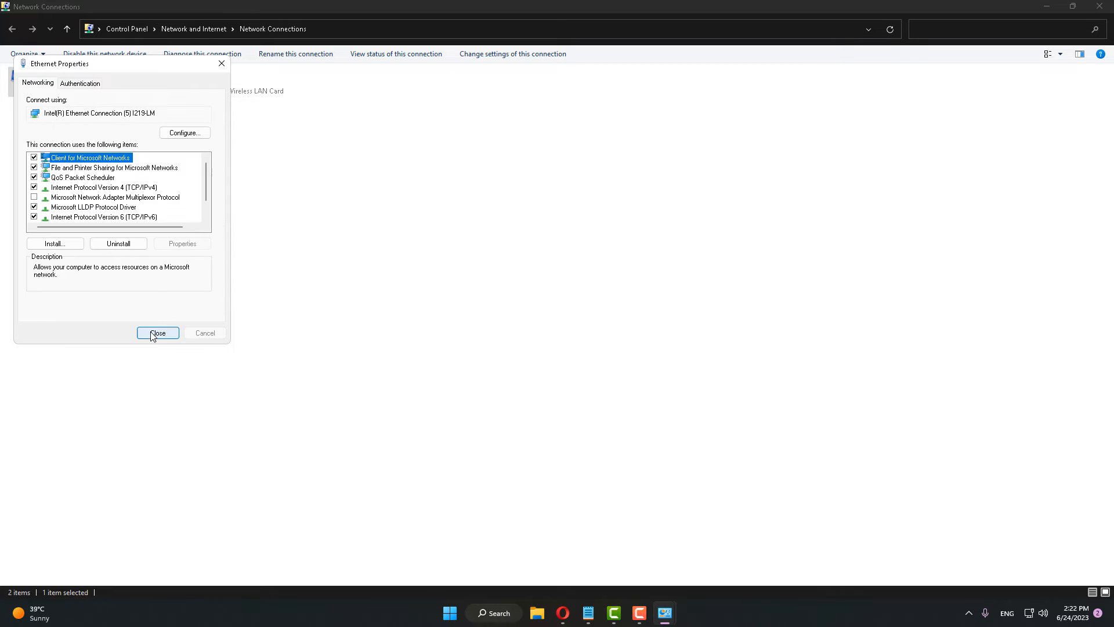
{"action": "left_click", "coordinate": [157, 333]}
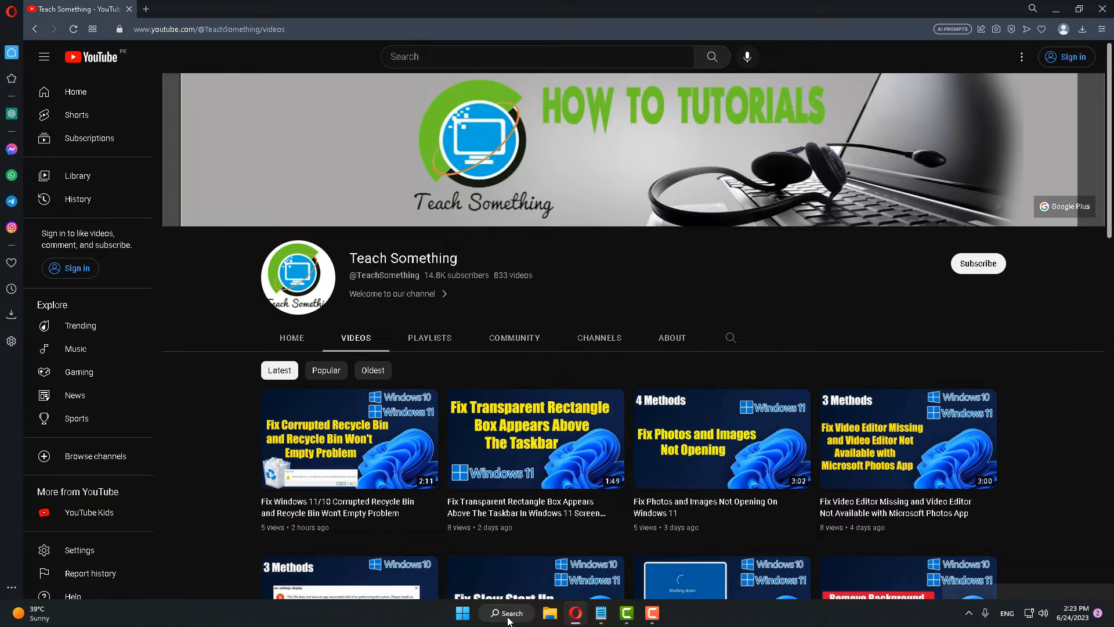
- Search for cmd and launch Command Prompt as administrator
{"action": "left_click", "coordinate": [506, 613]}
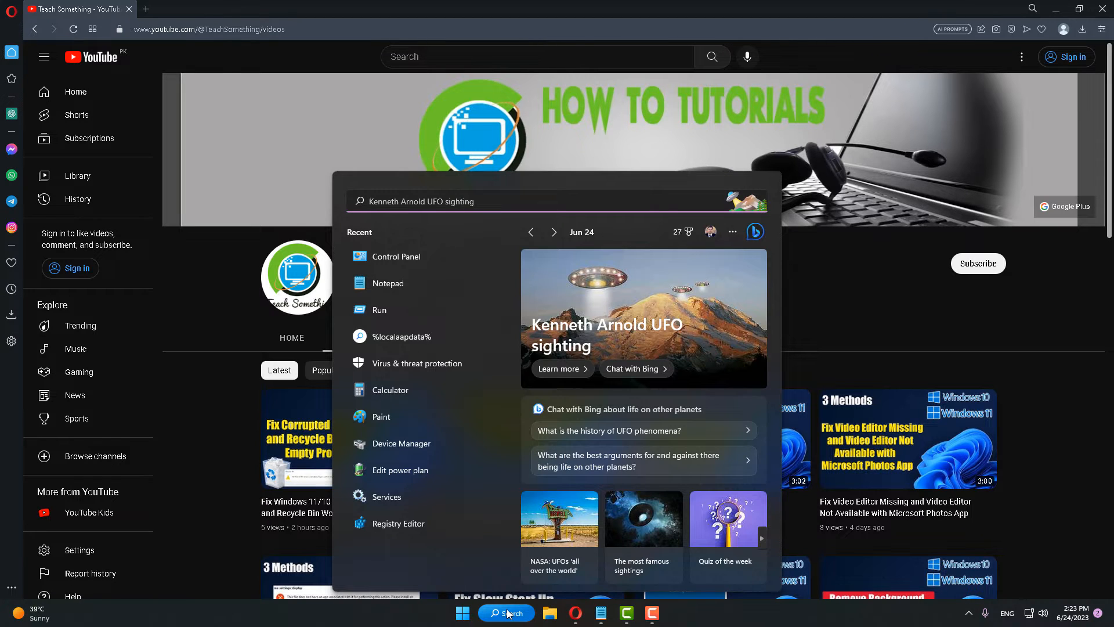
{"action": "type", "text": "cmd"}
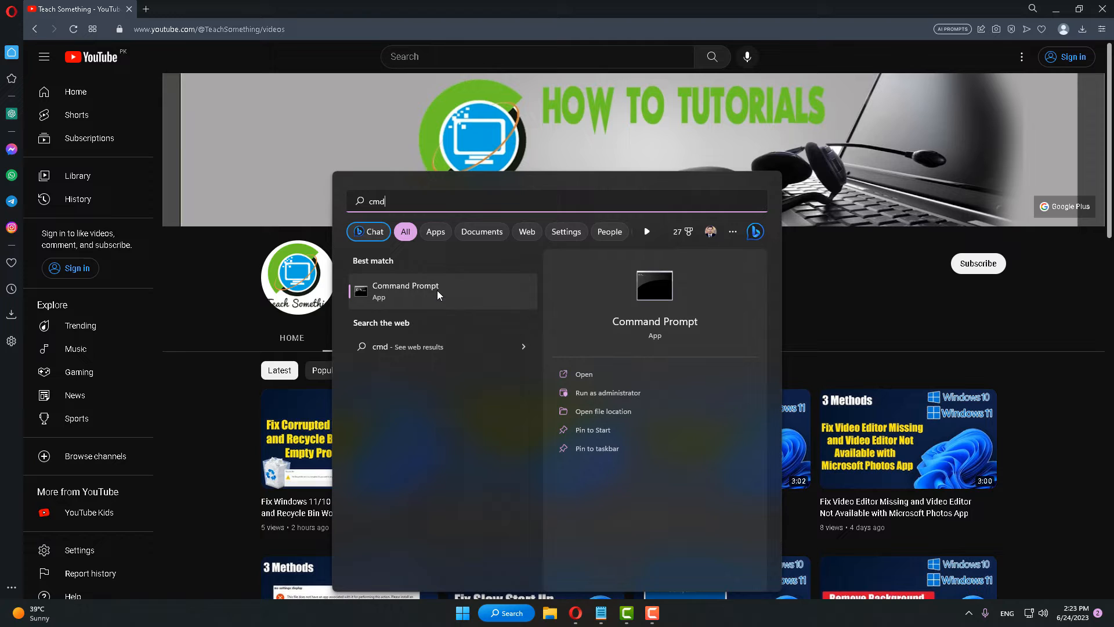
{"action": "mouse_move", "coordinate": [601, 393]}
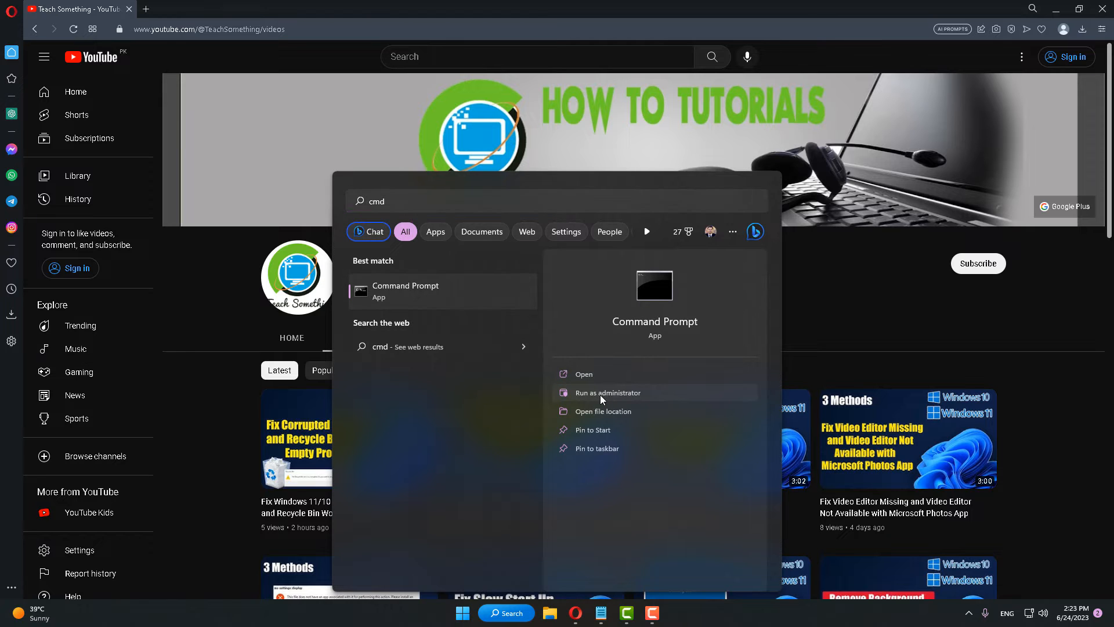
{"action": "left_click", "coordinate": [607, 392]}
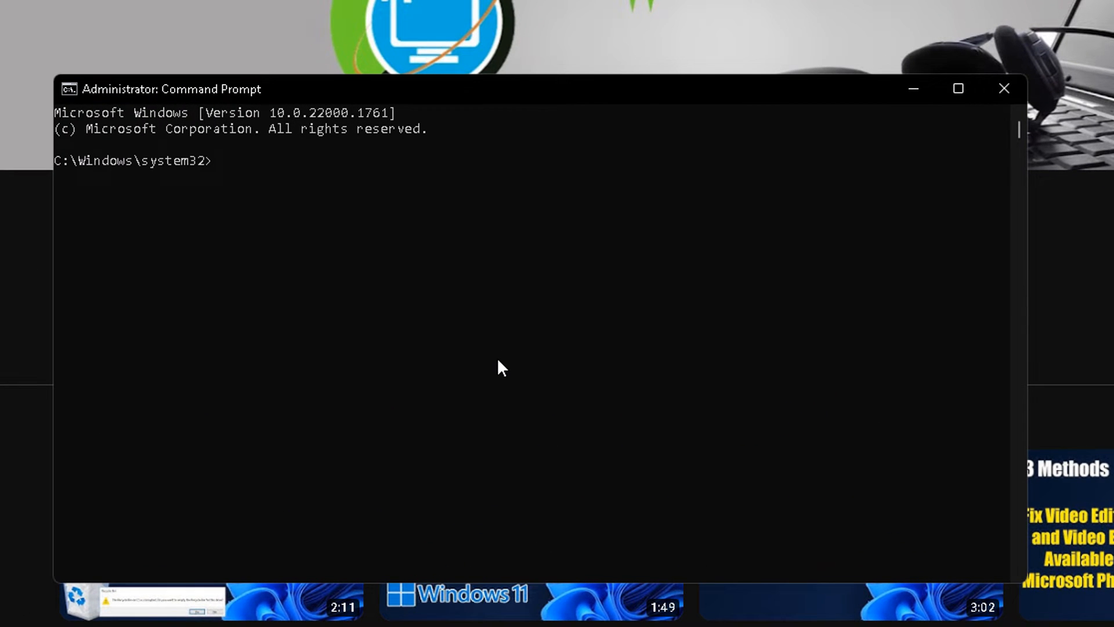
- Run ipconfig /flushdns to clear the DNS resolver cache
{"action": "type", "text": "ip"}
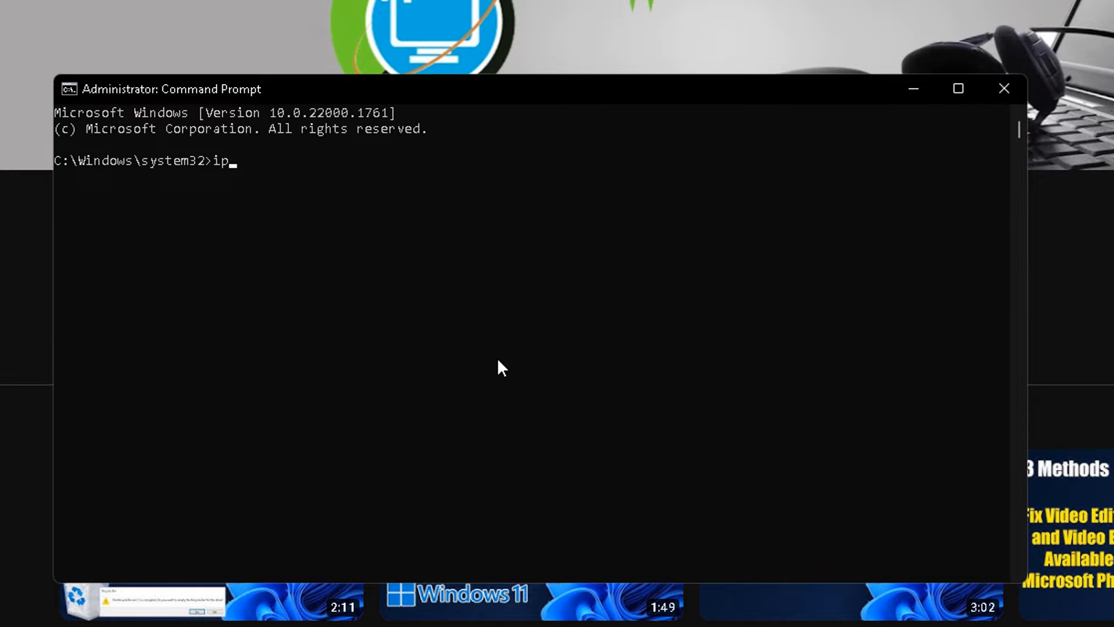
{"action": "type", "text": "config"}
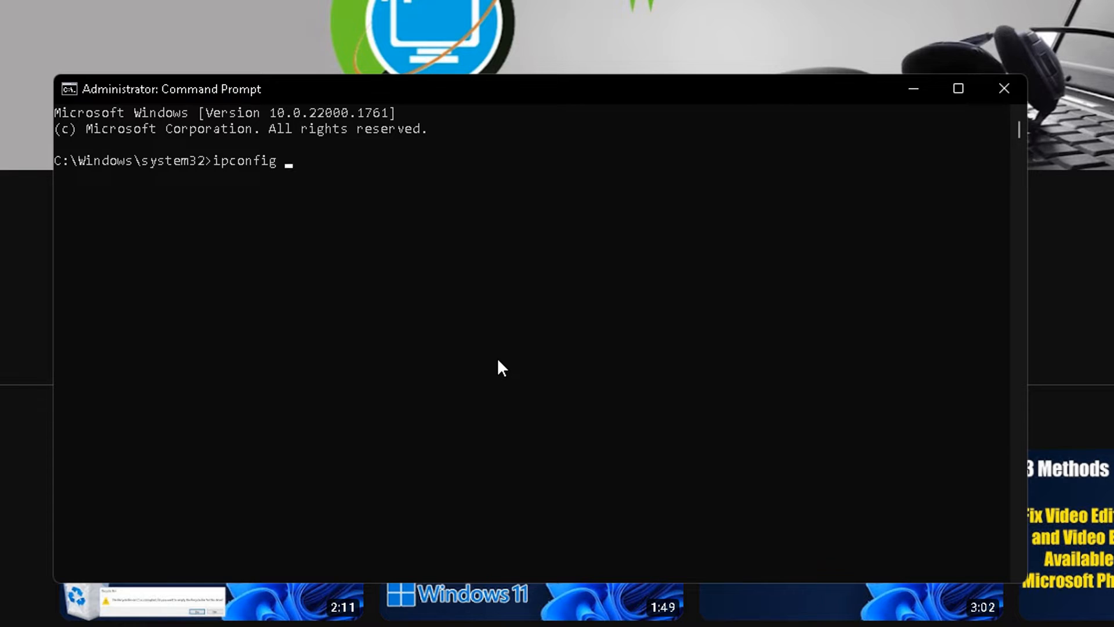
{"action": "type", "text": "/fl"}
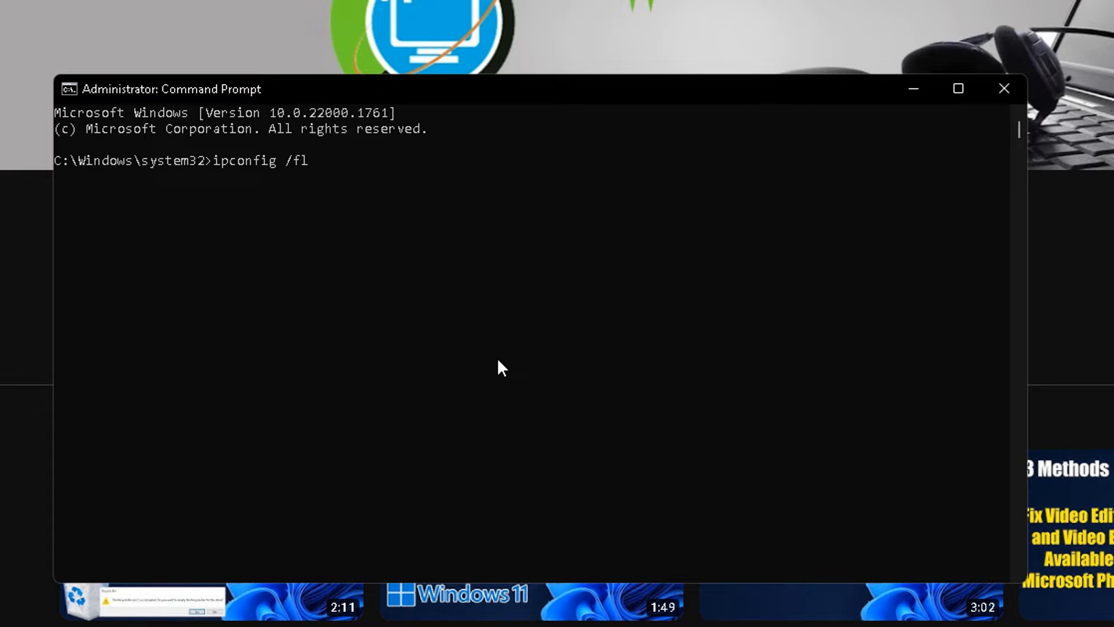
{"action": "type", "text": "ushdns"}
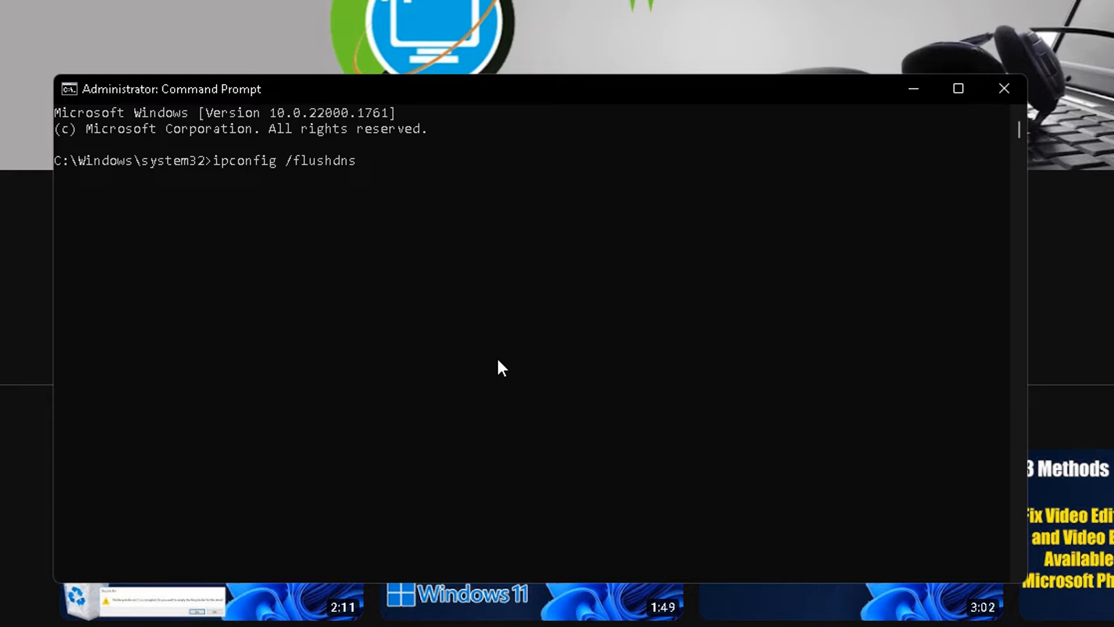
{"action": "key", "text": "Return"}
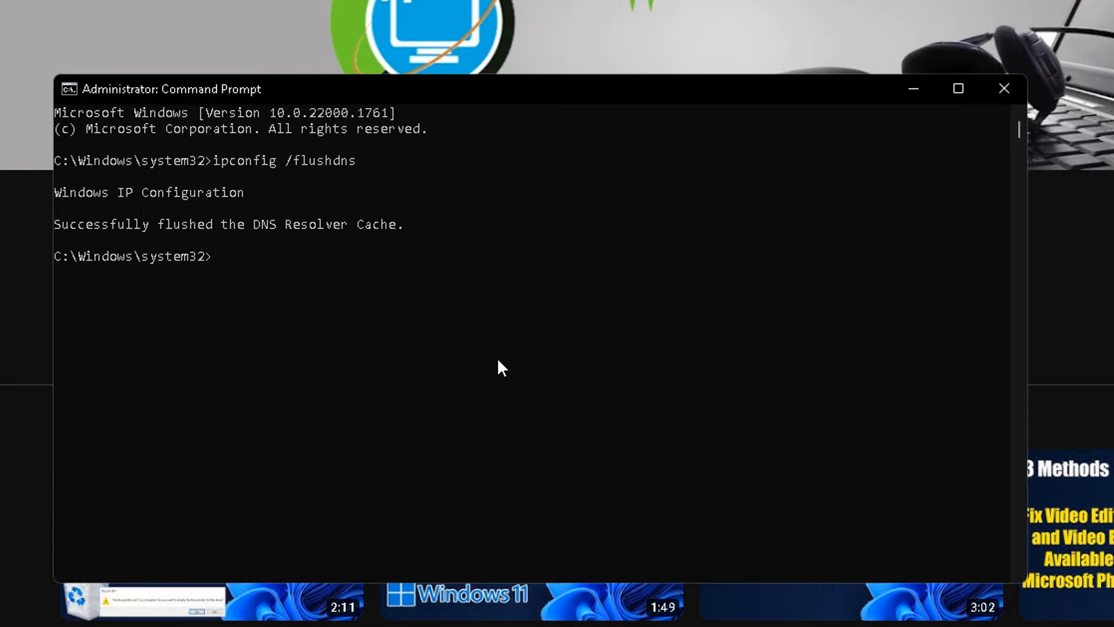
- Reset the IPv4 and IPv6 stacks with netsh int ipv4 reset and netsh int ipv6 reset
{"action": "type", "text": "nets"}
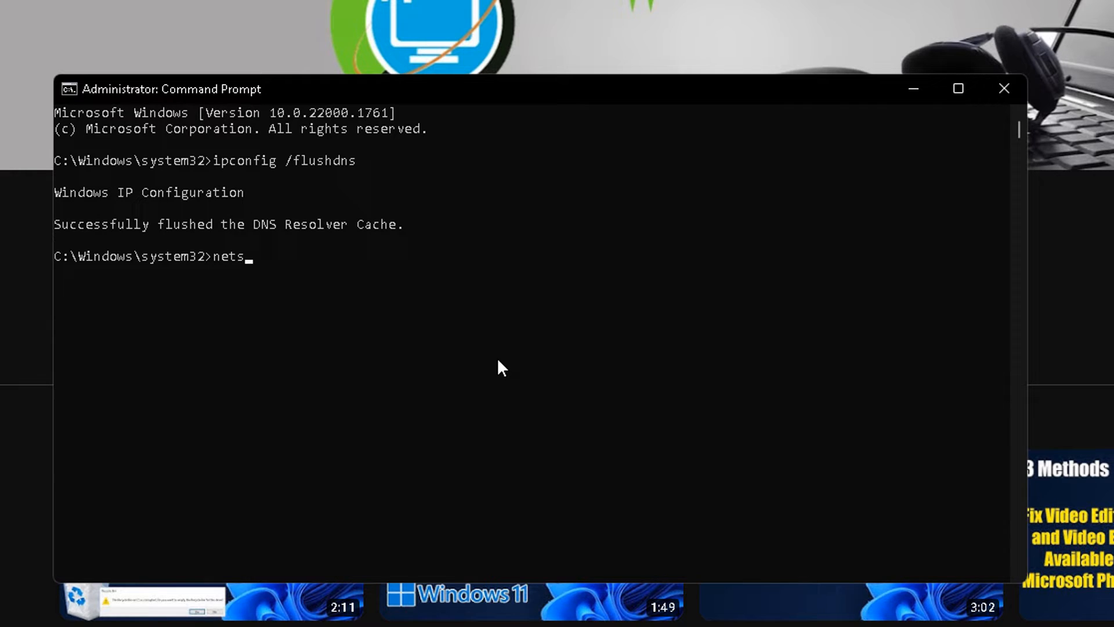
{"action": "type", "text": "h int ip"}
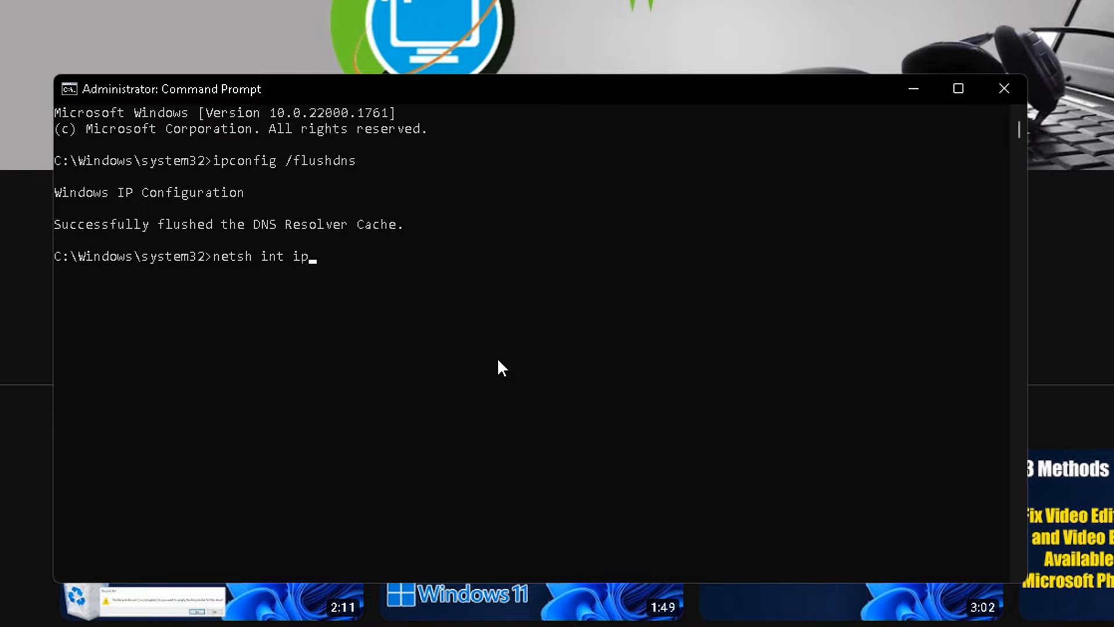
{"action": "type", "text": "v4"}
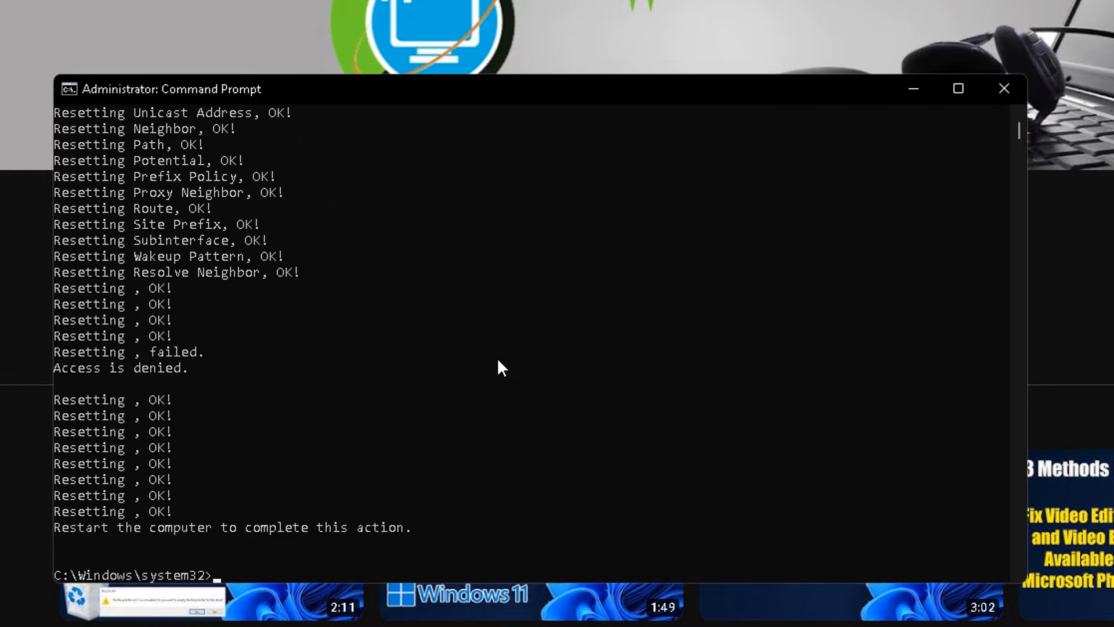
{"action": "type", "text": "i"}
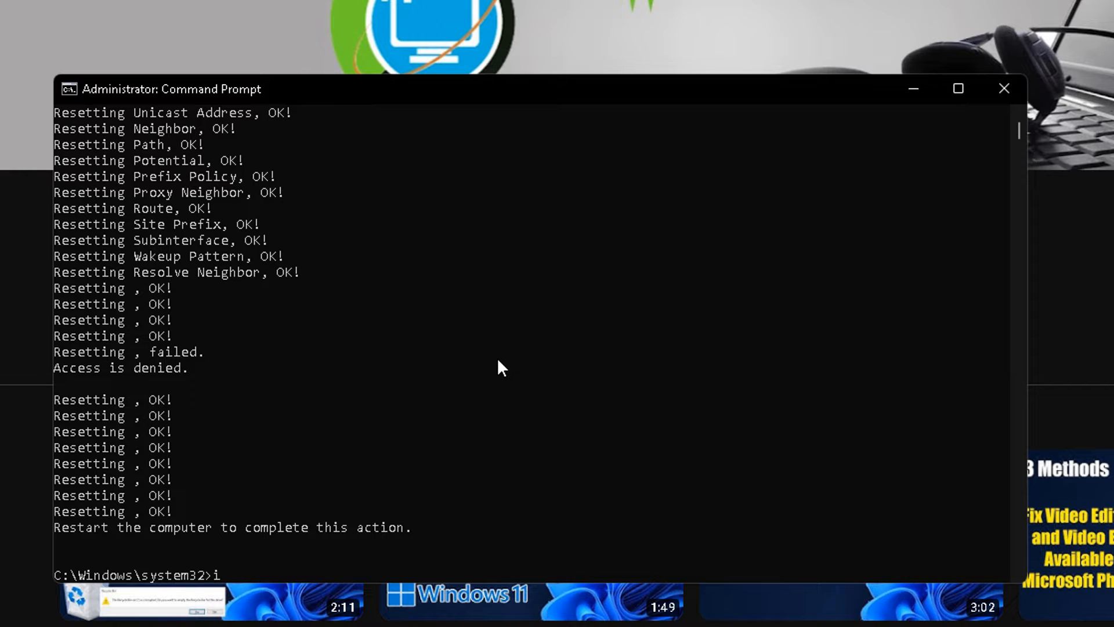
{"action": "type", "text": "etsh"}
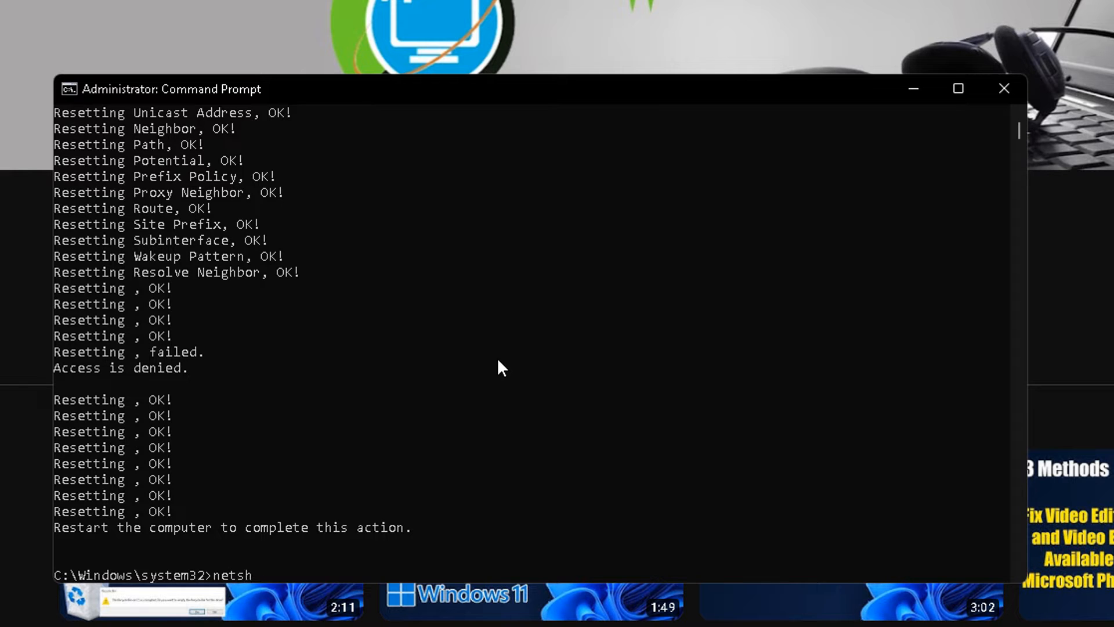
{"action": "type", "text": "int i"}
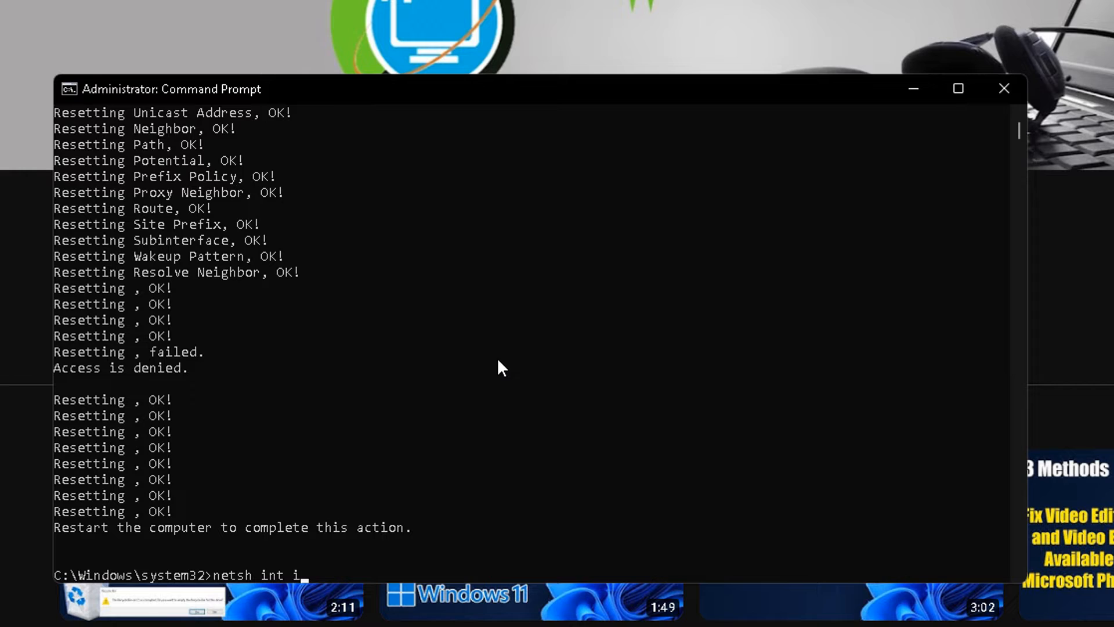
{"action": "type", "text": "pv6"}
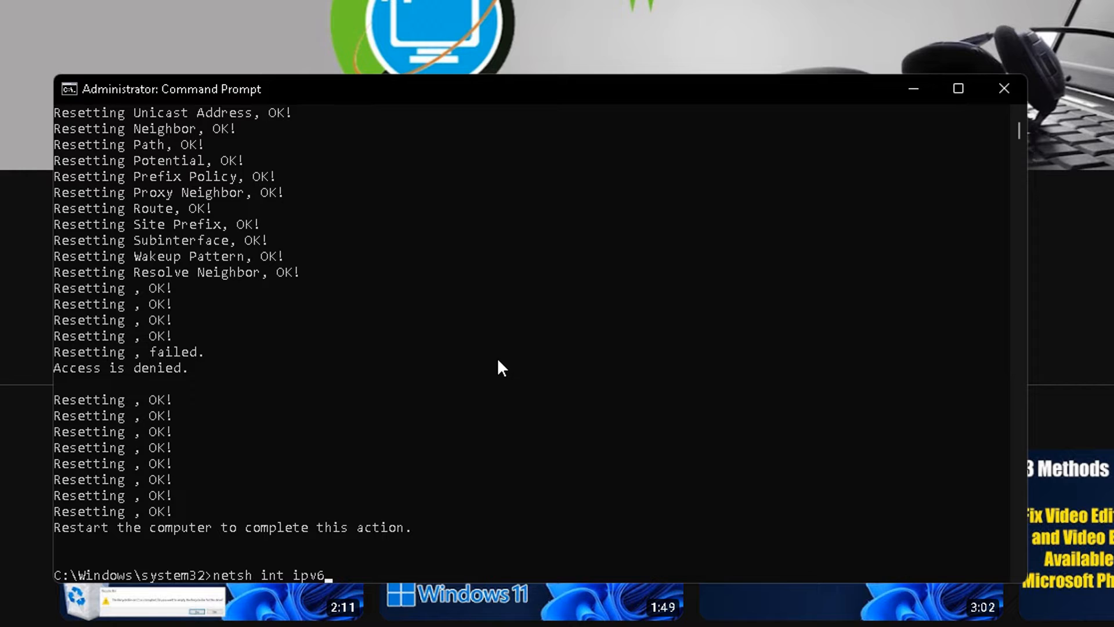
{"action": "type", "text": "res"}
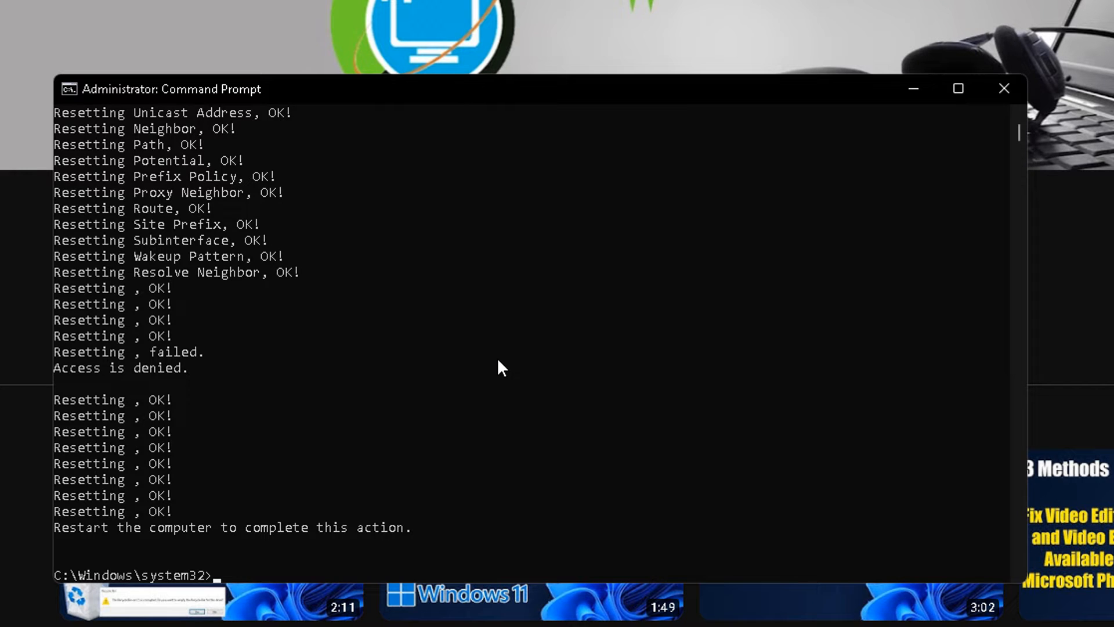
- Run netsh winhttp reset proxy to clear the WinHTTP proxy settings
{"action": "type", "text": "netsh win"}
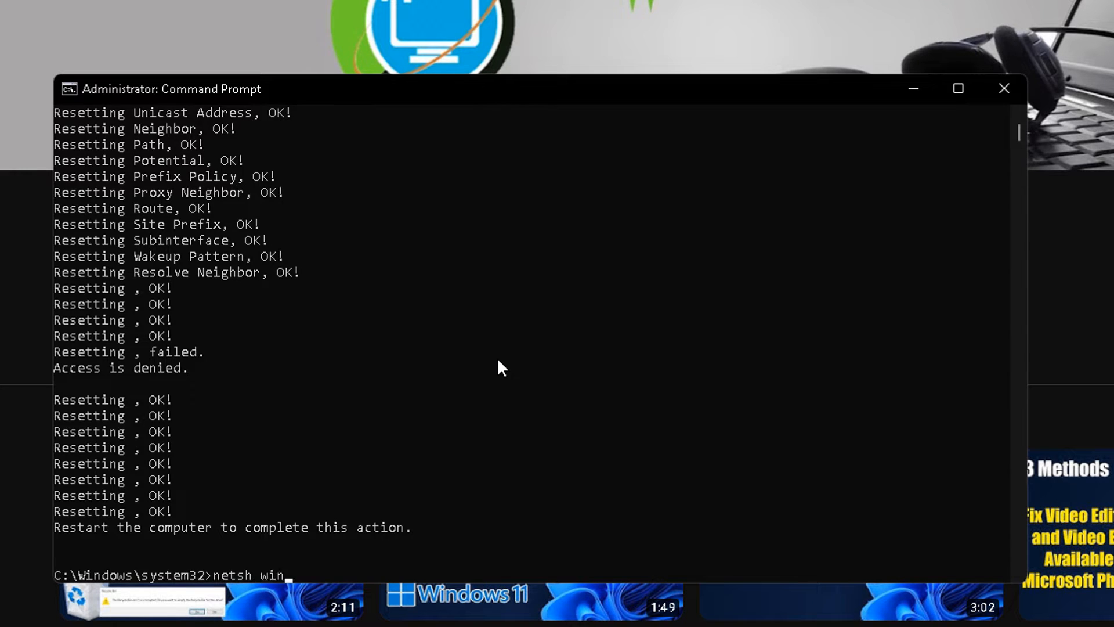
{"action": "type", "text": "https"}
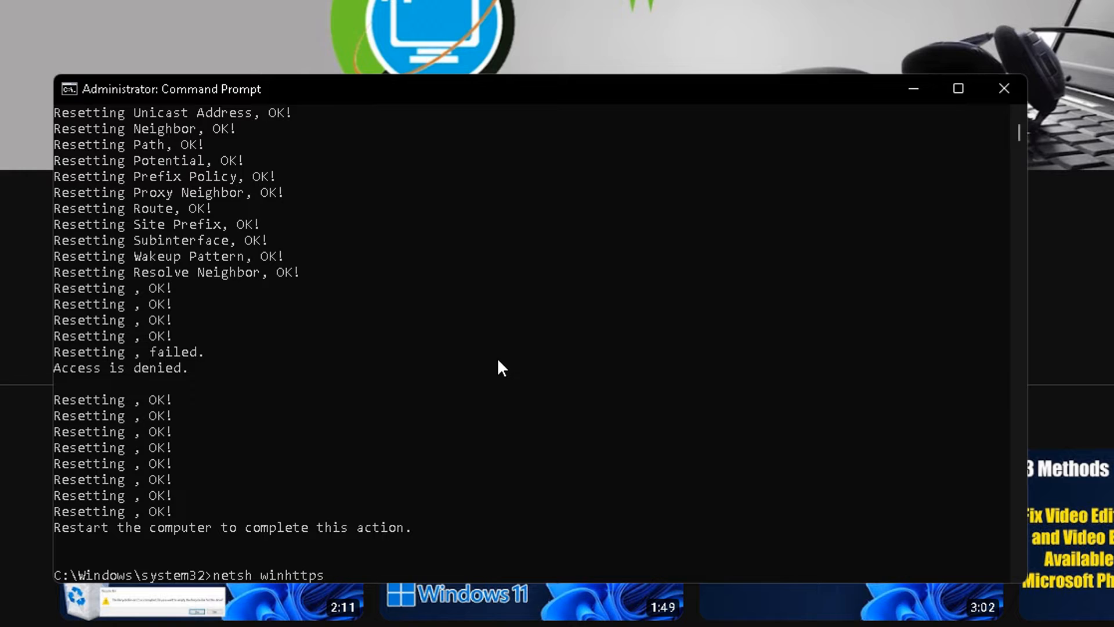
{"action": "type", "text": "r"}
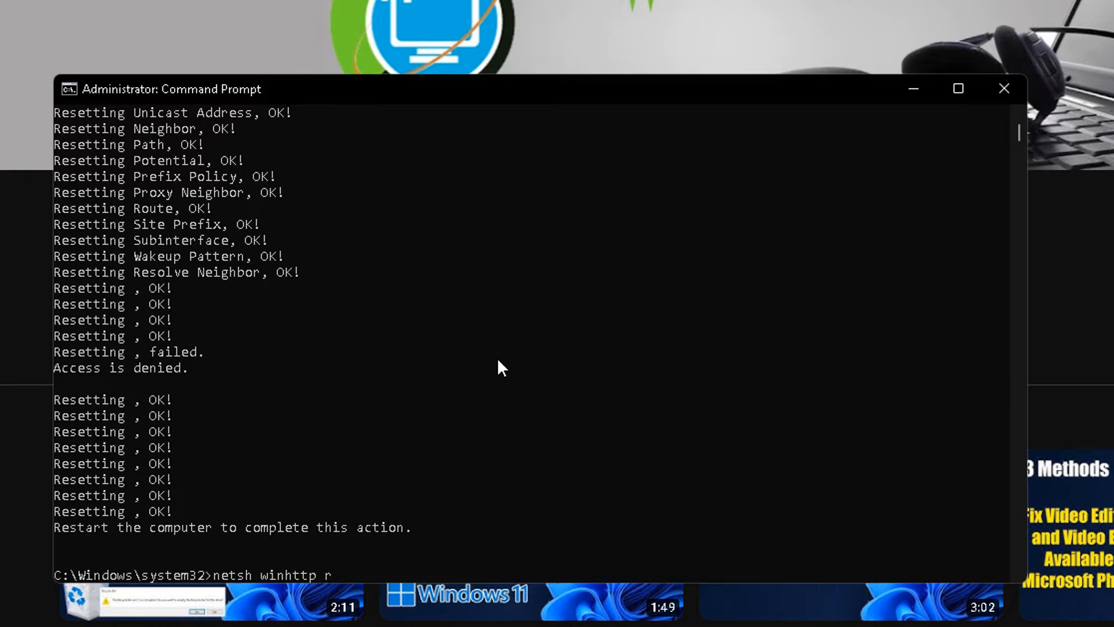
{"action": "type", "text": "eset"}
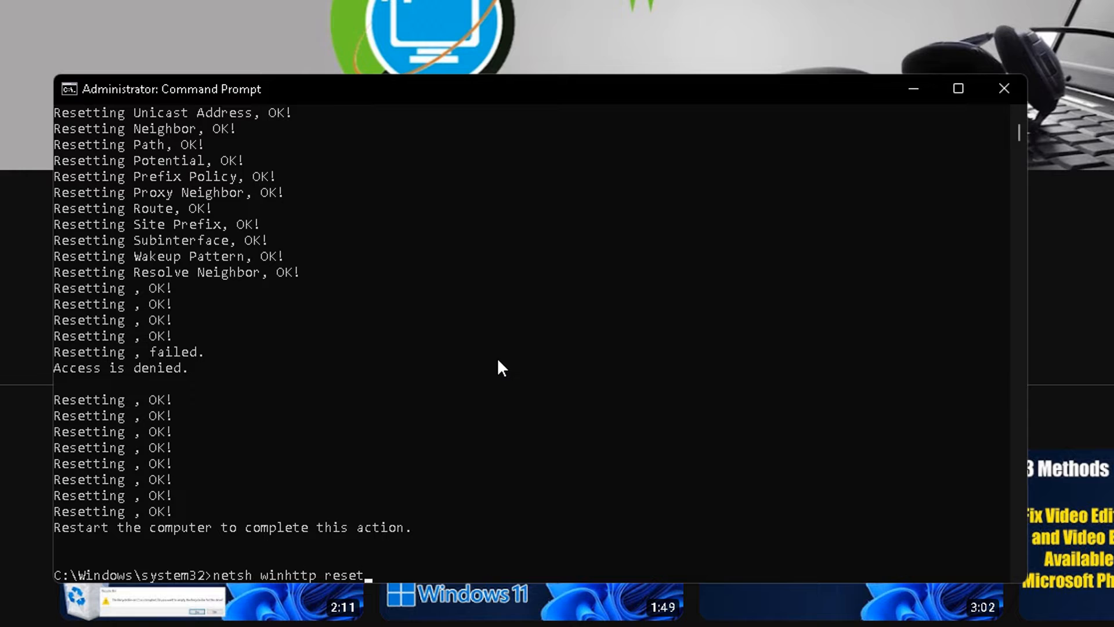
{"action": "type", "text": "prox"}
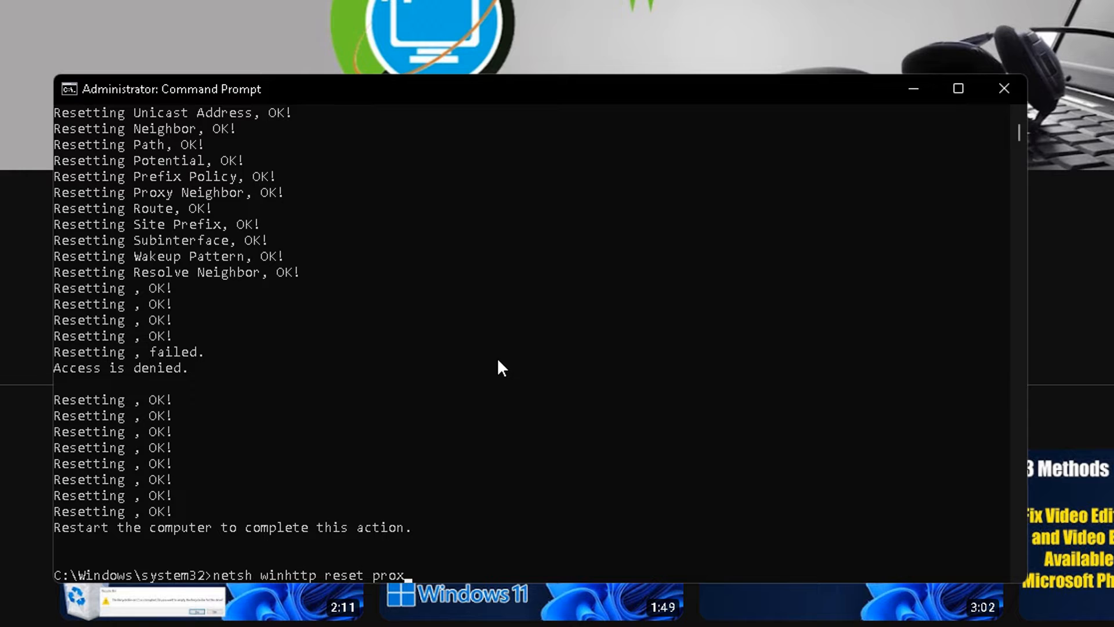
{"action": "key", "text": "Return"}
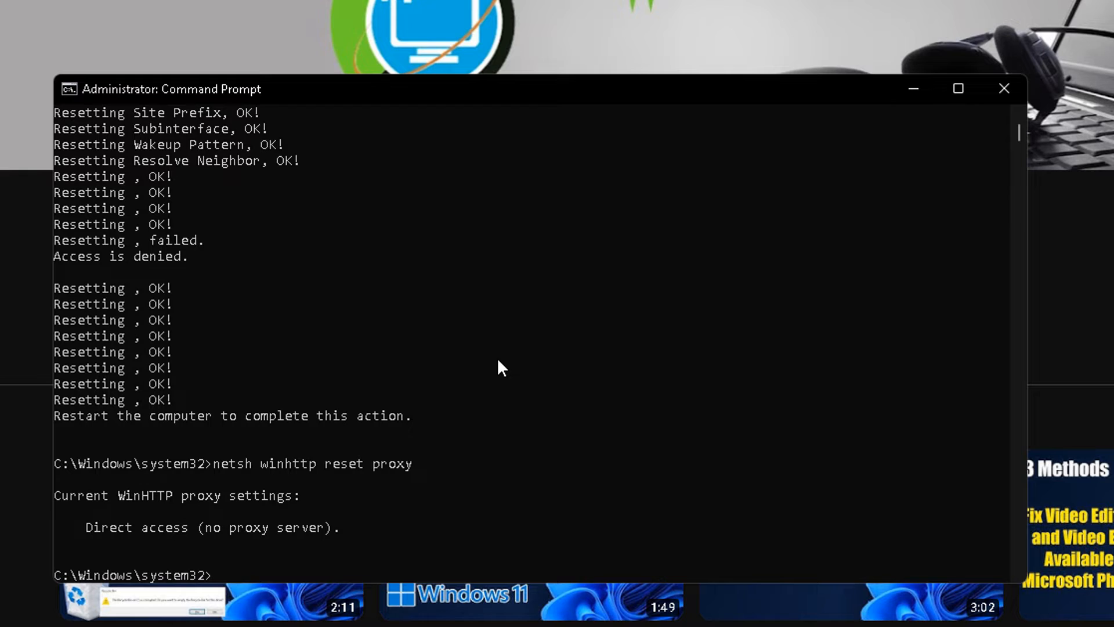
- Run netsh winsock reset to reset the Winsock catalog
{"action": "type", "text": "netsh wi"}
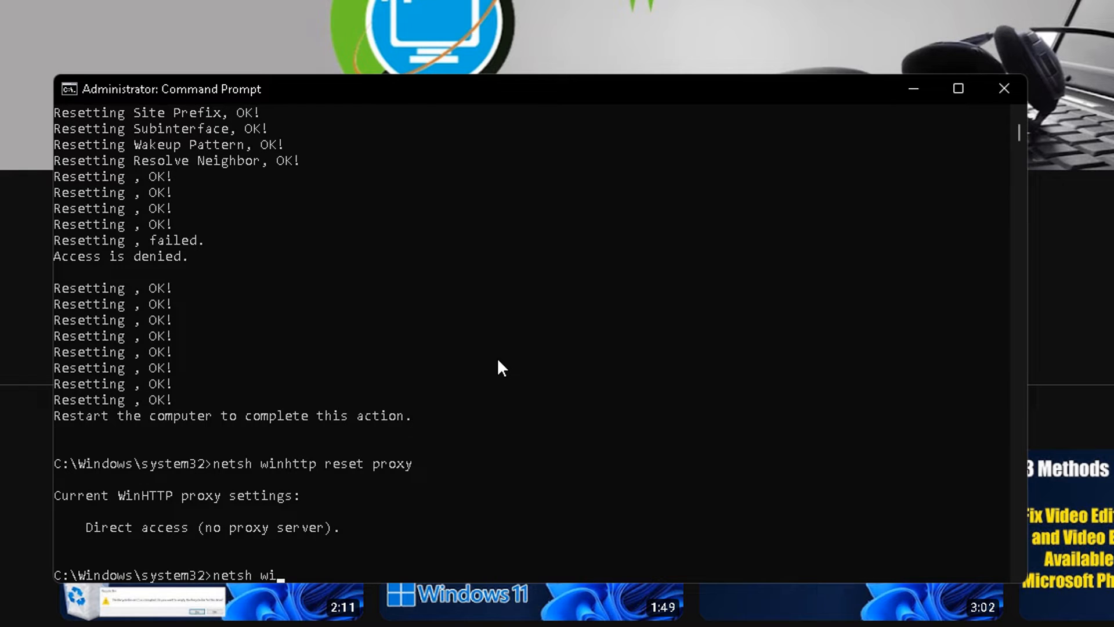
{"action": "type", "text": "nsock"}
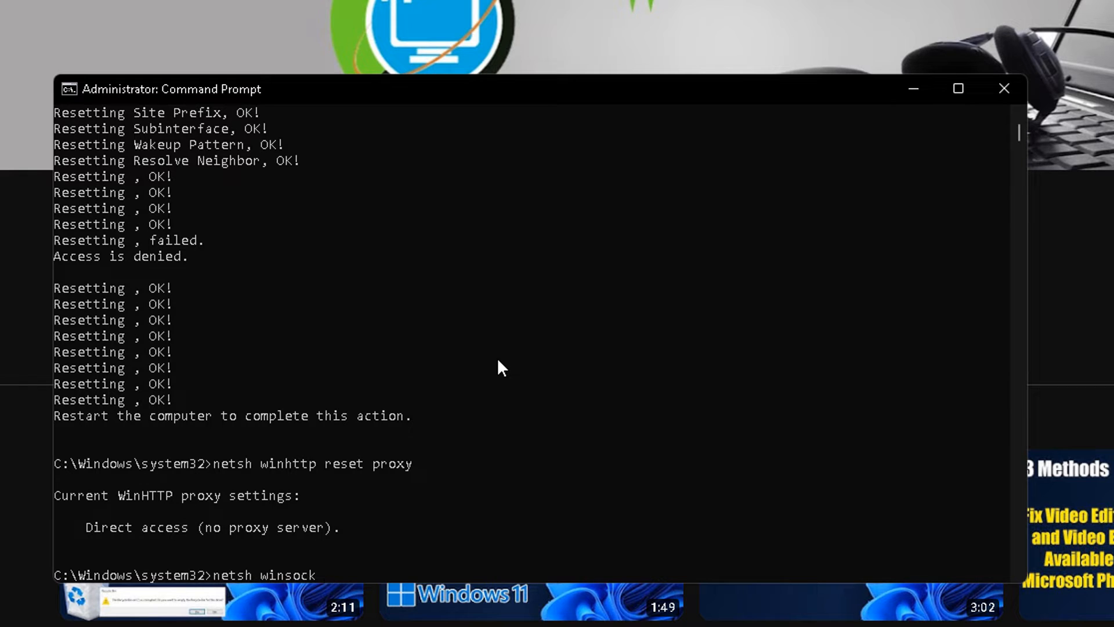
{"action": "type", "text": "reset"}
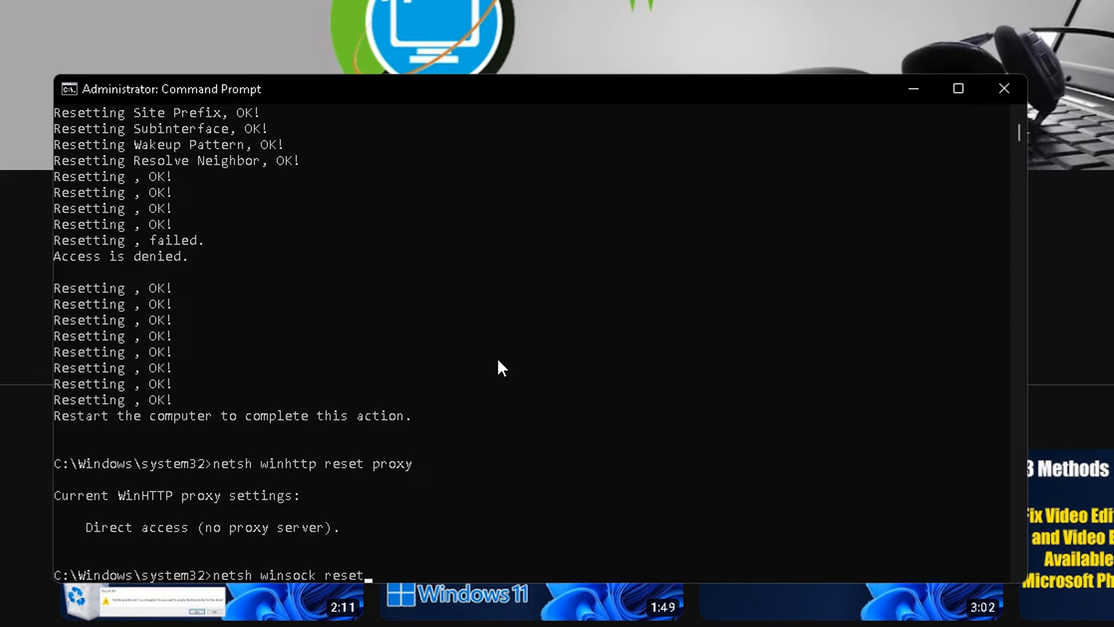
{"action": "key", "text": "Return"}
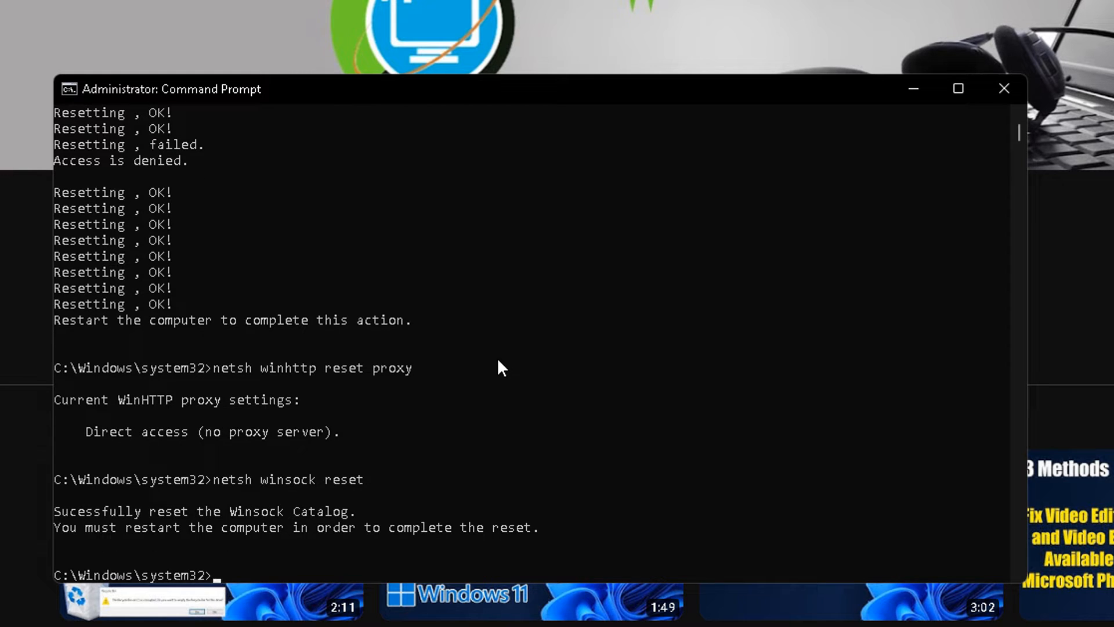
{"action": "type", "text": "ipconfig /"}
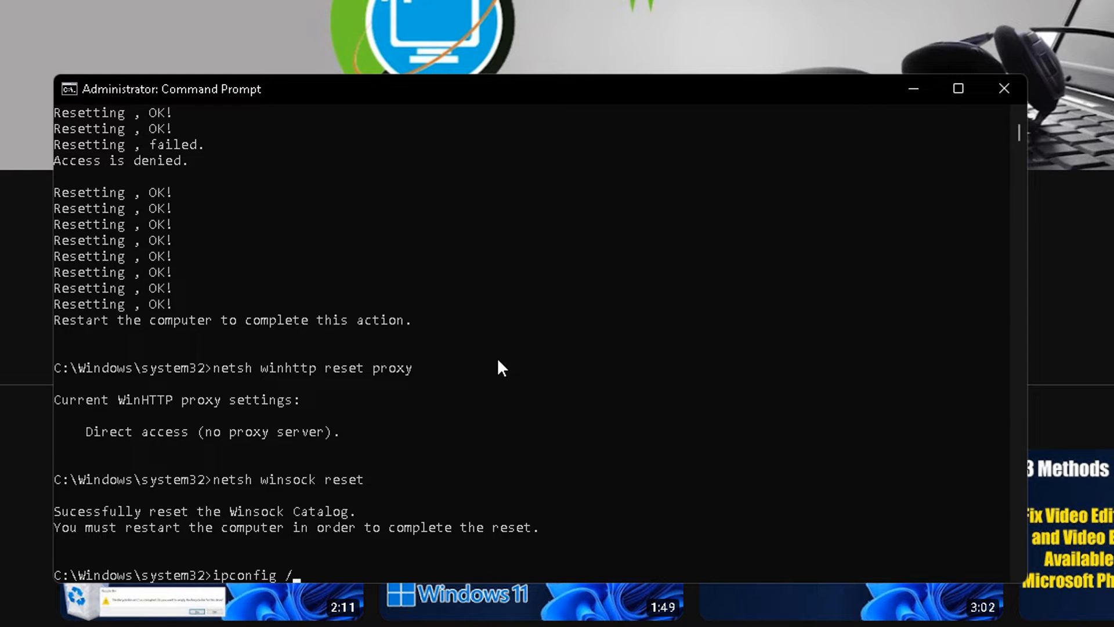
- Run ipconfig /release and ipconfig /renew to refresh the adapter's IP address
{"action": "type", "text": "r"}
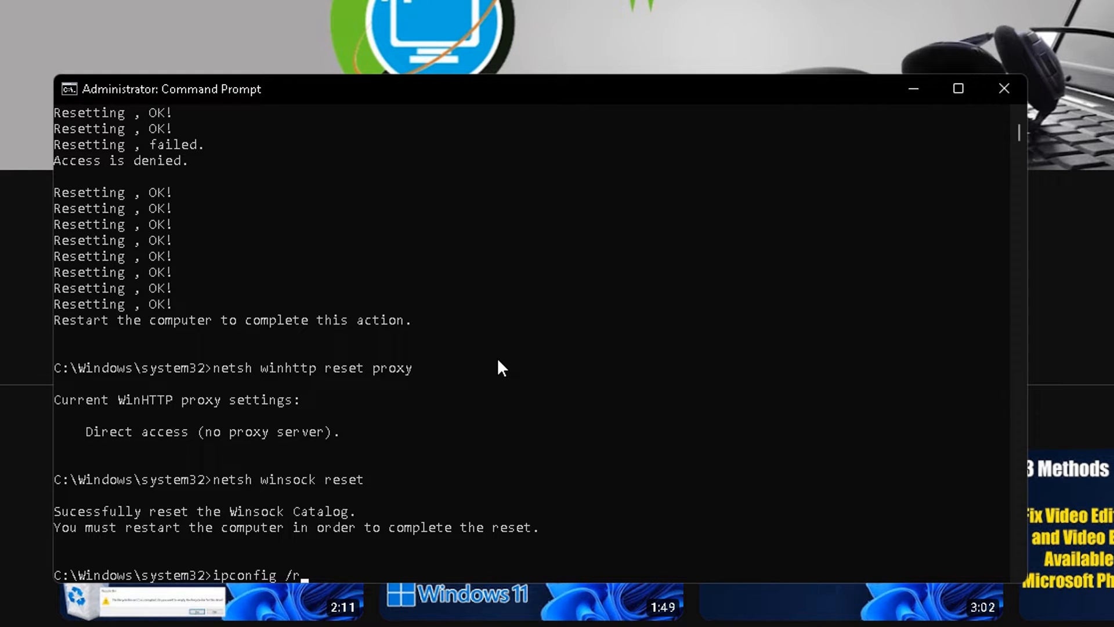
{"action": "key", "text": "Return"}
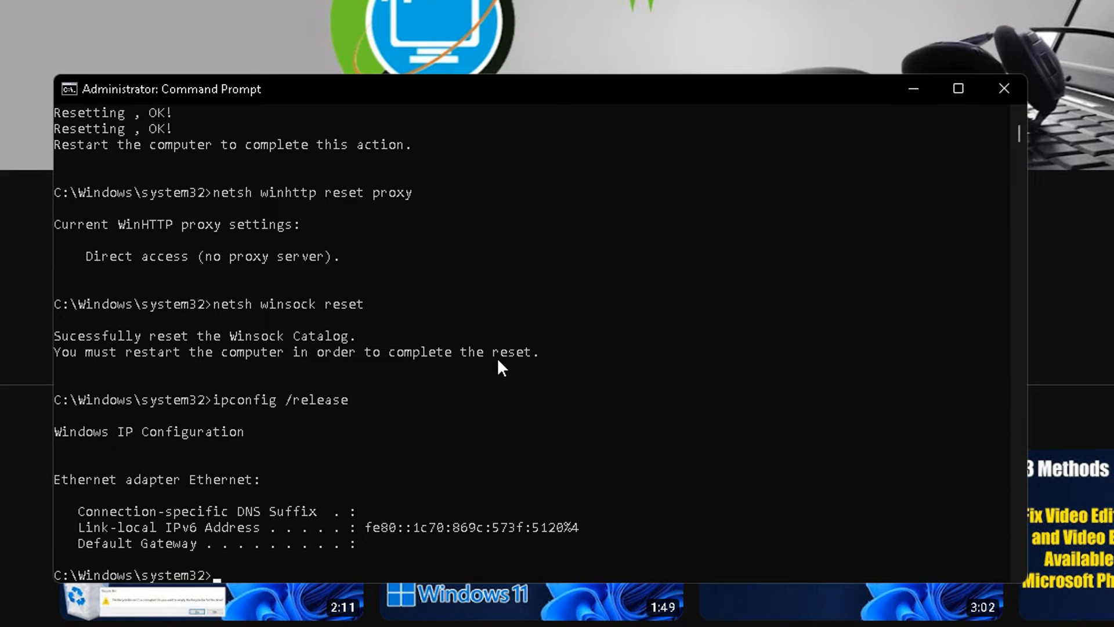
{"action": "type", "text": "ipconfig /"}
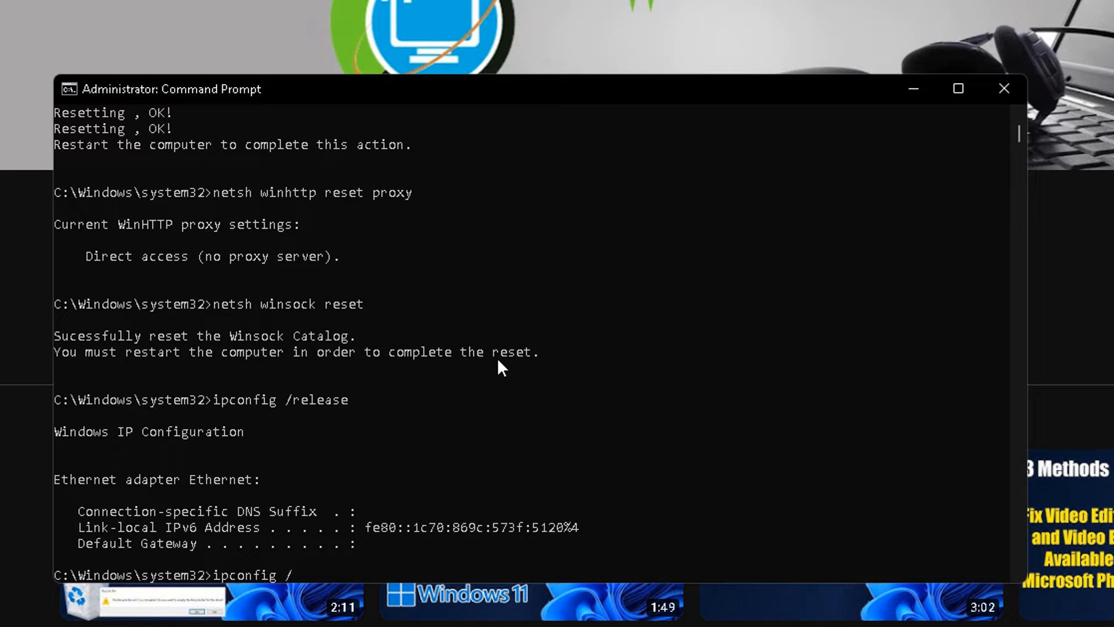
{"action": "type", "text": "renew"}
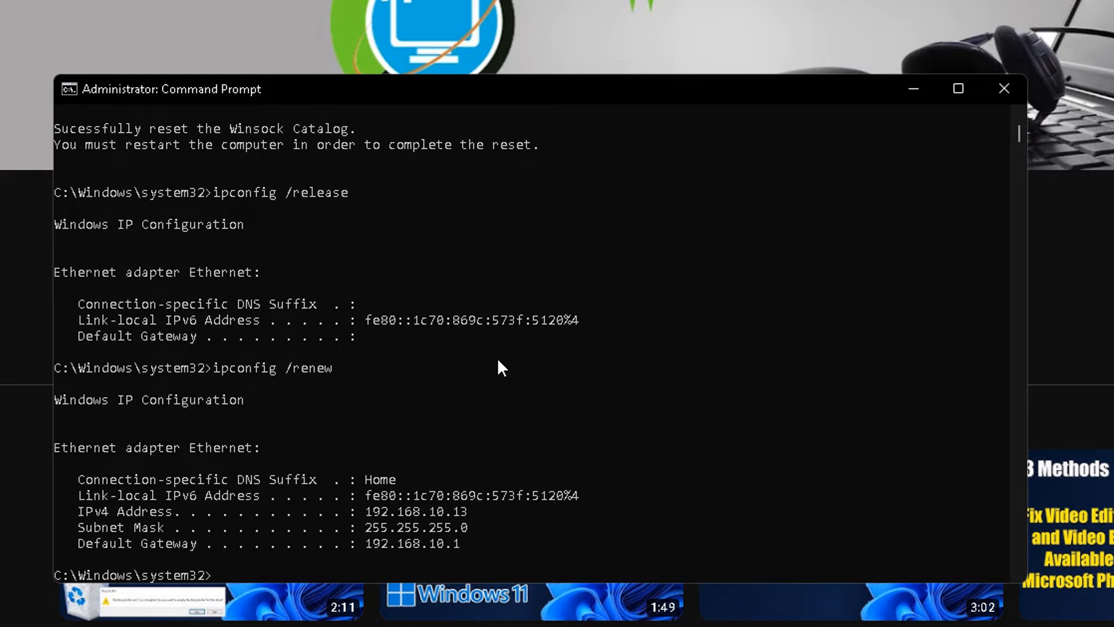
- Run ipconfig /registerdns to register DNS records for all adapters
{"action": "type", "text": "ip"}
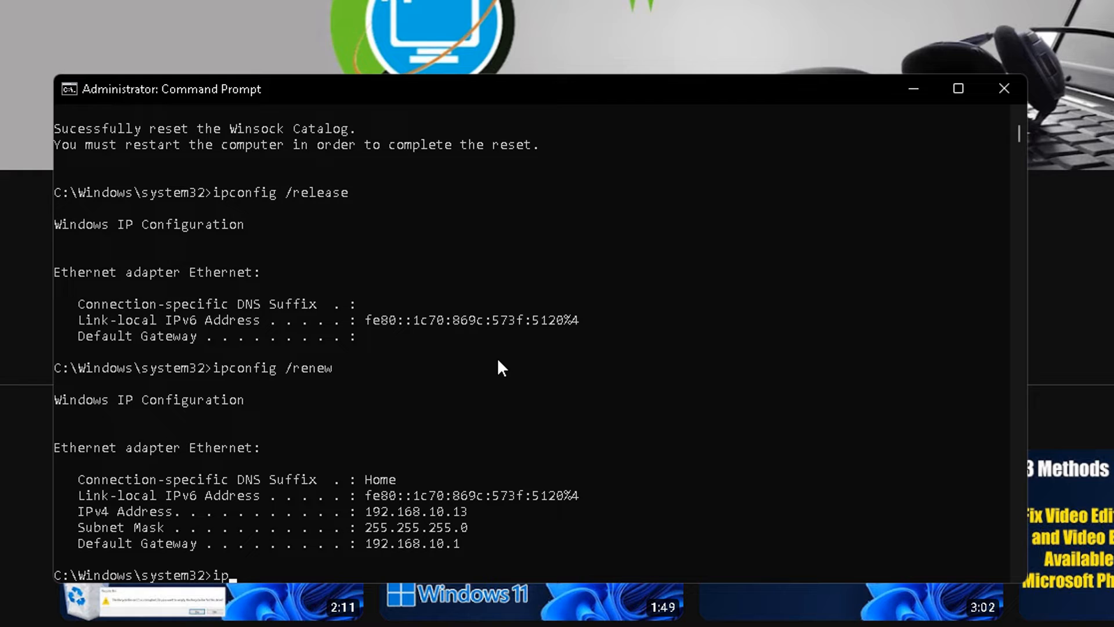
{"action": "type", "text": "config"}
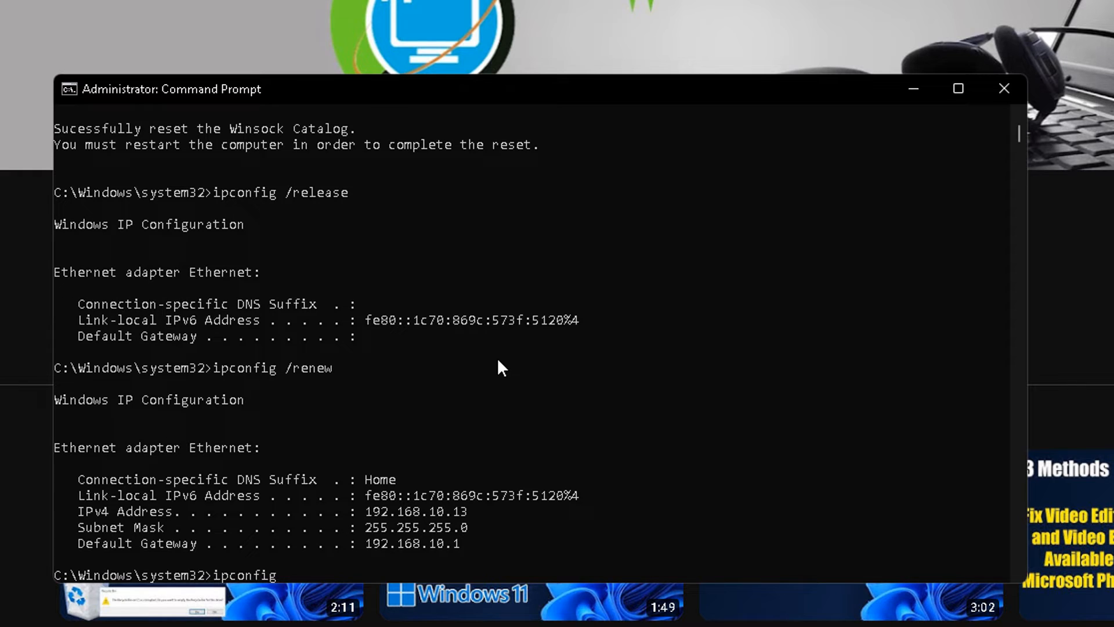
{"action": "type", "text": "/"}
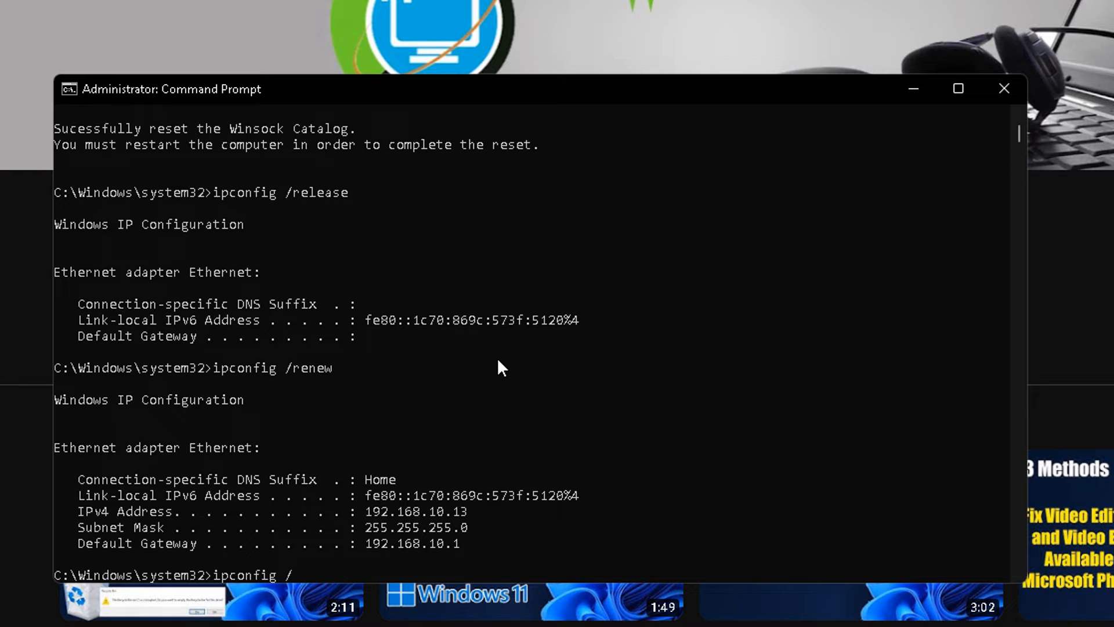
{"action": "type", "text": "re"}
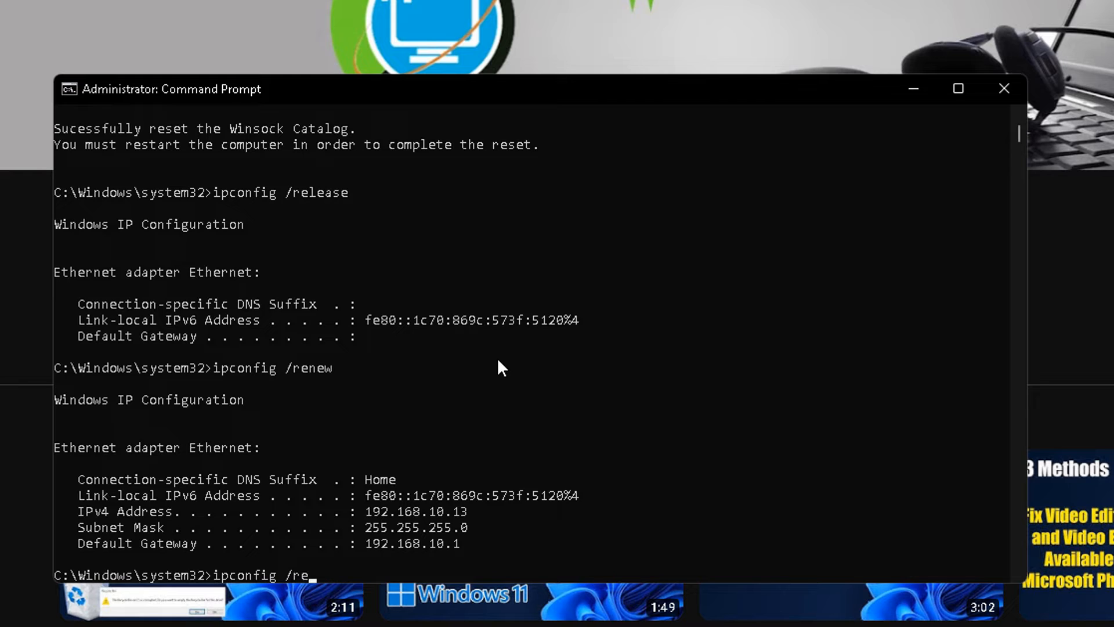
{"action": "key", "text": "Return"}
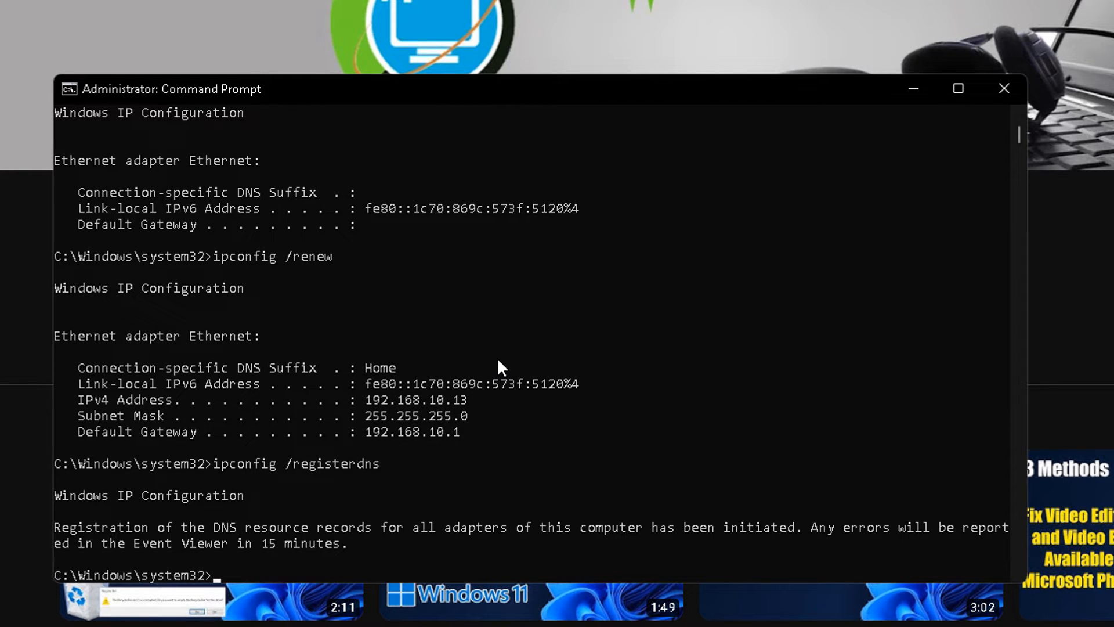
{"action": "type", "text": "ip"}
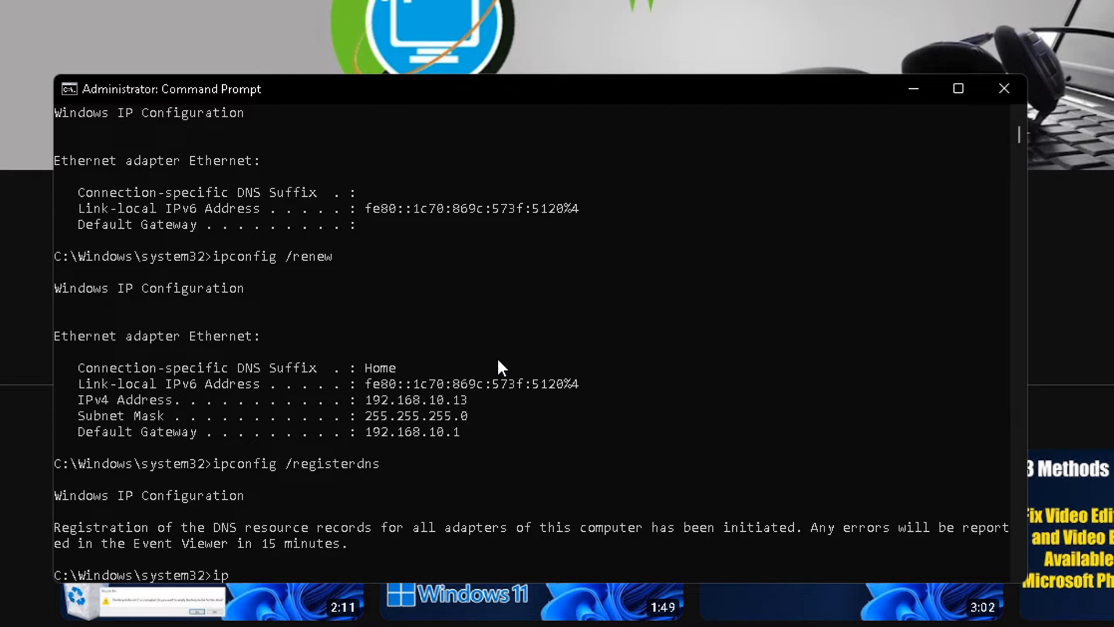
{"action": "key", "text": "Backspace"}
{"action": "type", "text": "n"}
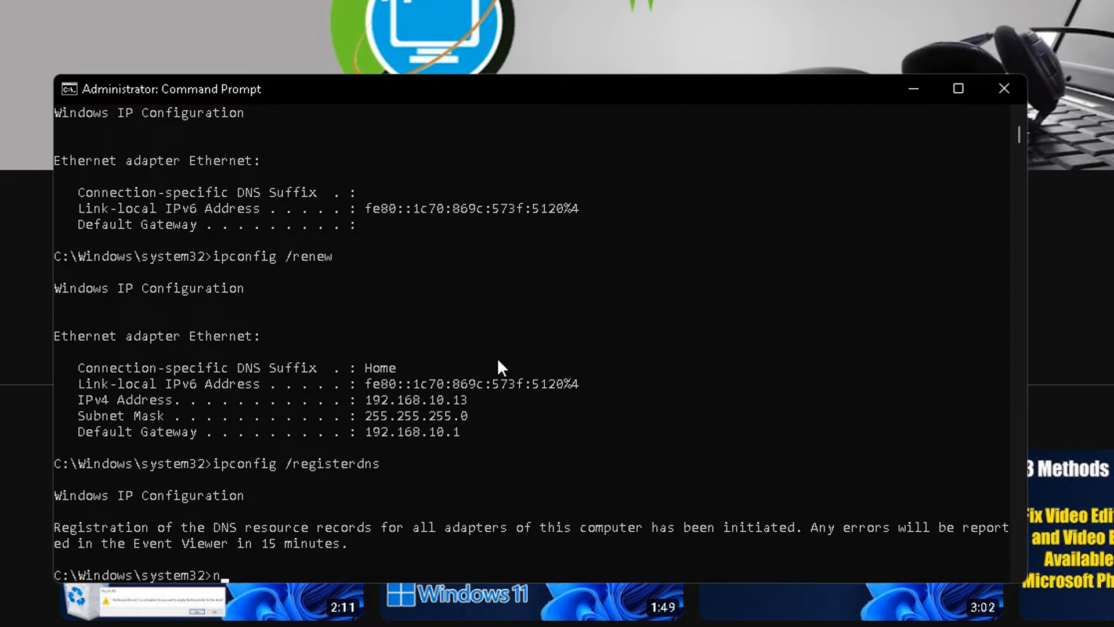
- Run netsh interface tcp reset and netsh int ip reset to reset TCP and IP parameters
{"action": "type", "text": "etsh"}
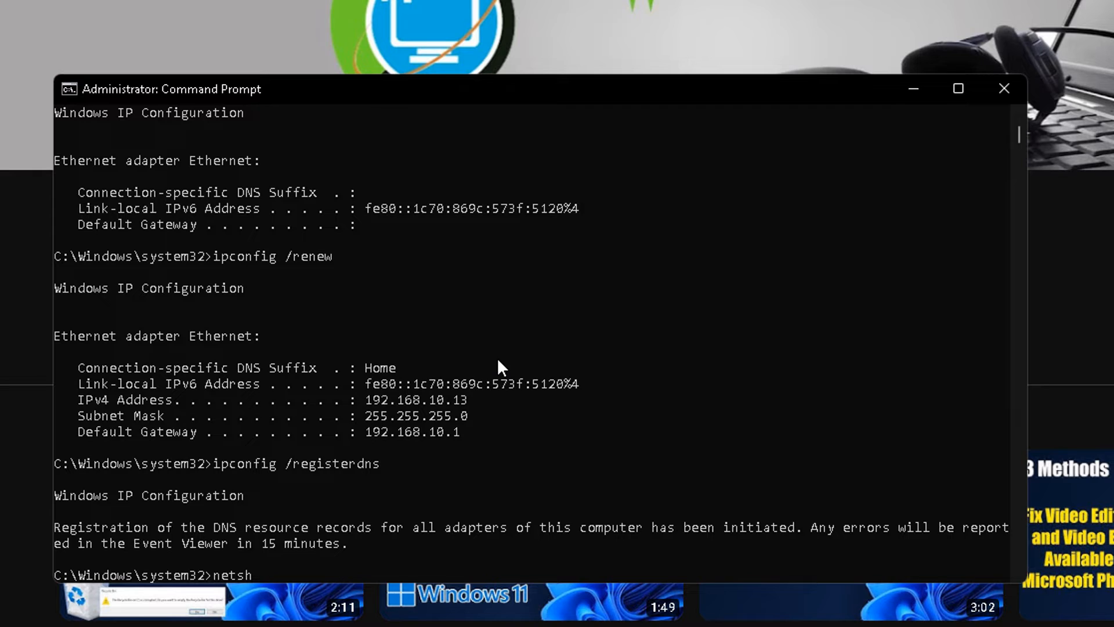
{"action": "type", "text": "in"}
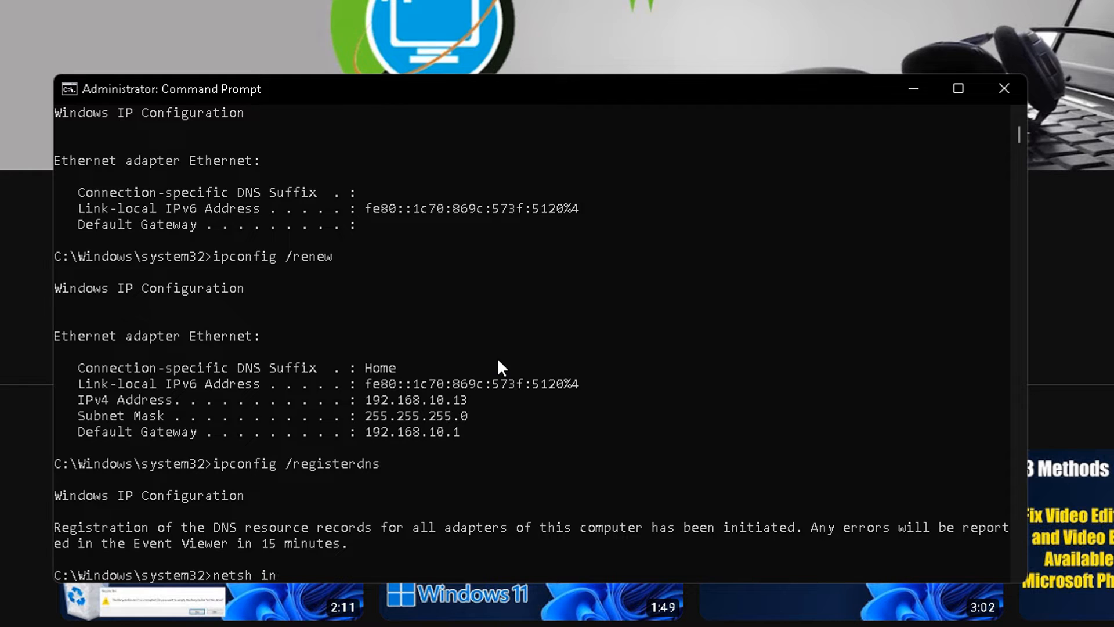
{"action": "type", "text": "terface"}
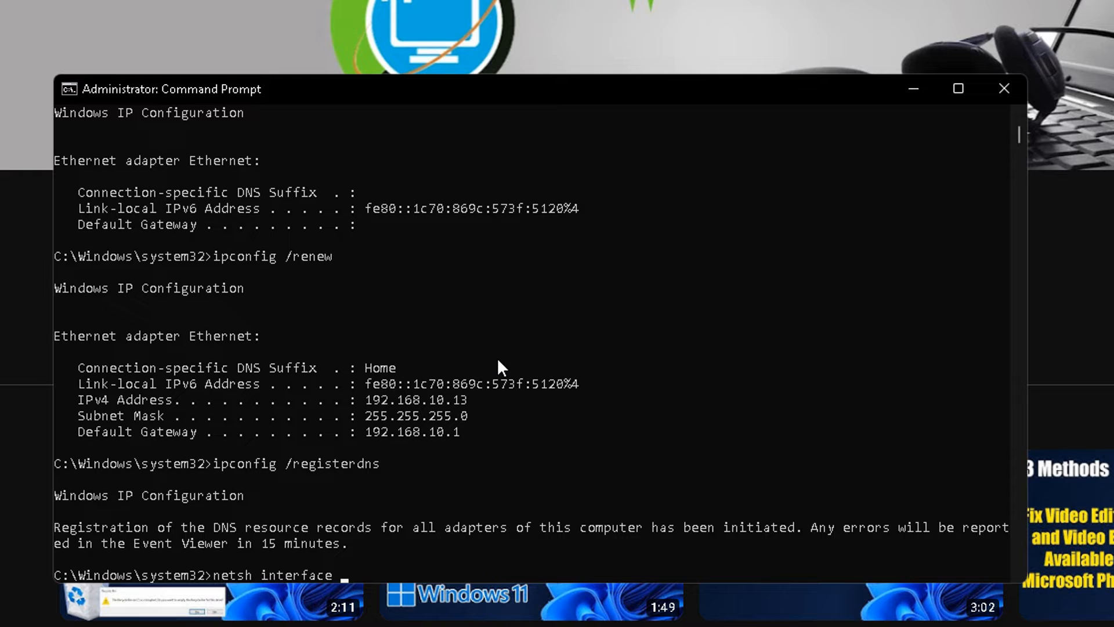
{"action": "type", "text": "tcp"}
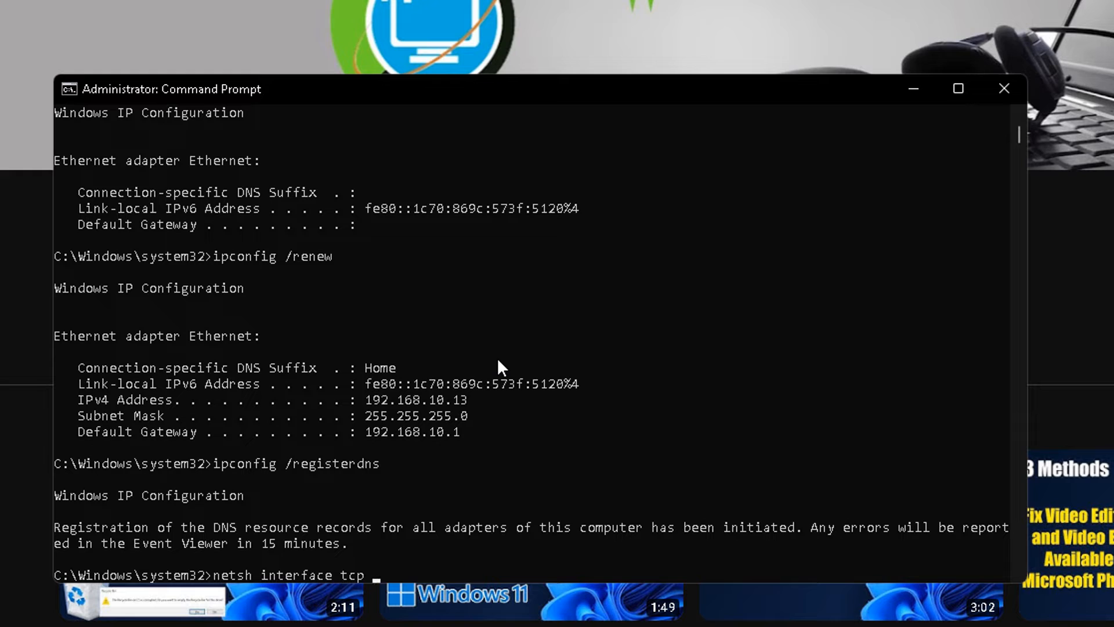
{"action": "type", "text": "reset"}
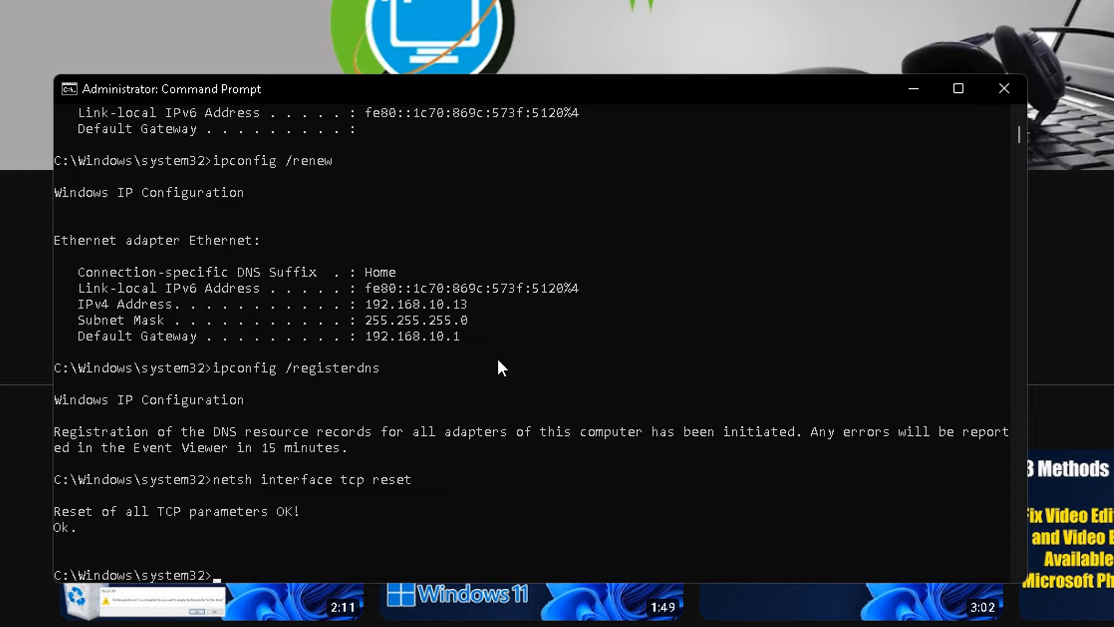
{"action": "type", "text": "netsh int"}
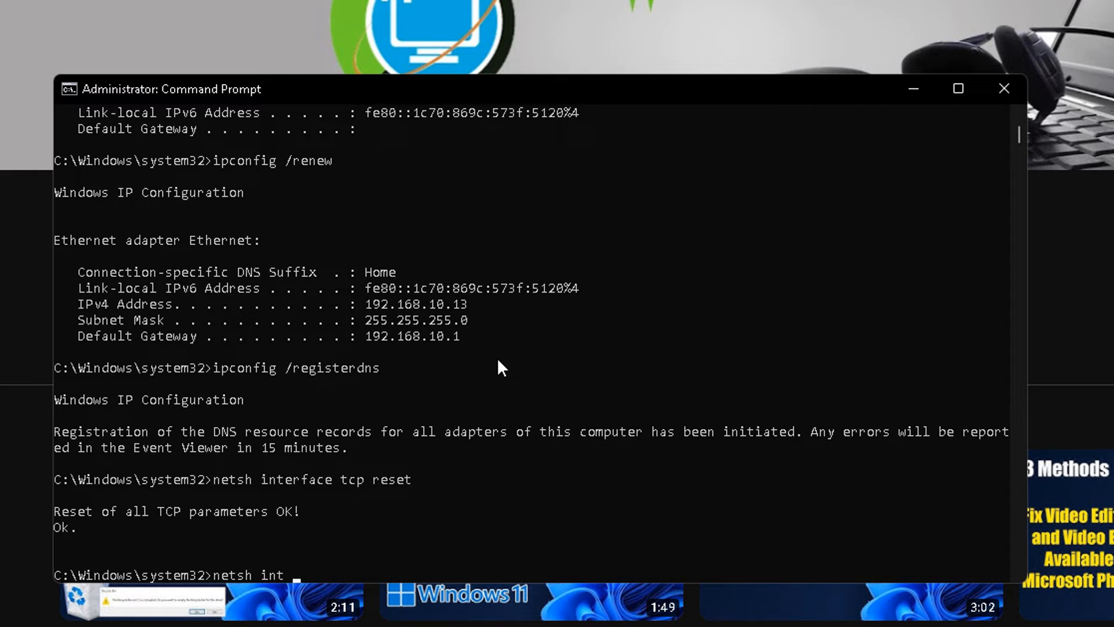
{"action": "type", "text": "ip"}
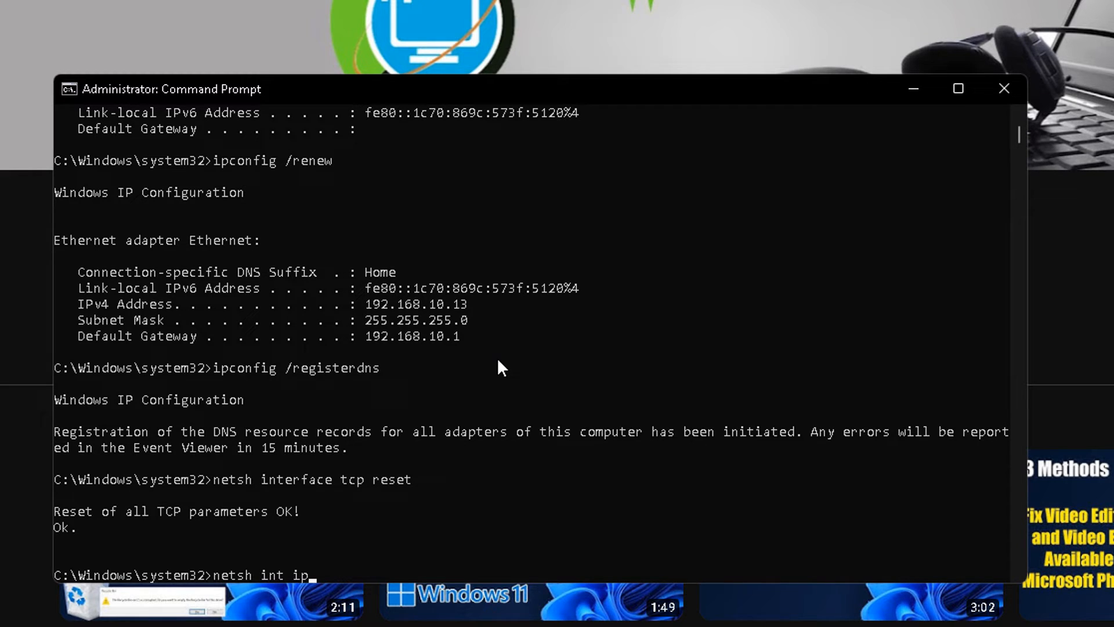
{"action": "type", "text": "resent"}
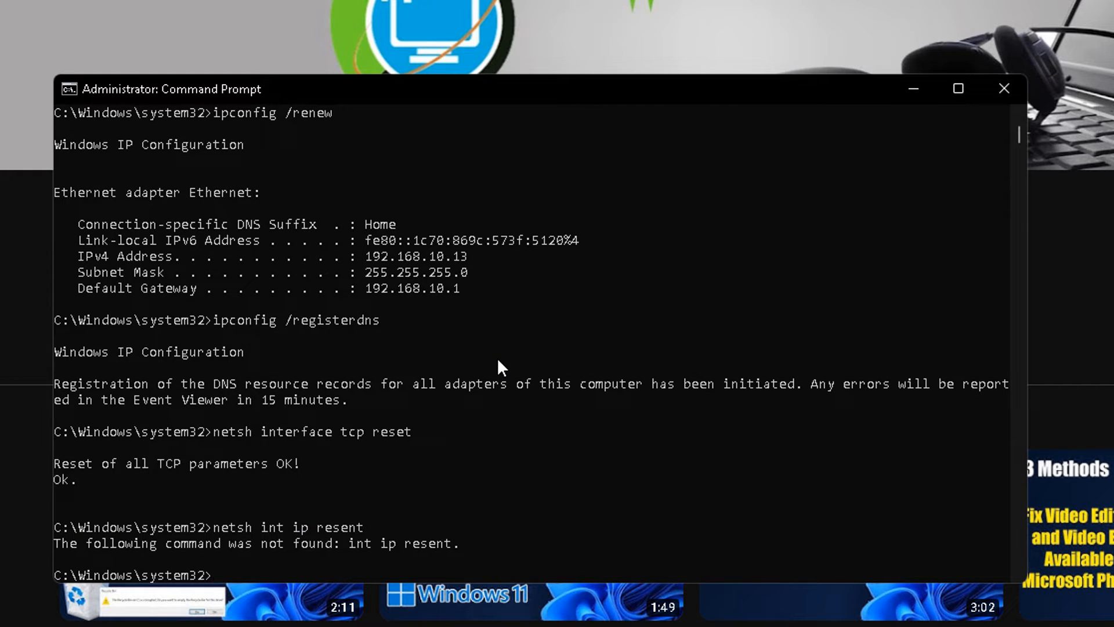
- Run netsh int tcp set global autotuninglevel=normal to restore normal TCP auto-tuning
{"action": "type", "text": "netsh"}
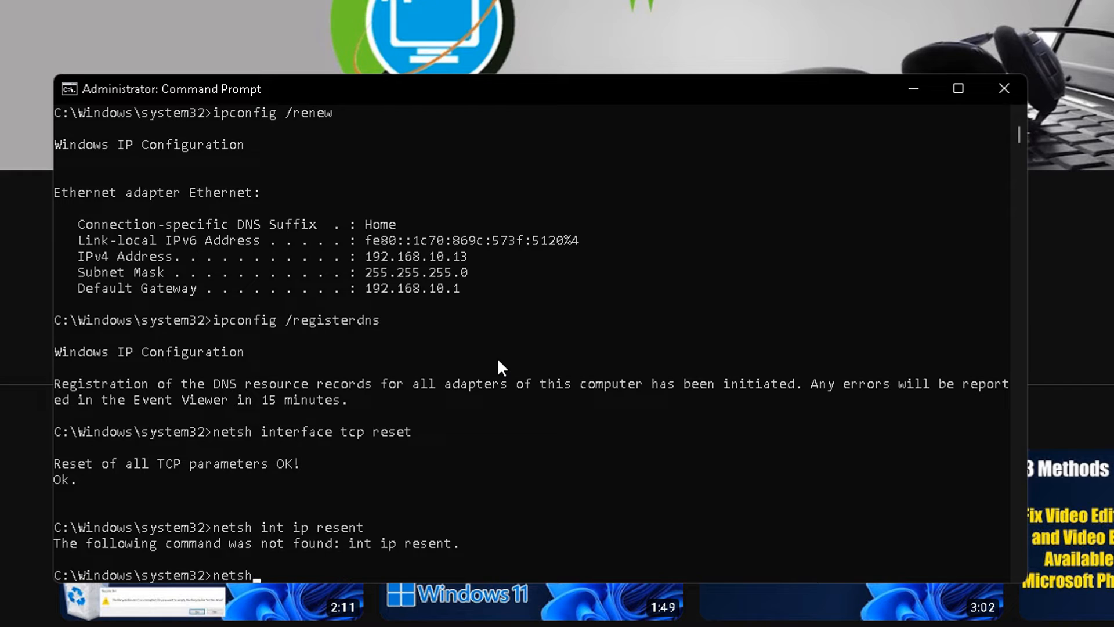
{"action": "type", "text": "int tcp  se"}
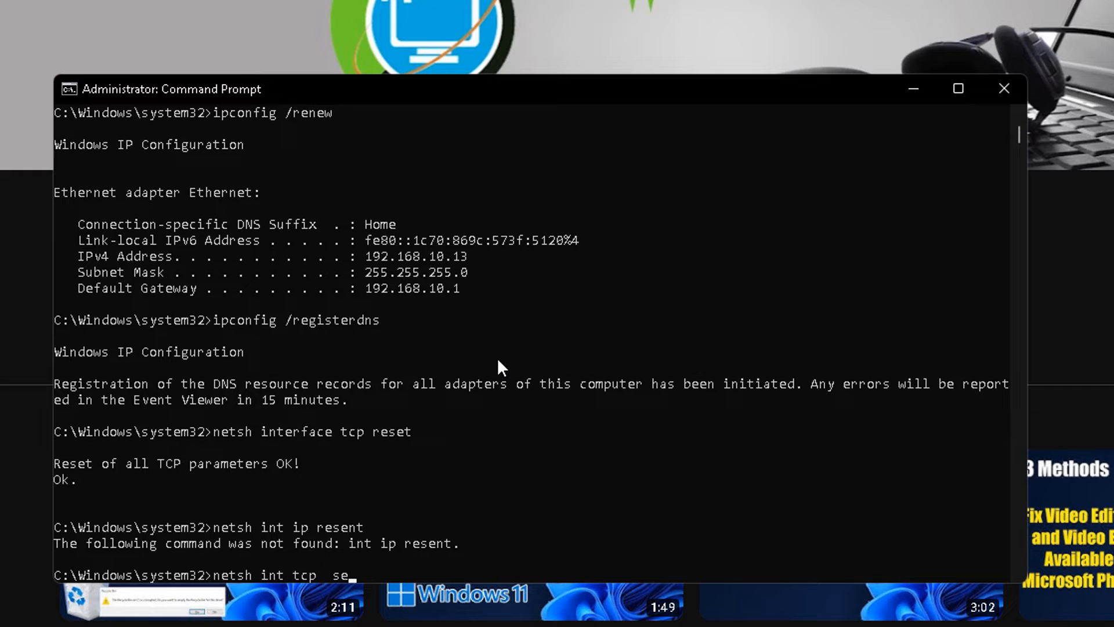
{"action": "key", "text": "Backspace"}
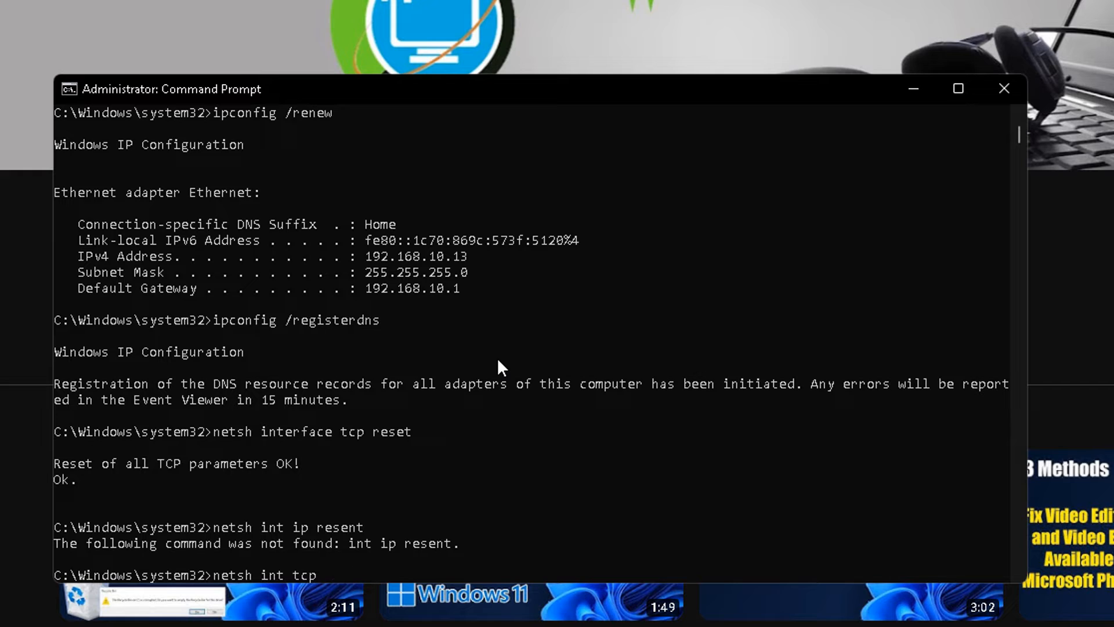
{"action": "type", "text": "set"}
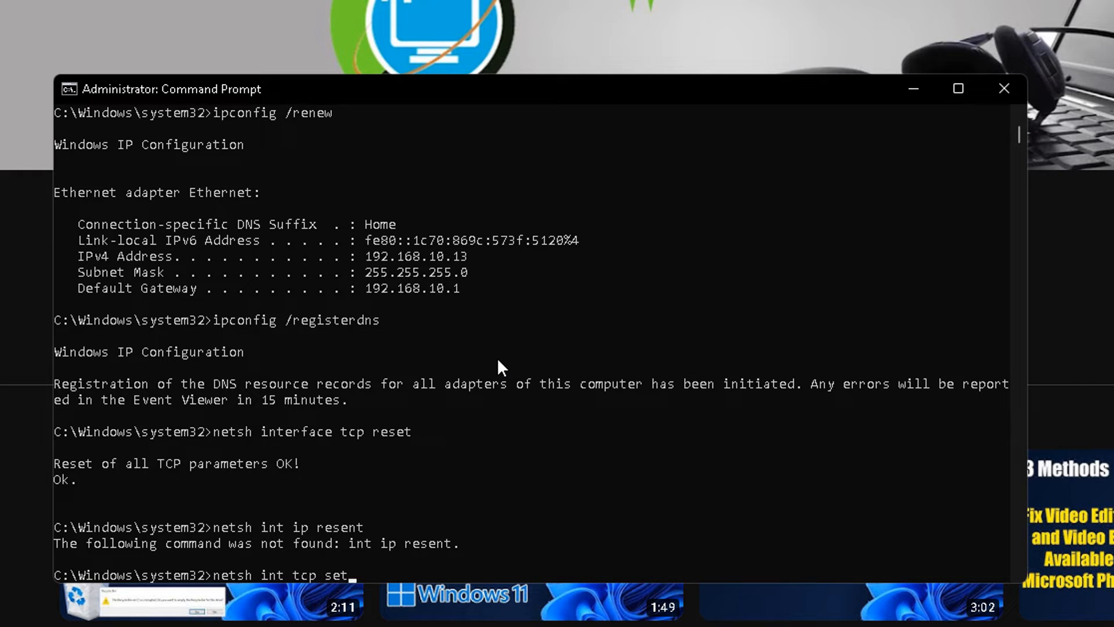
{"action": "type", "text": "g"}
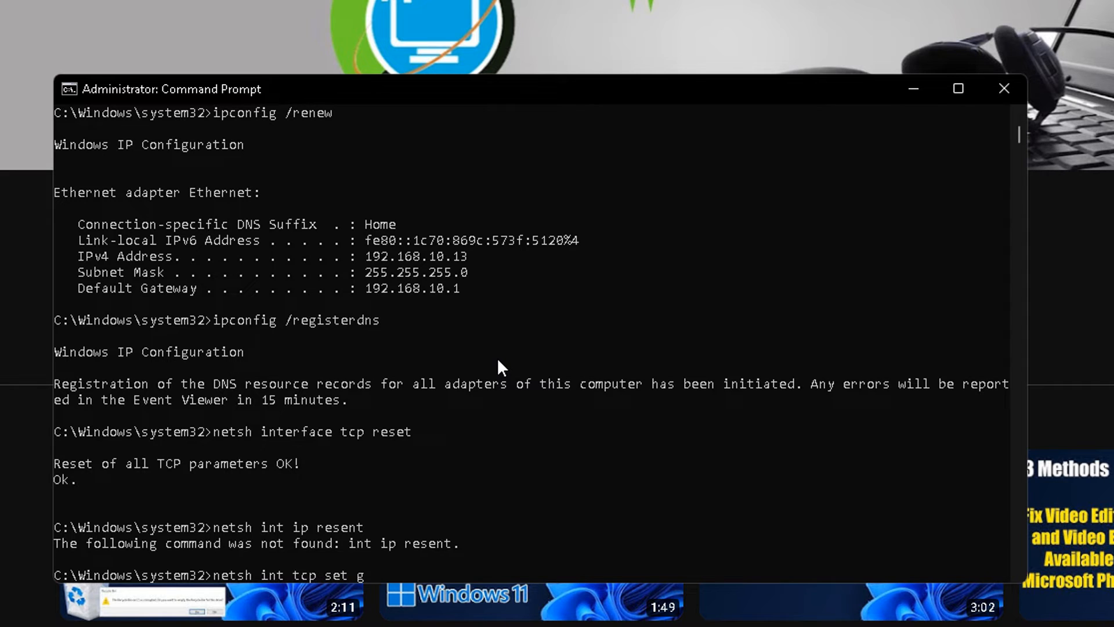
{"action": "type", "text": "lobal"}
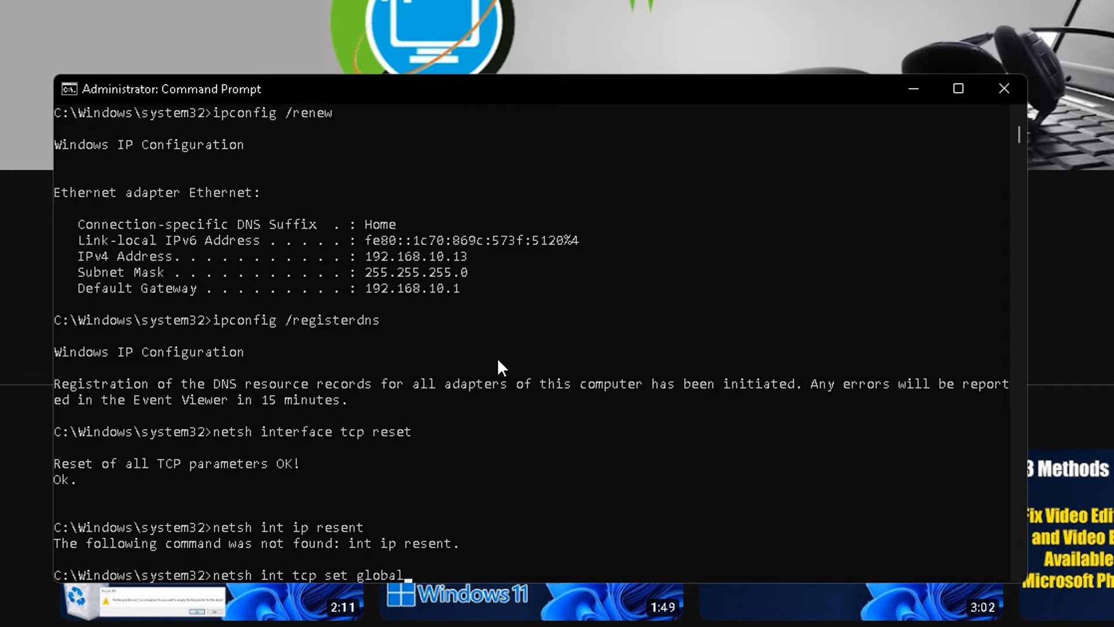
{"action": "type", "text": "autotun"}
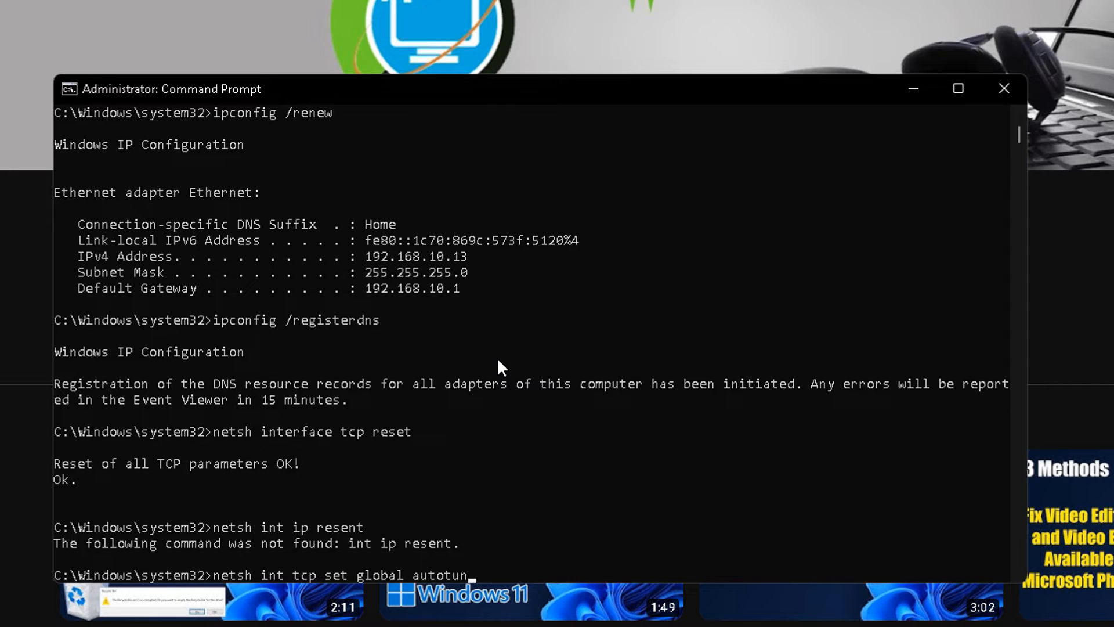
{"action": "type", "text": "ingleval"}
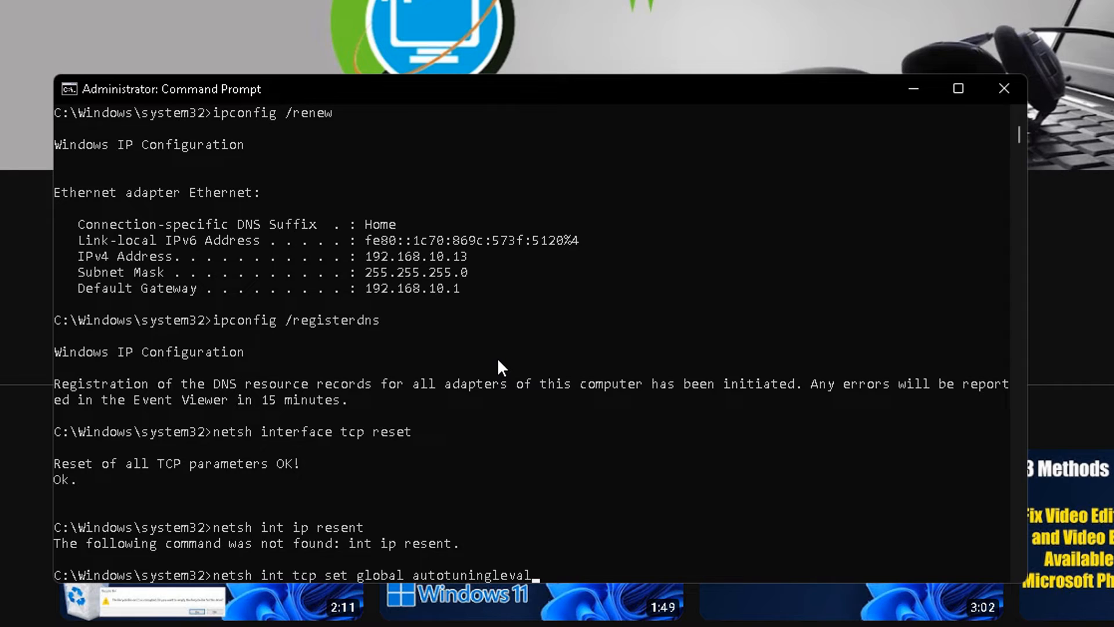
{"action": "type", "text": "="}
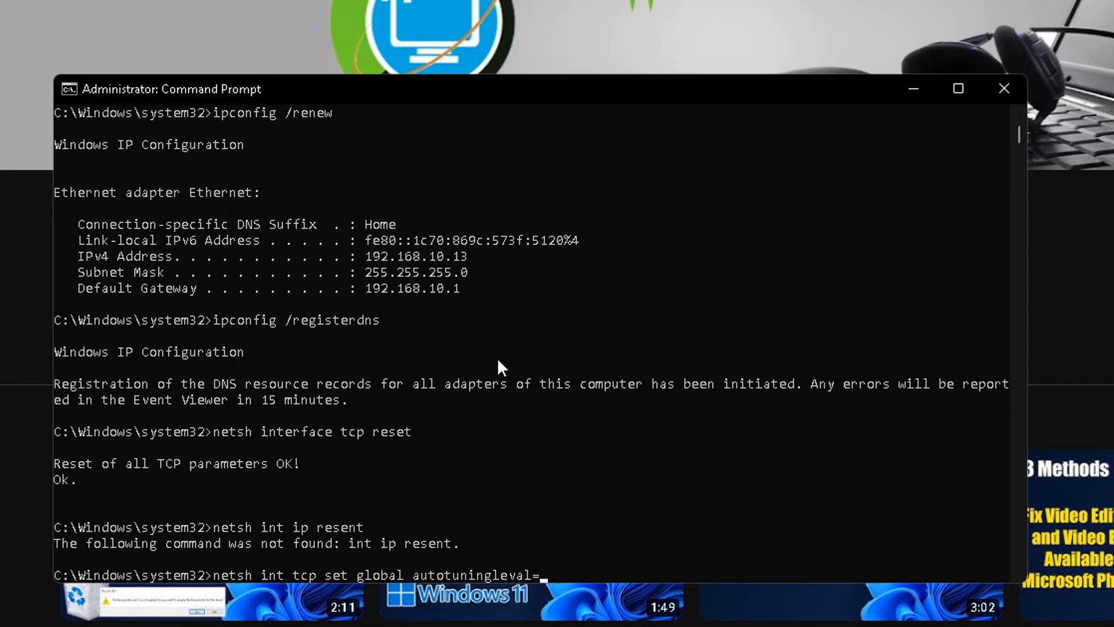
{"action": "type", "text": "no"}
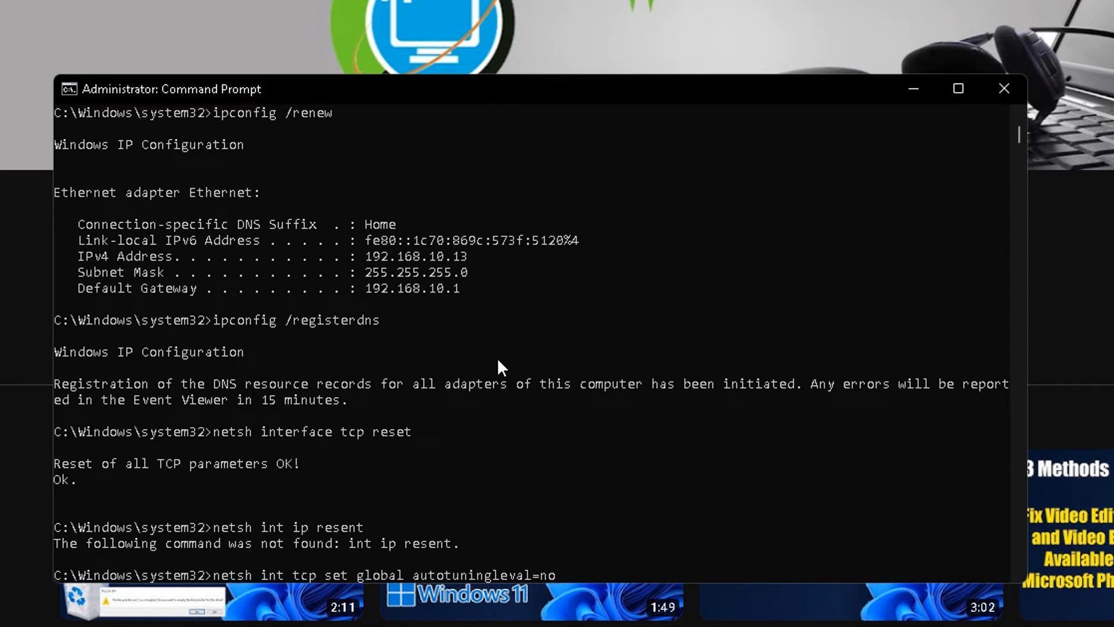
{"action": "type", "text": "normal"}
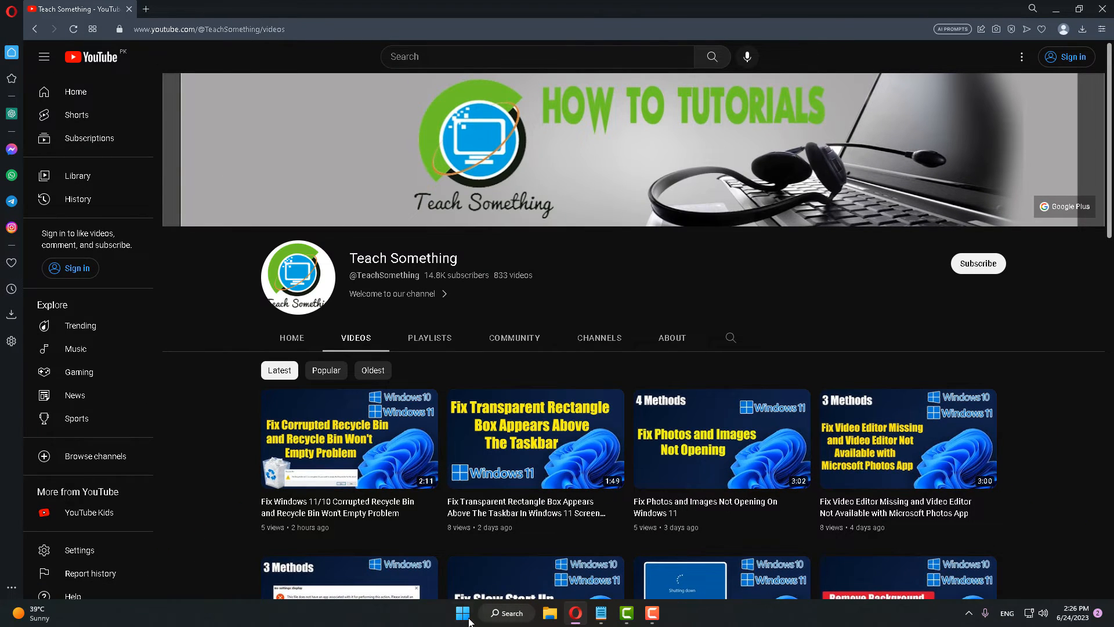
- Launch Battle.net from the desktop, check its login region options, then close the login window
{"action": "left_click", "coordinate": [462, 613]}
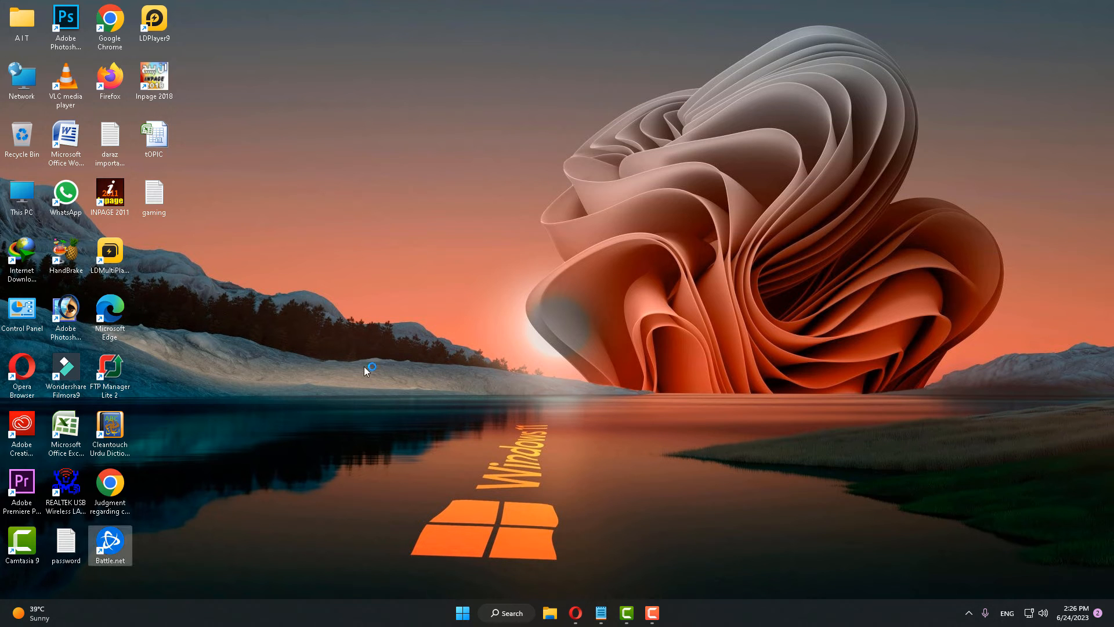
{"action": "mouse_move", "coordinate": [403, 347]}
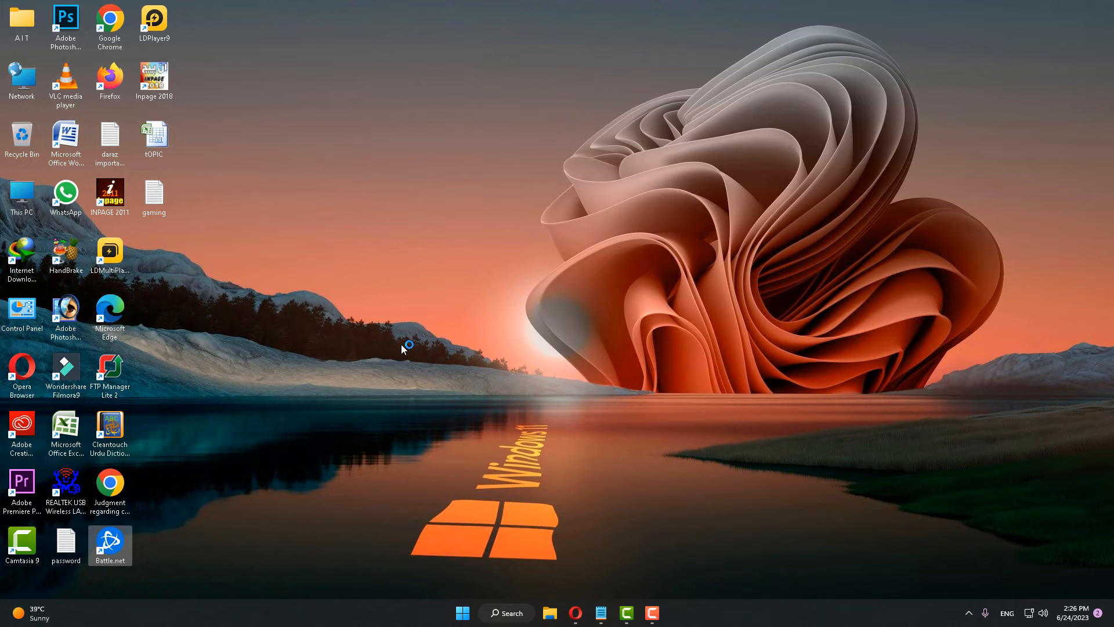
{"action": "mouse_move", "coordinate": [418, 344]}
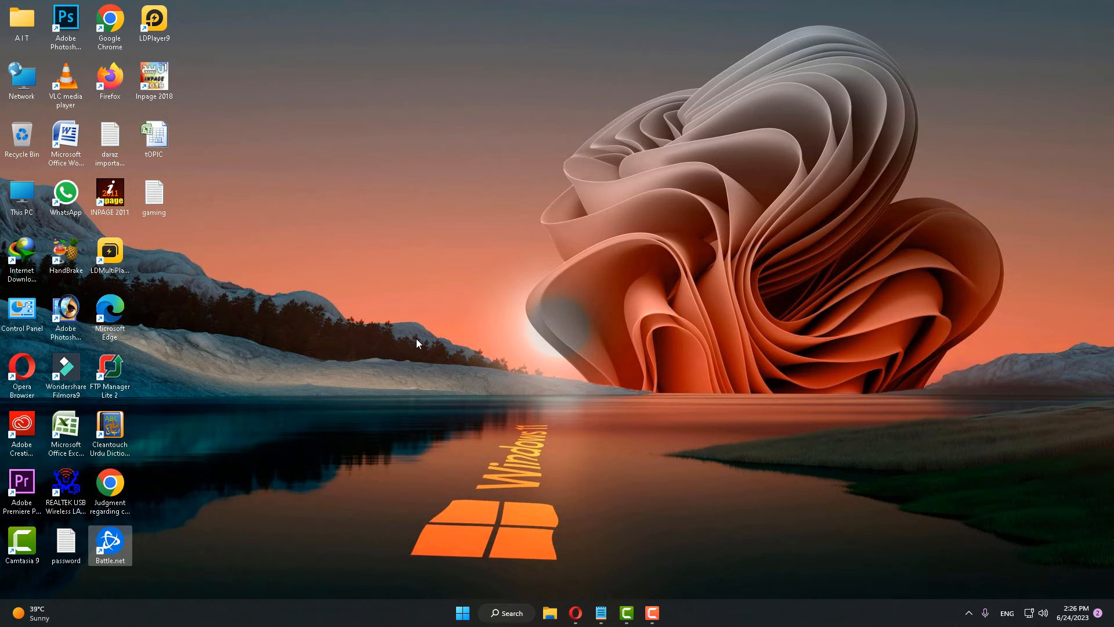
{"action": "double_click", "coordinate": [109, 544]}
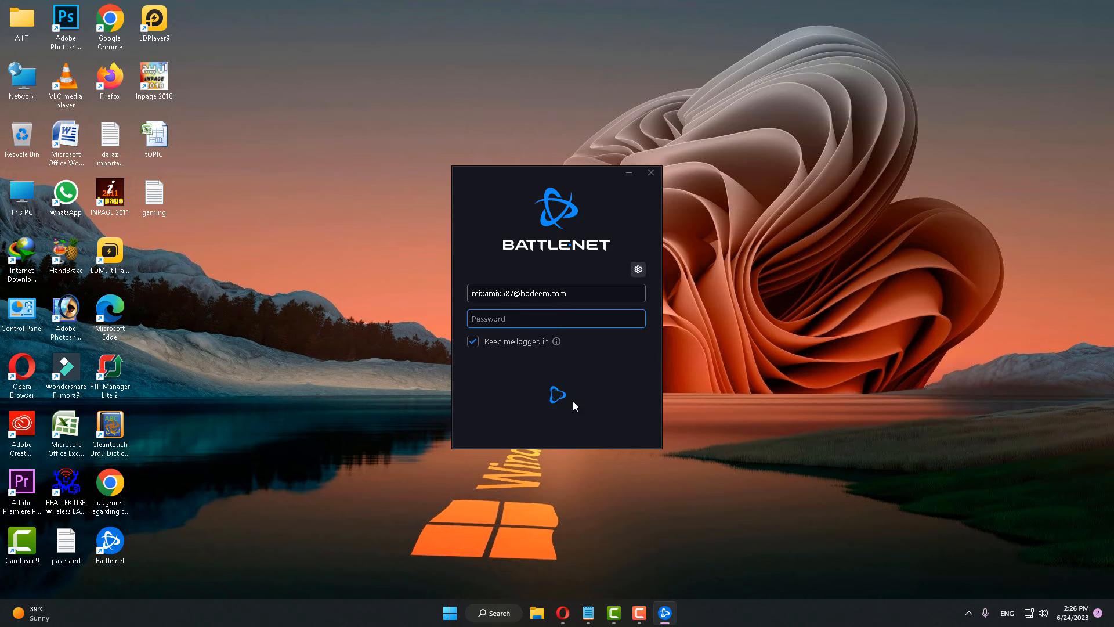
{"action": "mouse_move", "coordinate": [638, 274]}
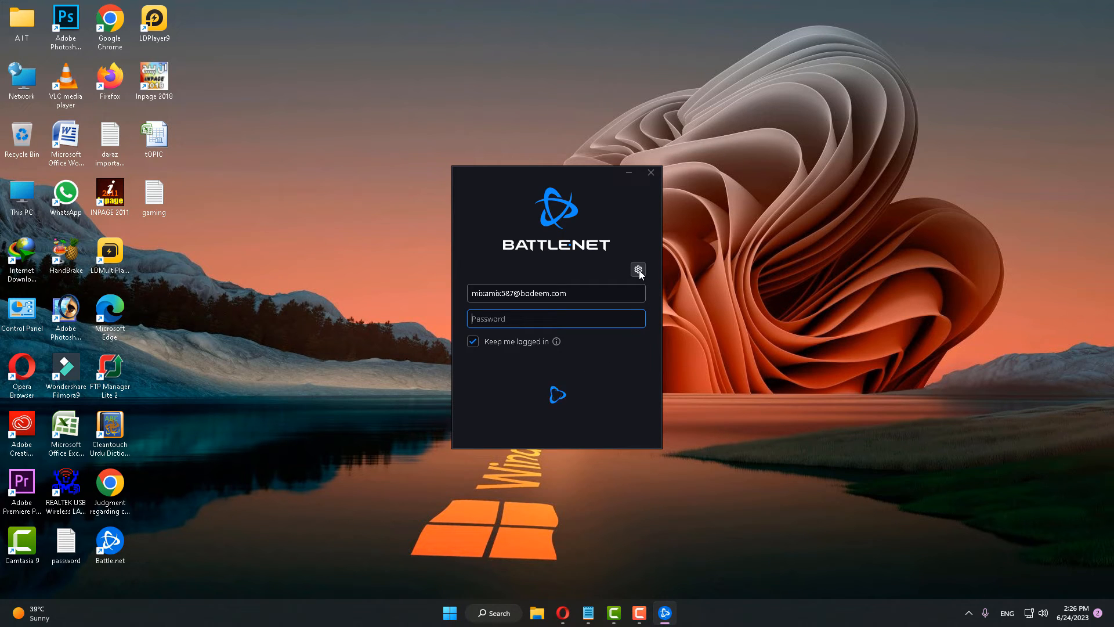
{"action": "left_click", "coordinate": [638, 269]}
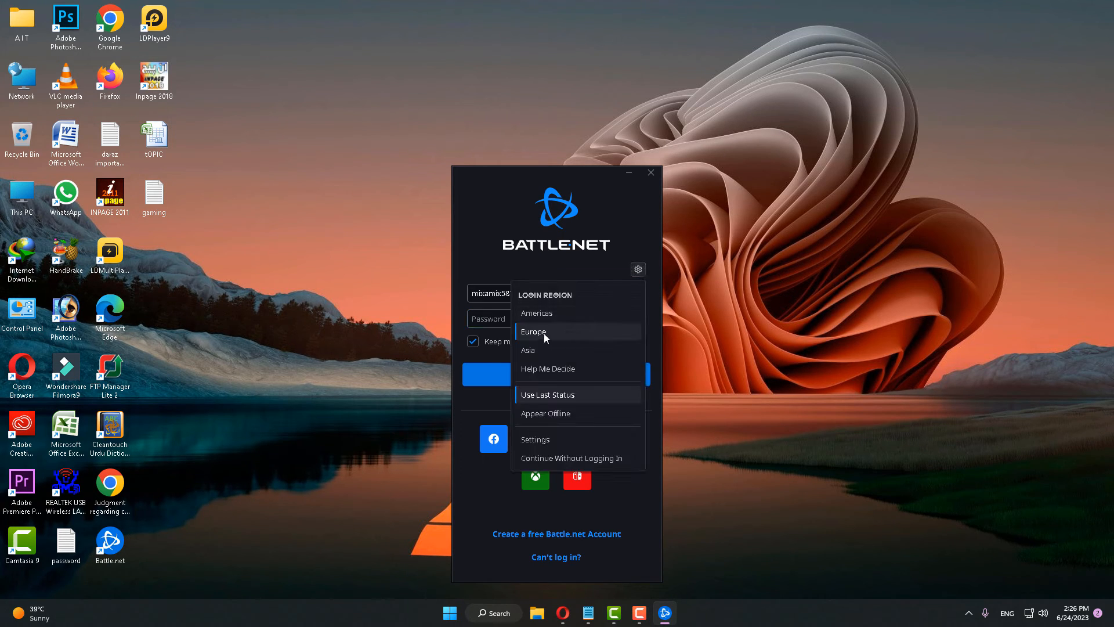
{"action": "mouse_move", "coordinate": [555, 335]}
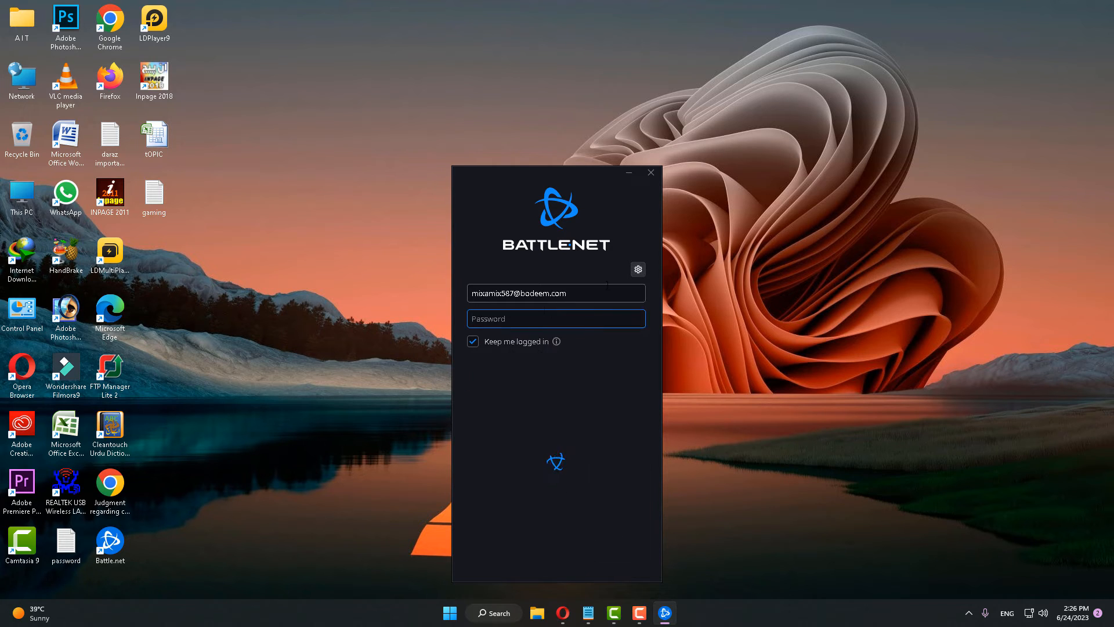
{"action": "left_click", "coordinate": [556, 318]}
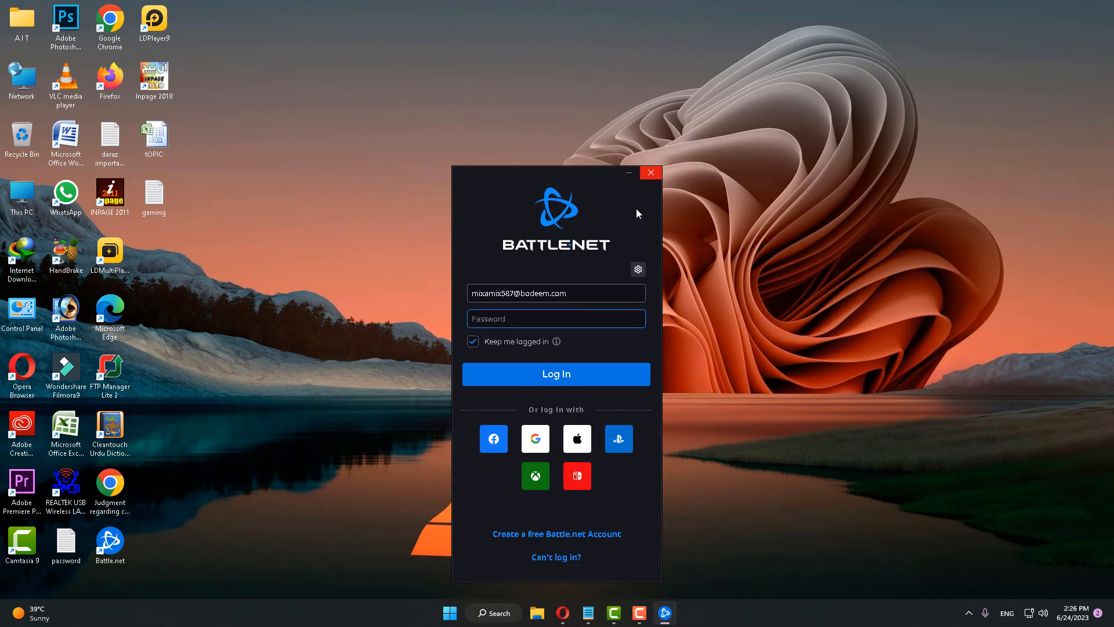
{"action": "left_click", "coordinate": [649, 173]}
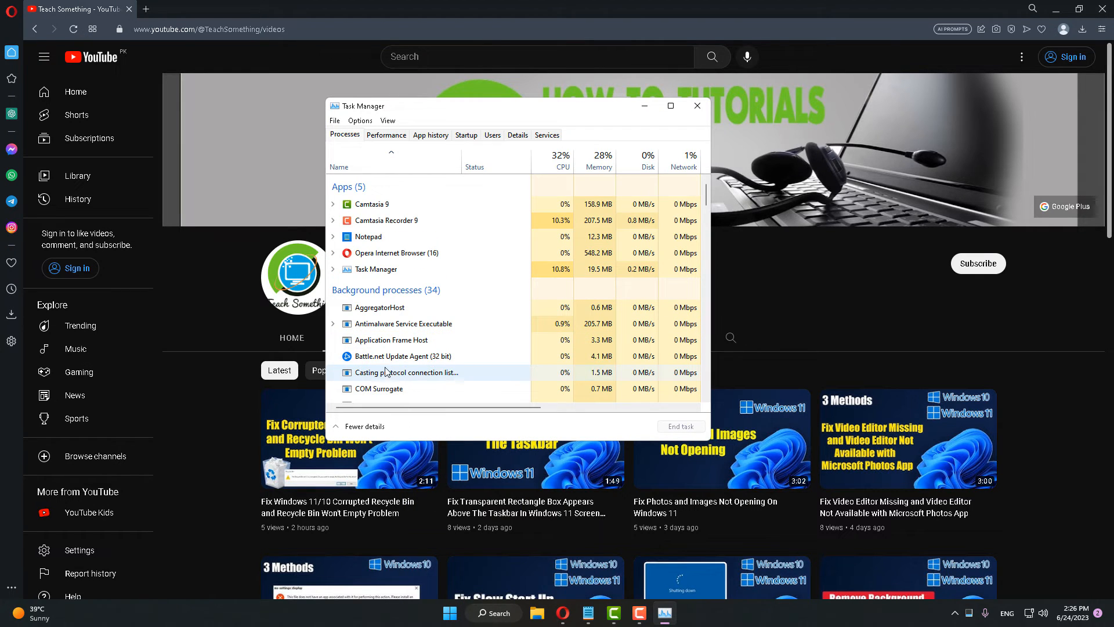
- End the Battle.net Update Agent background process in Task Manager
{"action": "left_click", "coordinate": [403, 356]}
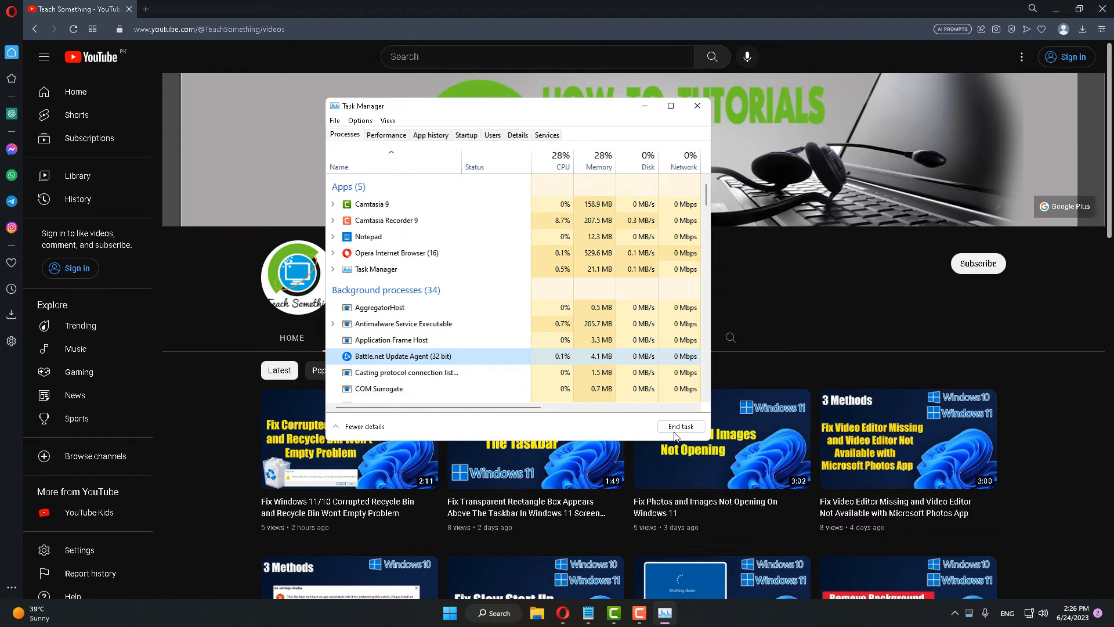
{"action": "left_click", "coordinate": [680, 426]}
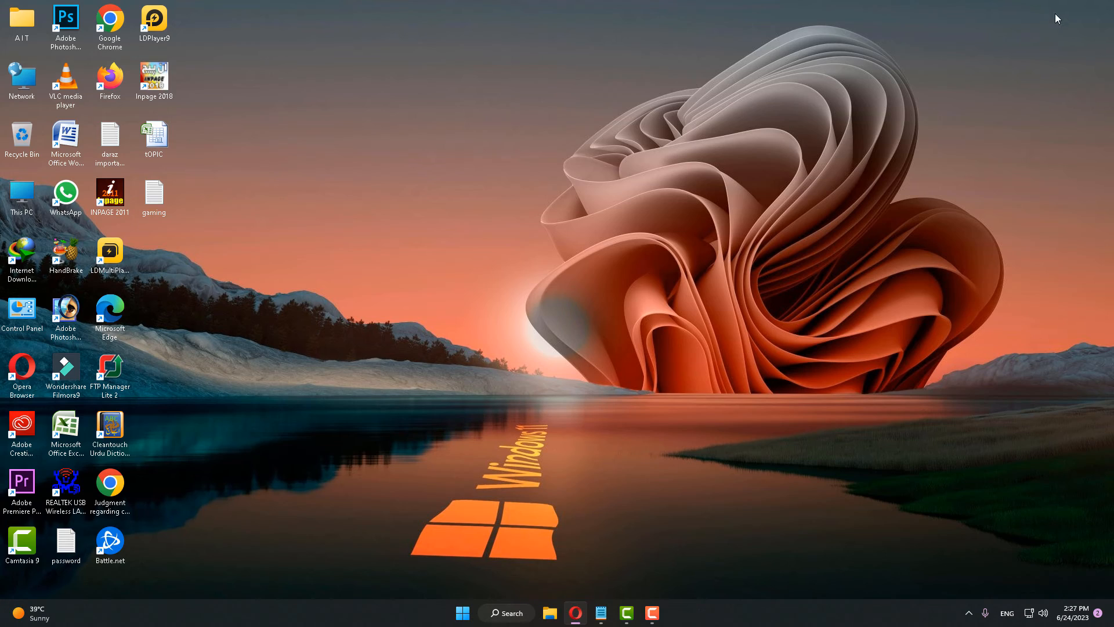
- Review the Battle.net shortcut's Compatibility properties and adjust a setting there
{"action": "right_click", "coordinate": [109, 542]}
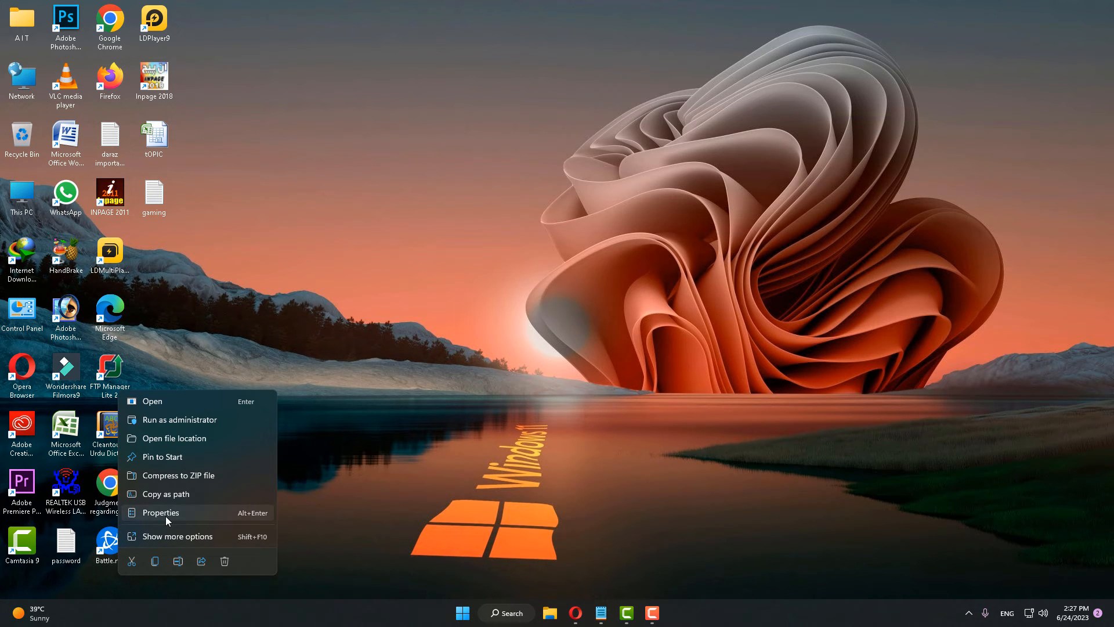
{"action": "left_click", "coordinate": [161, 512]}
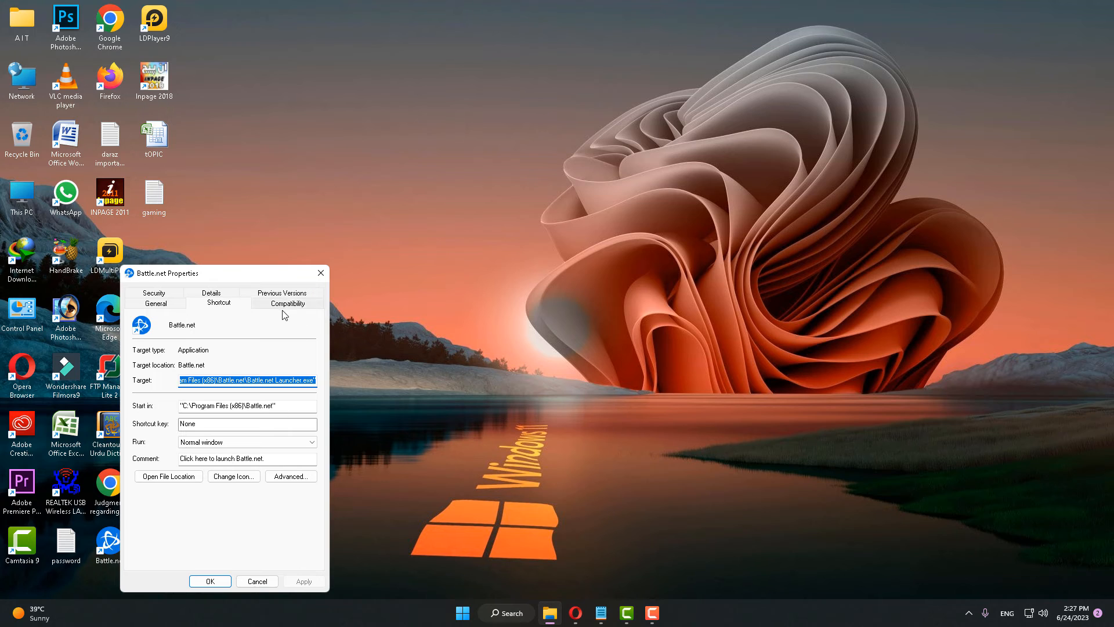
{"action": "left_click", "coordinate": [287, 303]}
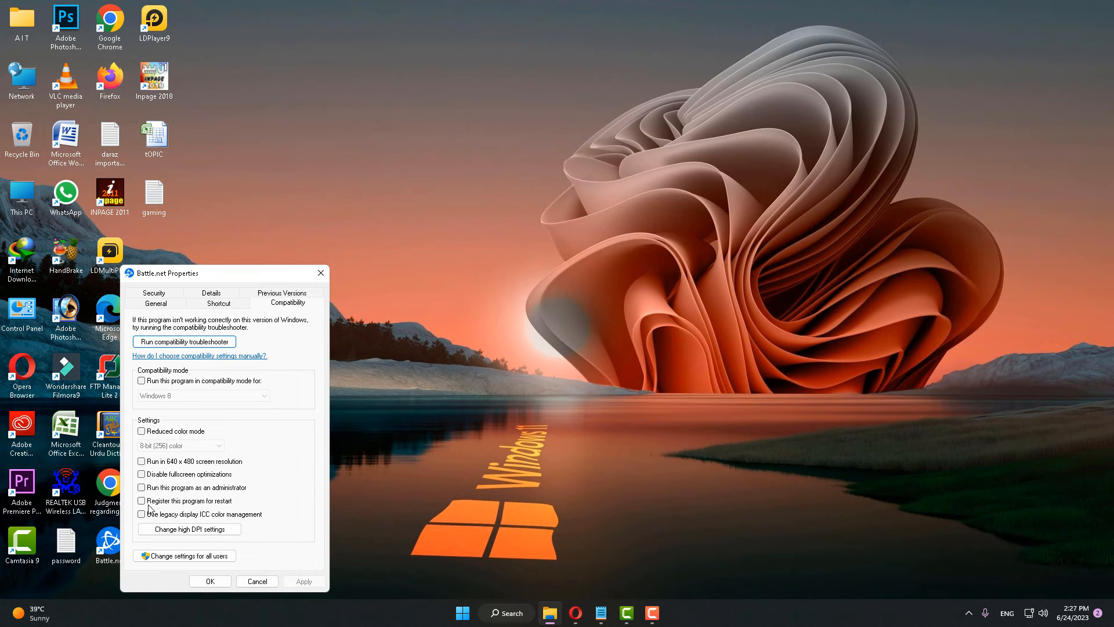
{"action": "left_click", "coordinate": [142, 488]}
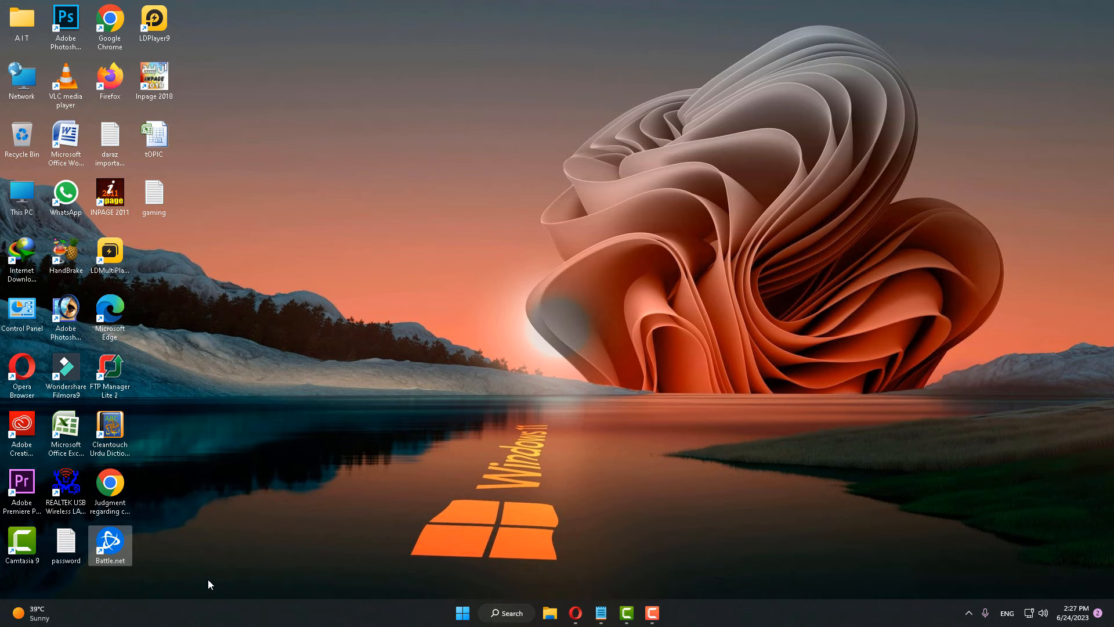
{"action": "mouse_move", "coordinate": [338, 578]}
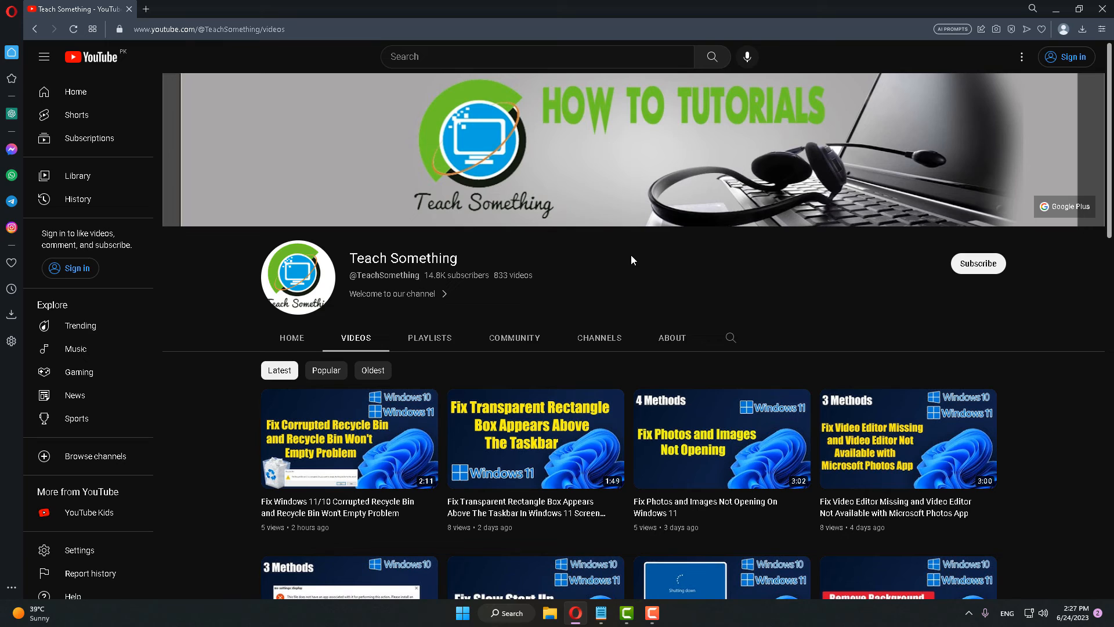
{"action": "mouse_move", "coordinate": [652, 264]}
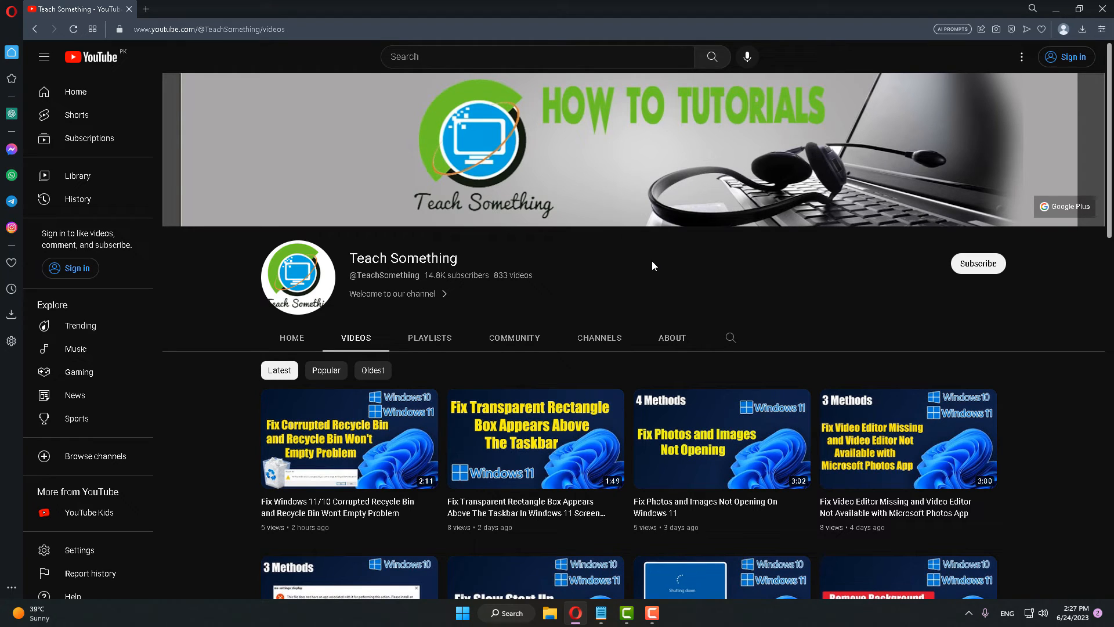
{"action": "mouse_move", "coordinate": [549, 613]}
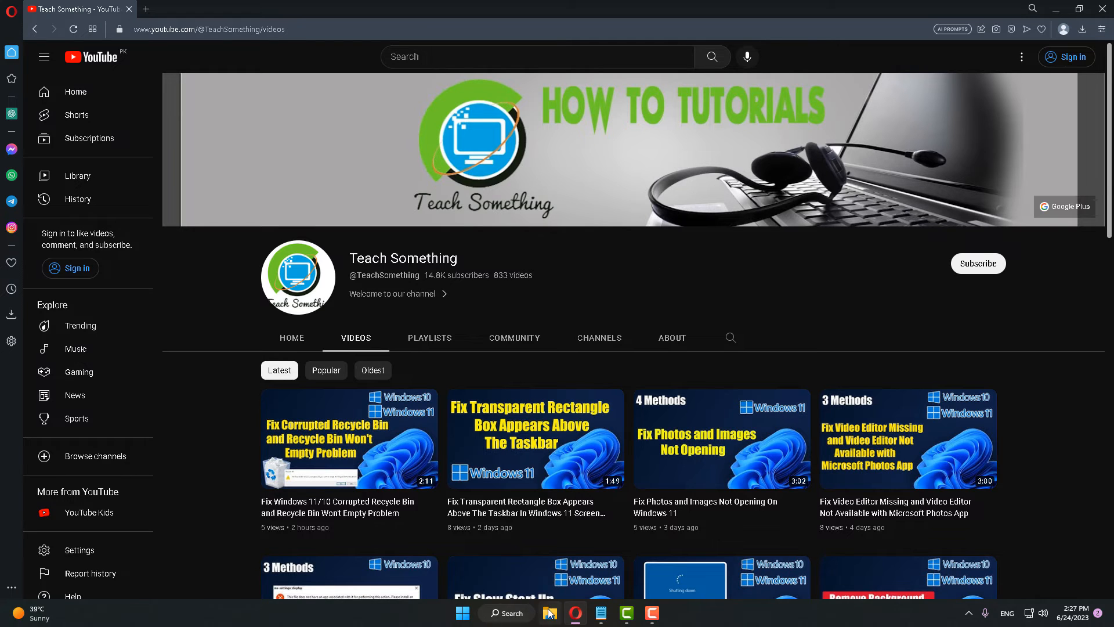
- Search 'virus and' from the taskbar to reach Virus & threat protection
{"action": "left_click", "coordinate": [505, 613]}
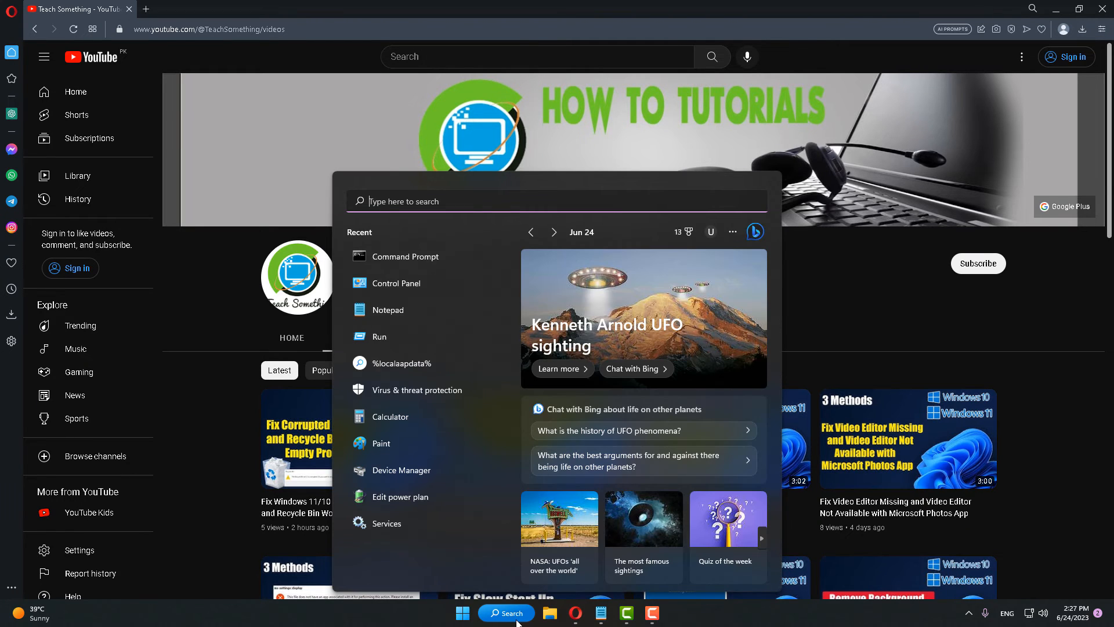
{"action": "type", "text": "virus and"}
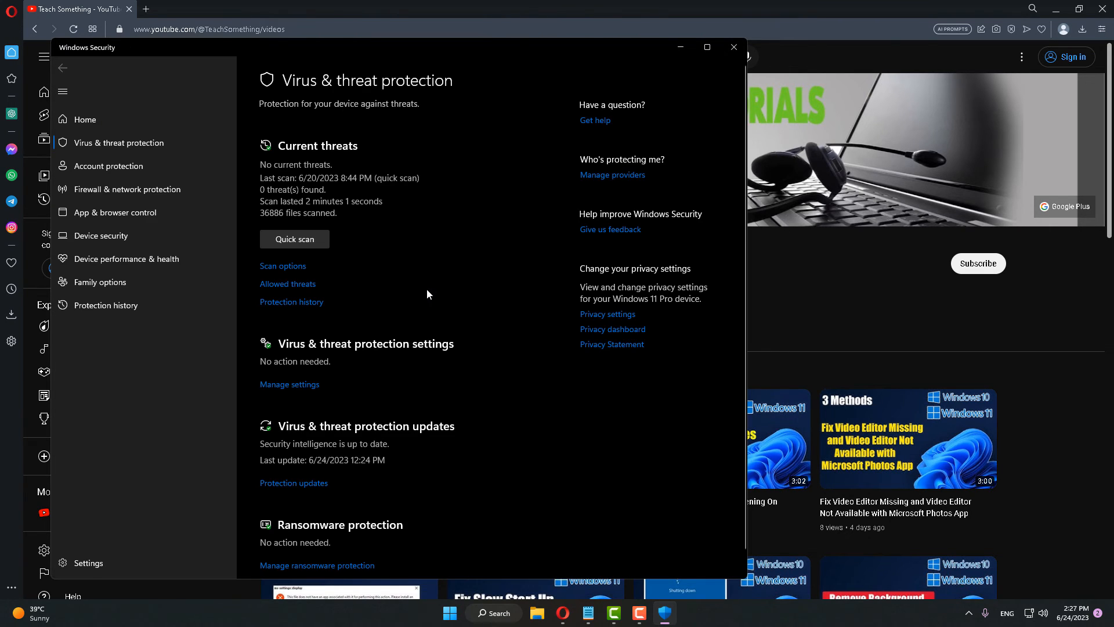
{"action": "mouse_move", "coordinate": [289, 384]}
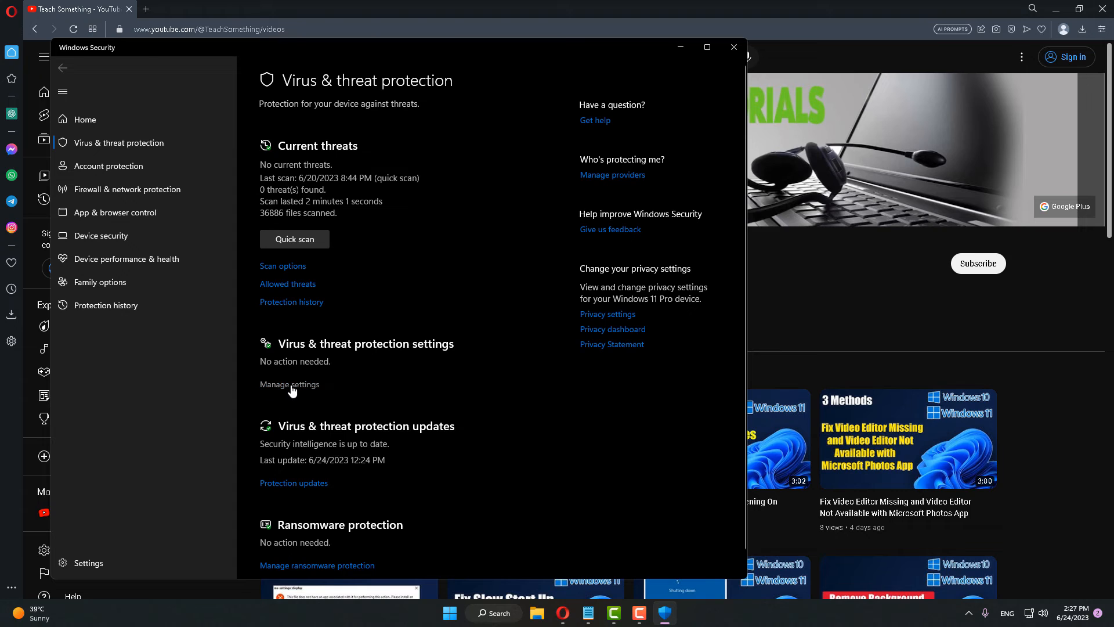
- In Manage settings, switch off Cloud-delivered protection and Automatic sample submission
{"action": "left_click", "coordinate": [289, 384]}
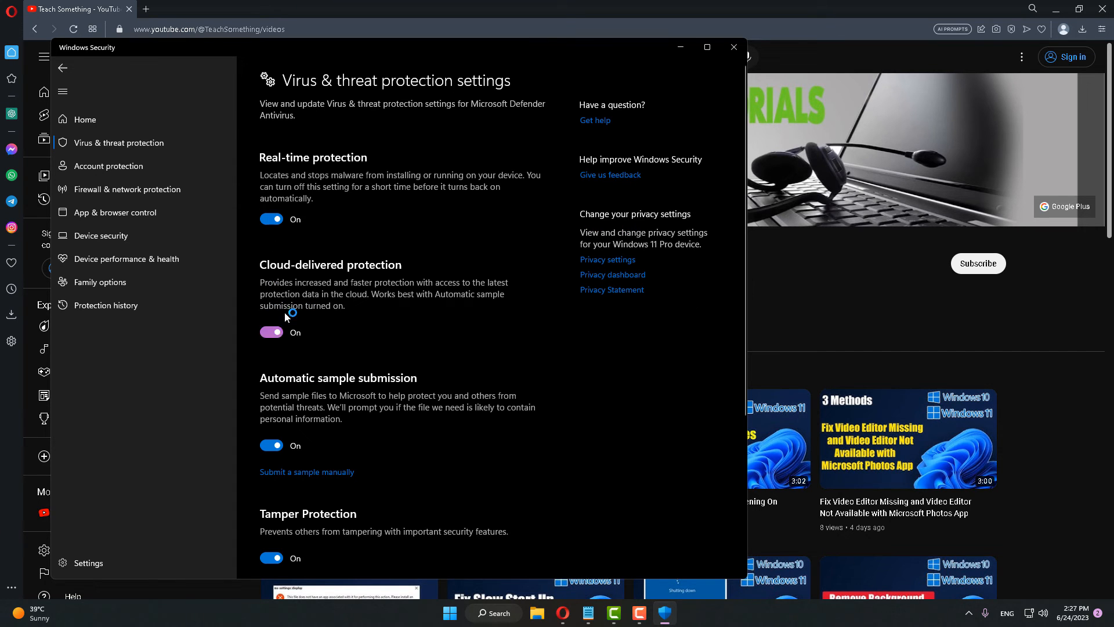
{"action": "left_click", "coordinate": [272, 332]}
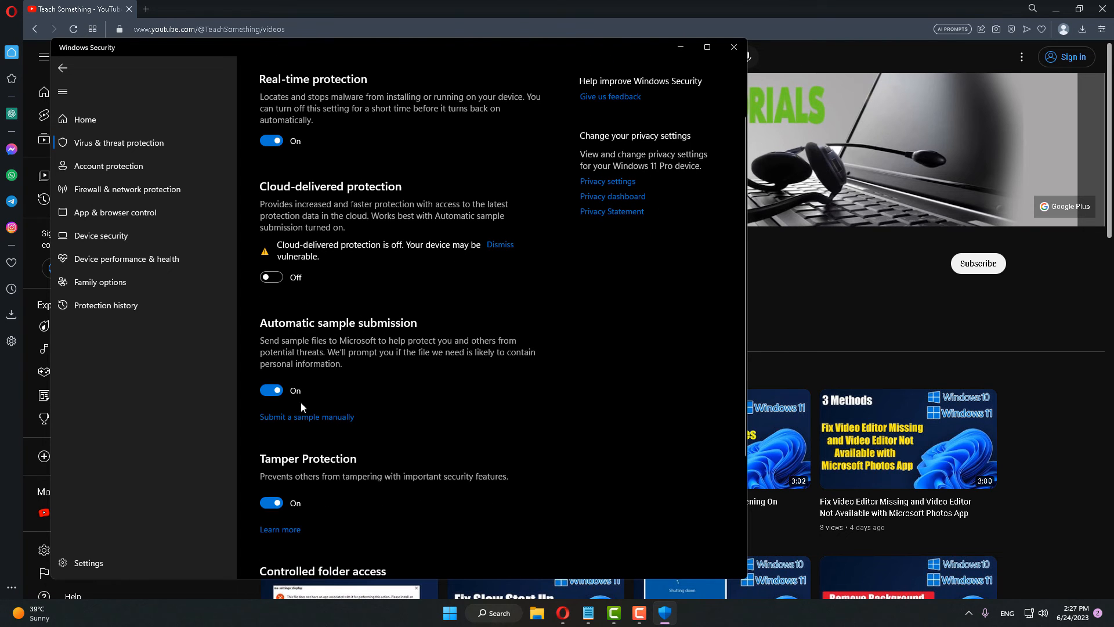
{"action": "left_click", "coordinate": [272, 390]}
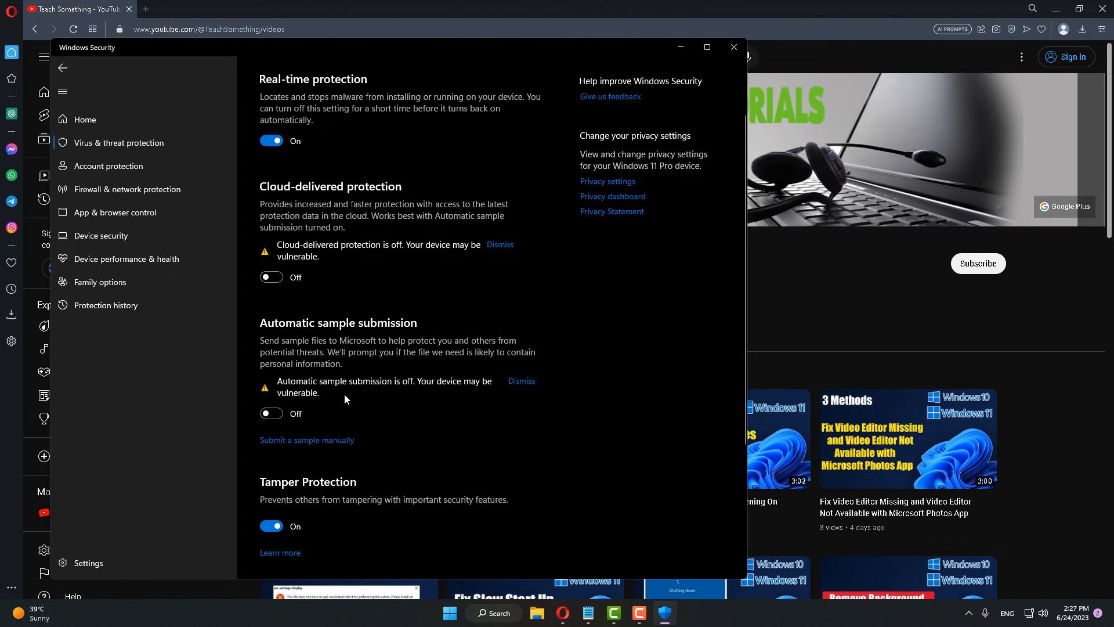
- Switch off Tamper Protection and reach the Controlled folder access settings
{"action": "scroll", "scroll_direction": "down", "scroll_amount": 3}
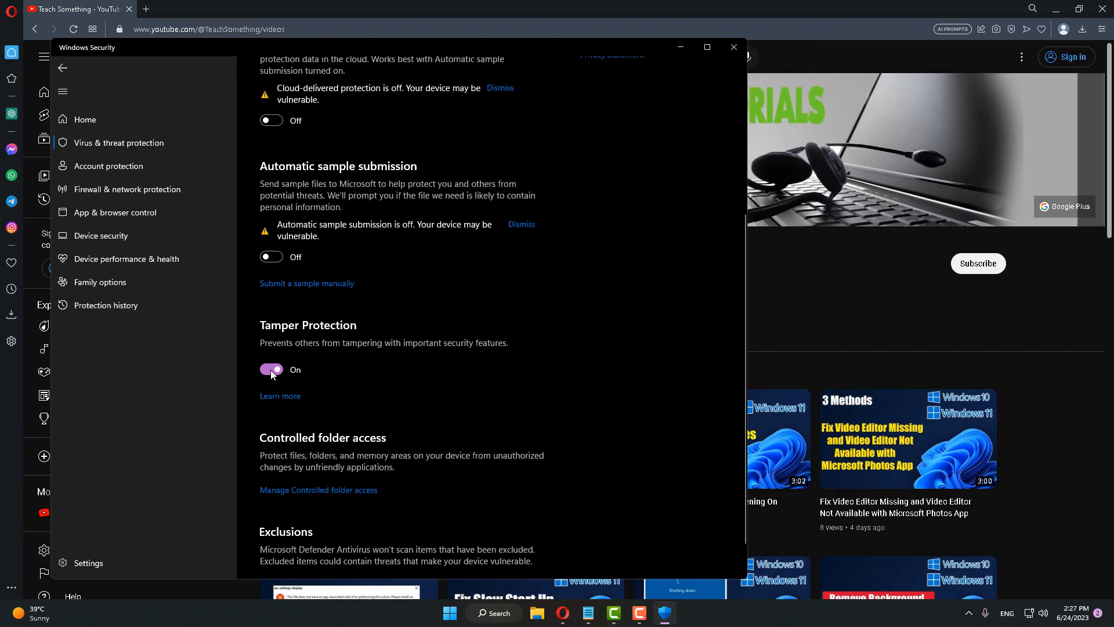
{"action": "left_click", "coordinate": [271, 369]}
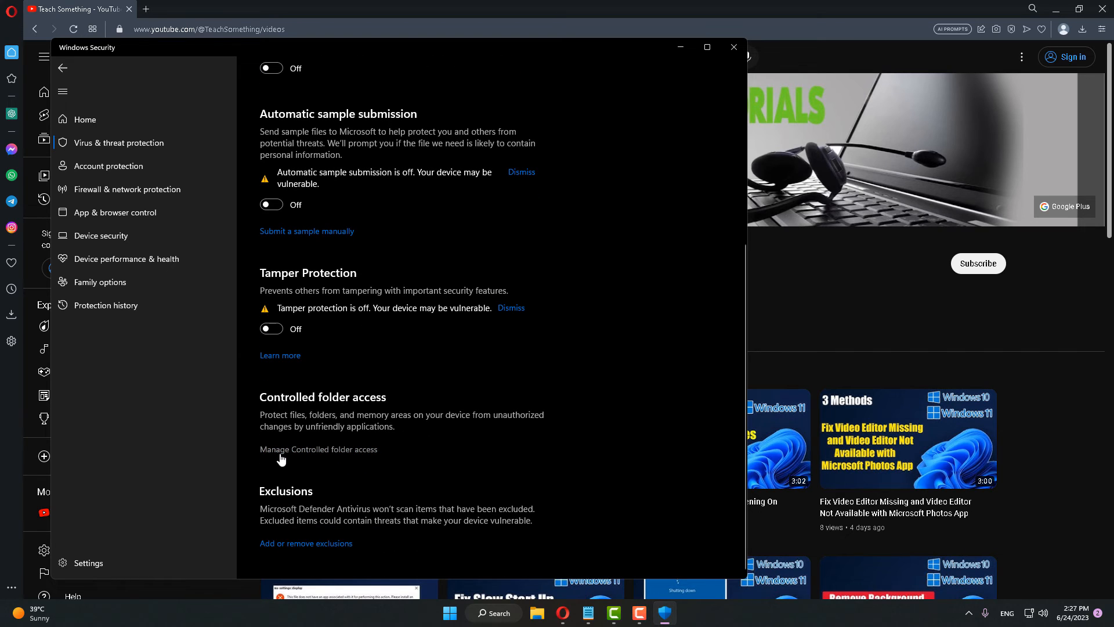
{"action": "left_click", "coordinate": [318, 449]}
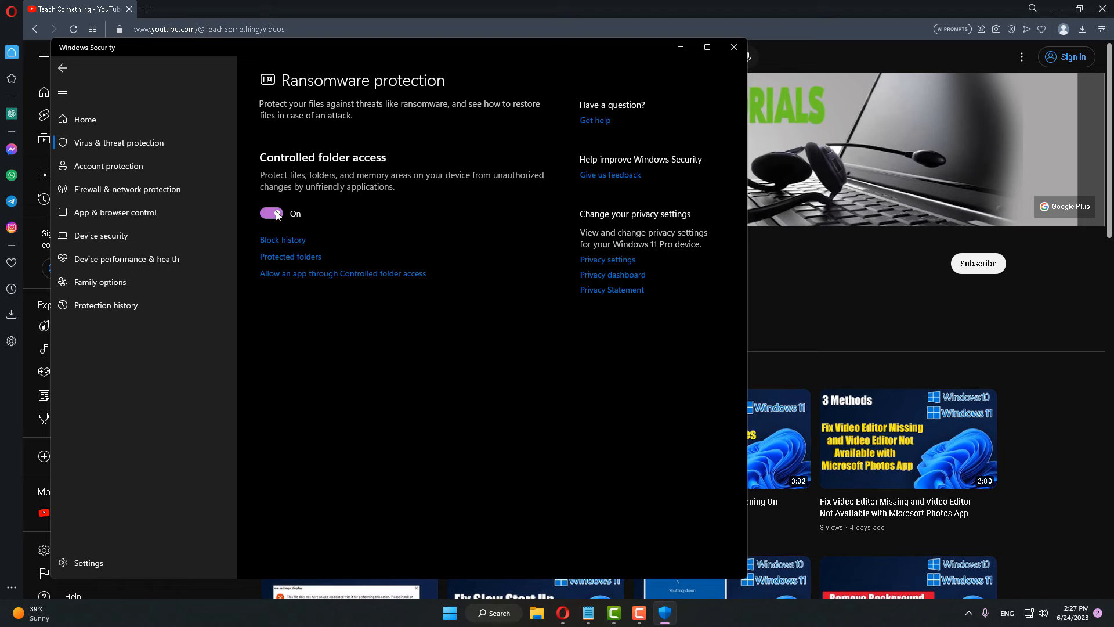
{"action": "left_click", "coordinate": [270, 214]}
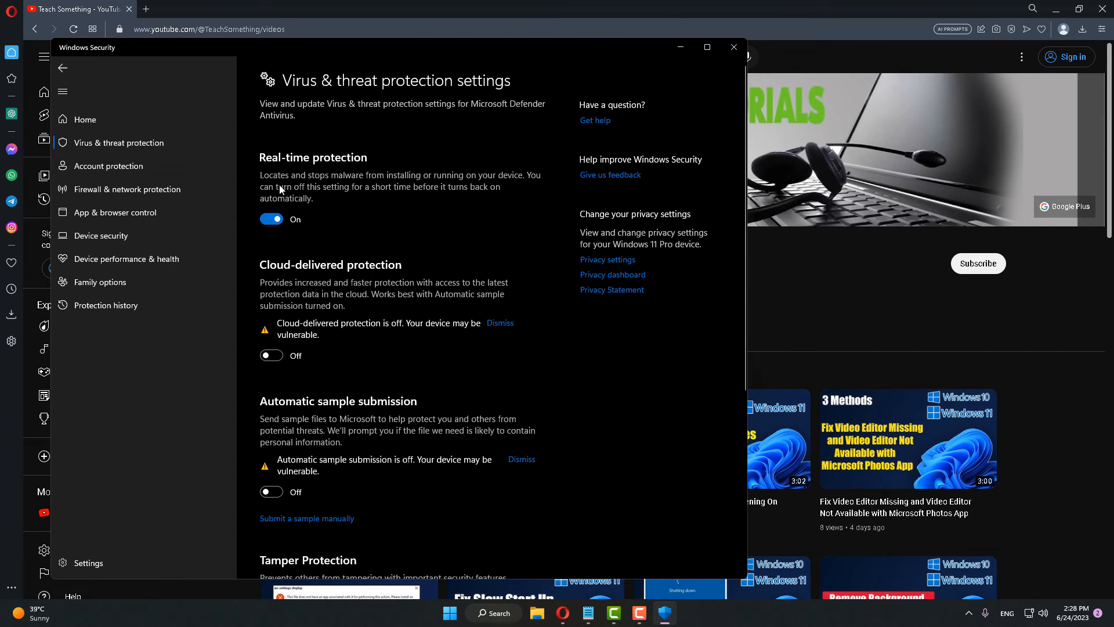
{"action": "mouse_move", "coordinate": [322, 167]}
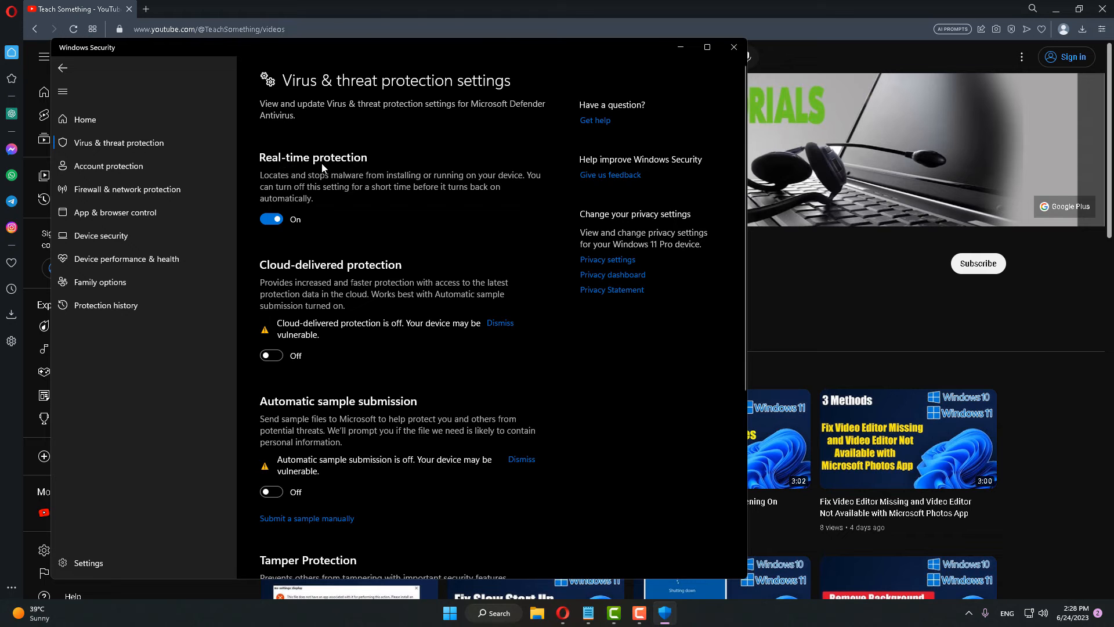
- Switch off Real-time protection and go to Add or remove exclusions
{"action": "left_click", "coordinate": [271, 218]}
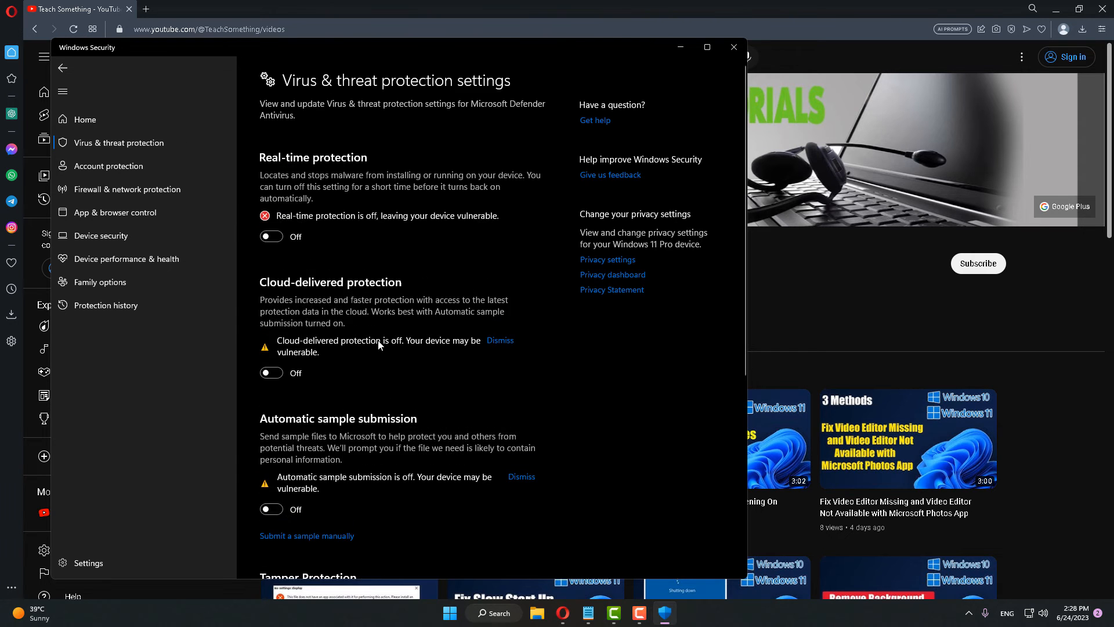
{"action": "scroll", "scroll_direction": "down", "scroll_amount": 3}
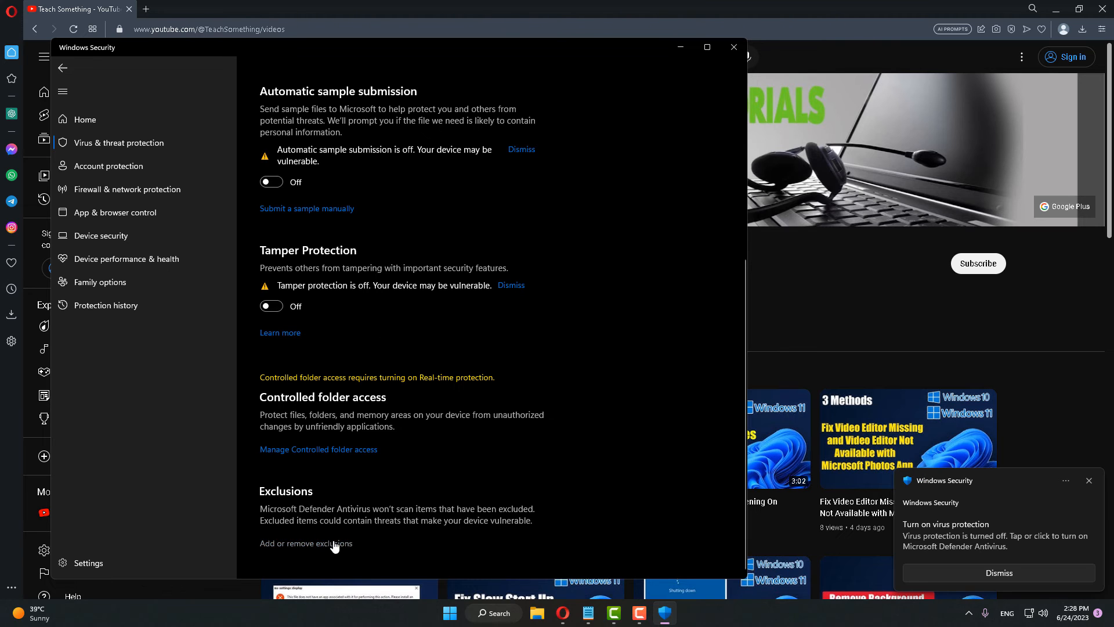
{"action": "left_click", "coordinate": [306, 543]}
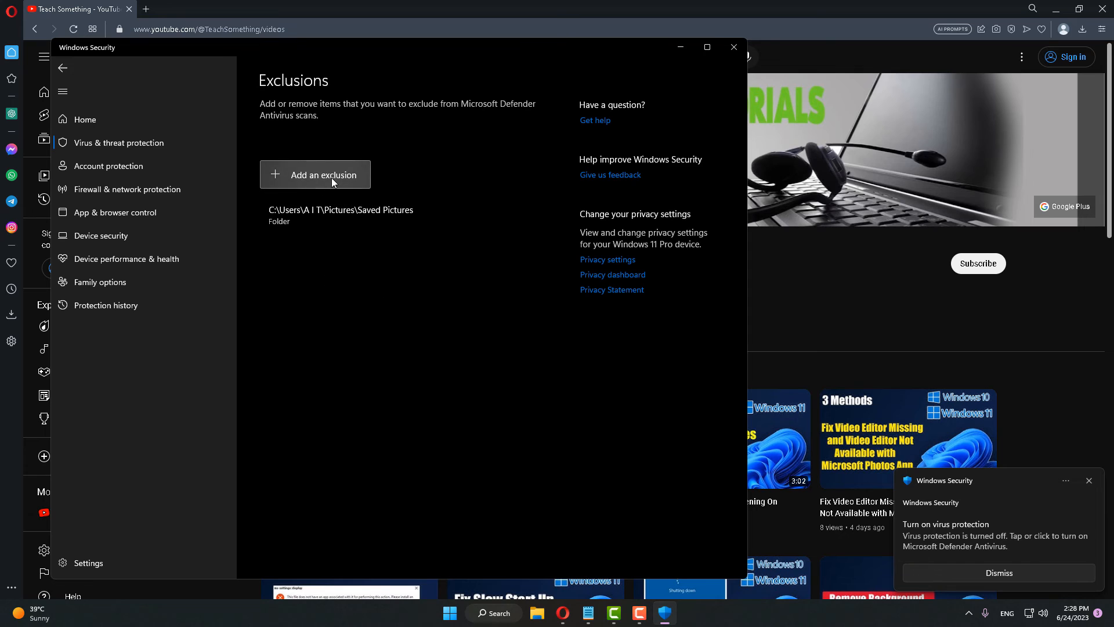
- Start a Folder exclusion and browse into Local Disk (C:)
{"action": "left_click", "coordinate": [323, 175]}
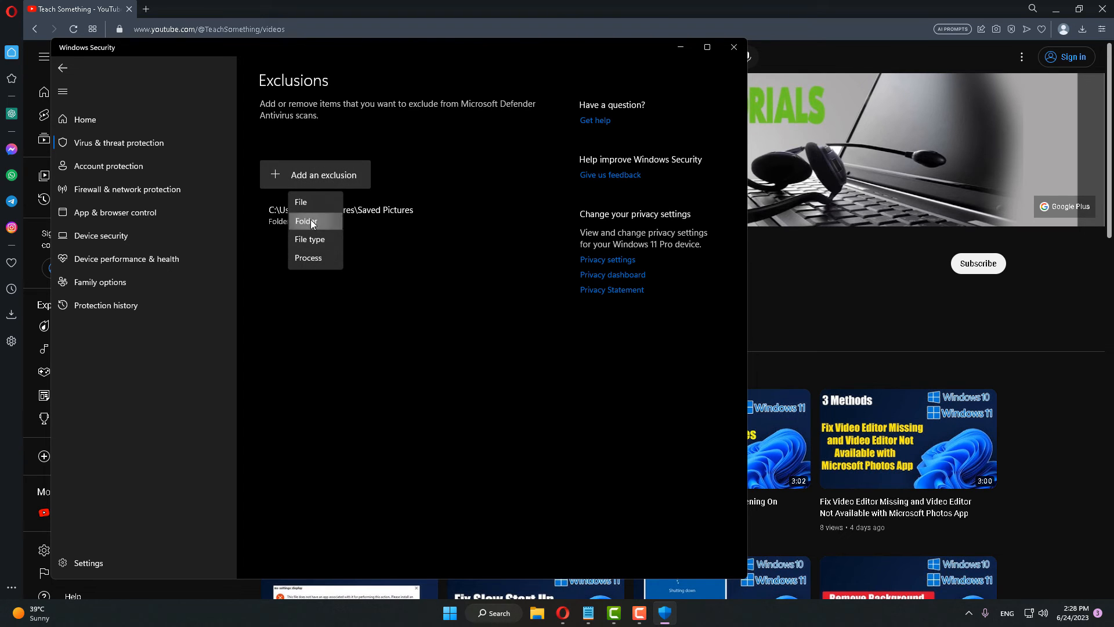
{"action": "left_click", "coordinate": [306, 220]}
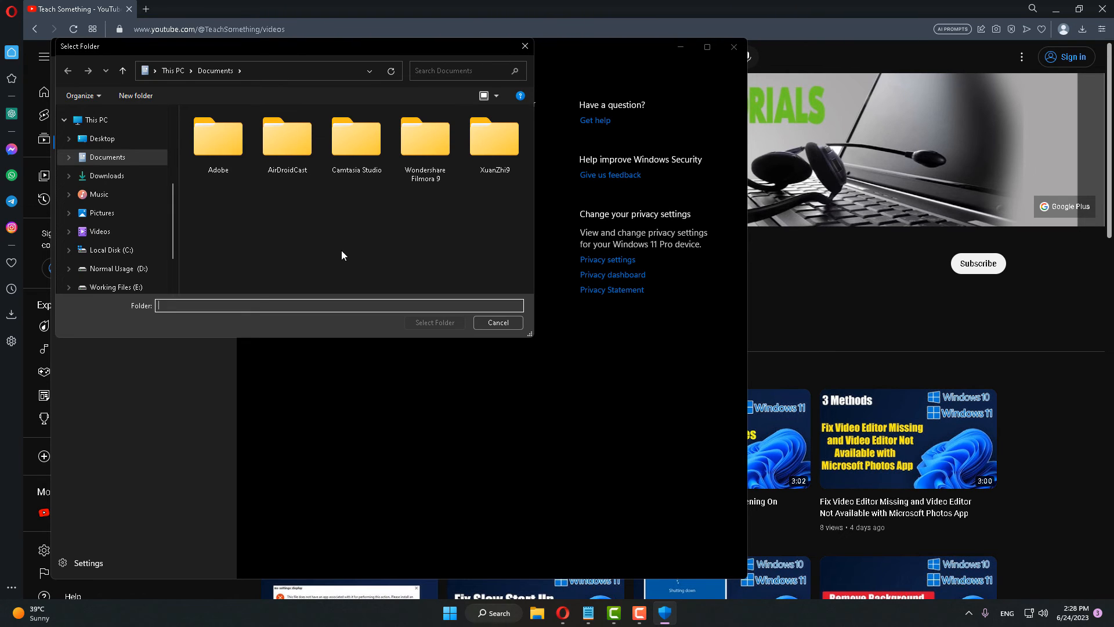
{"action": "mouse_move", "coordinate": [327, 197]}
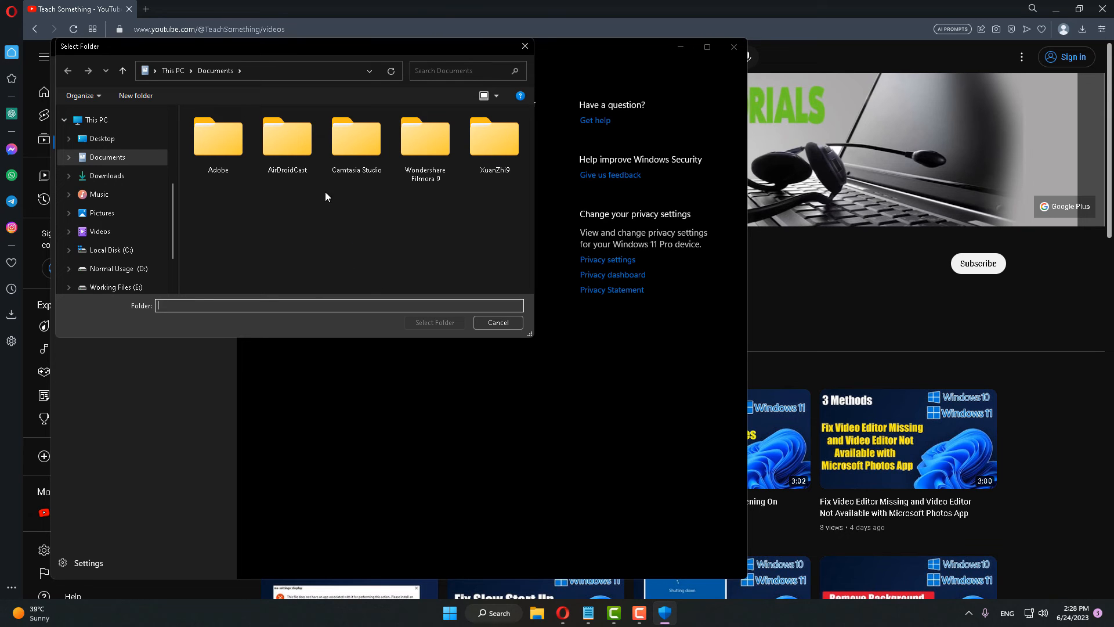
{"action": "scroll", "scroll_direction": "down", "scroll_amount": 3}
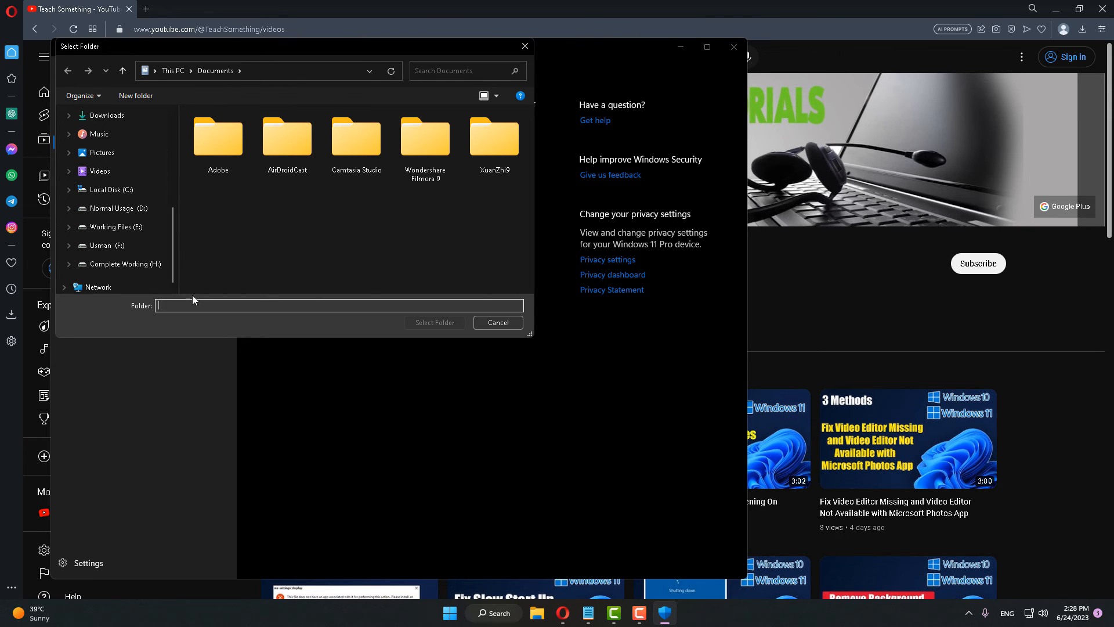
{"action": "left_click", "coordinate": [112, 189]}
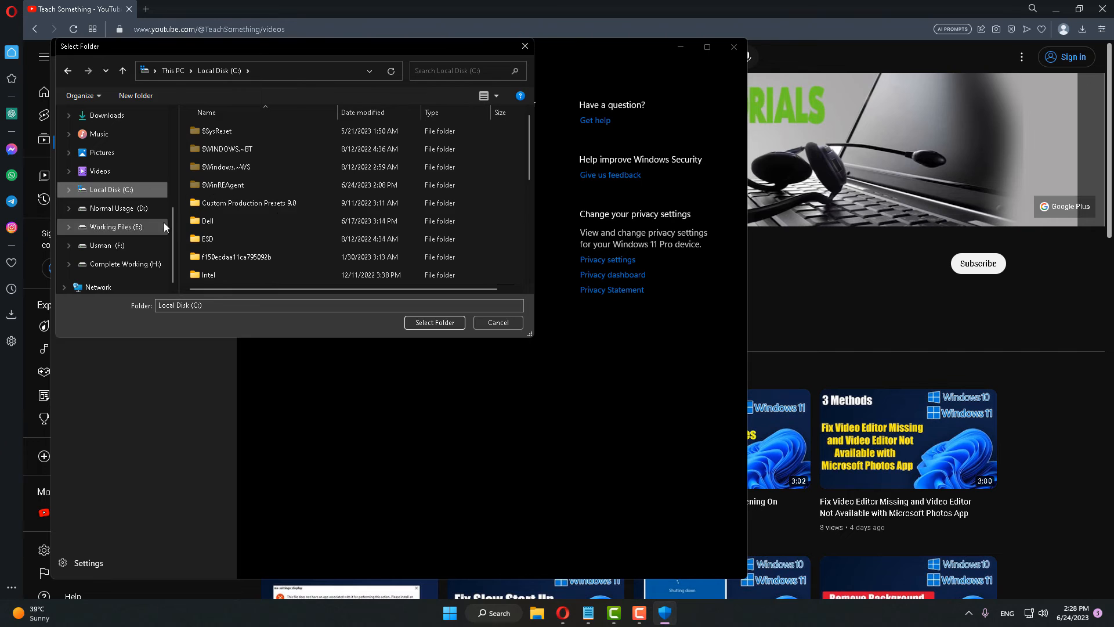
- Select C:\Program Files (x86)\Battle.net as the excluded folder
{"action": "scroll", "scroll_direction": "down", "scroll_amount": 3}
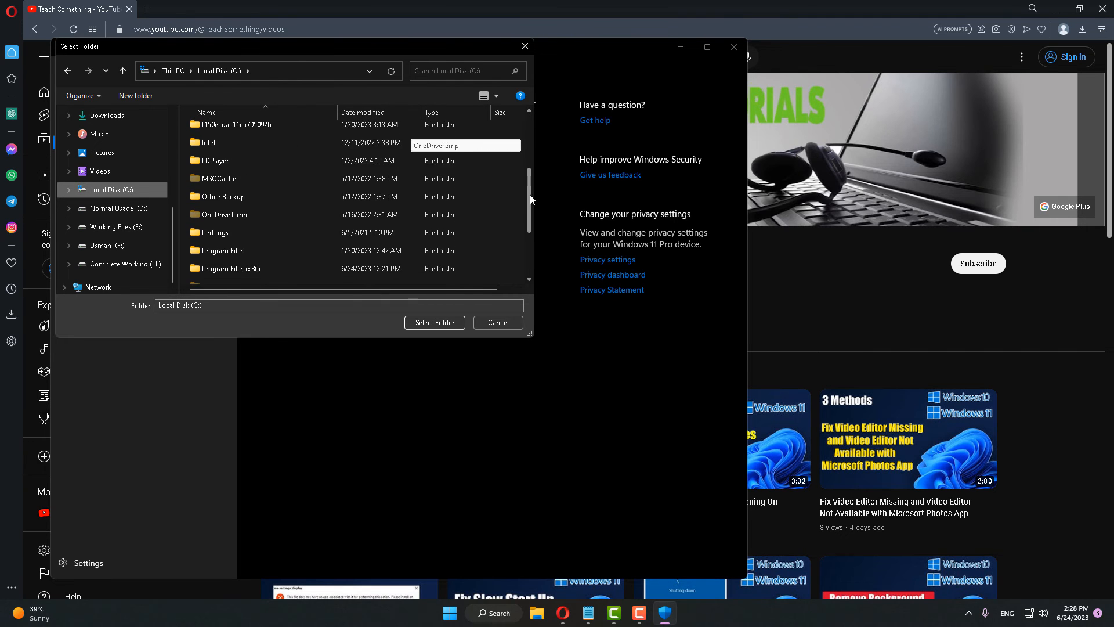
{"action": "double_click", "coordinate": [232, 268]}
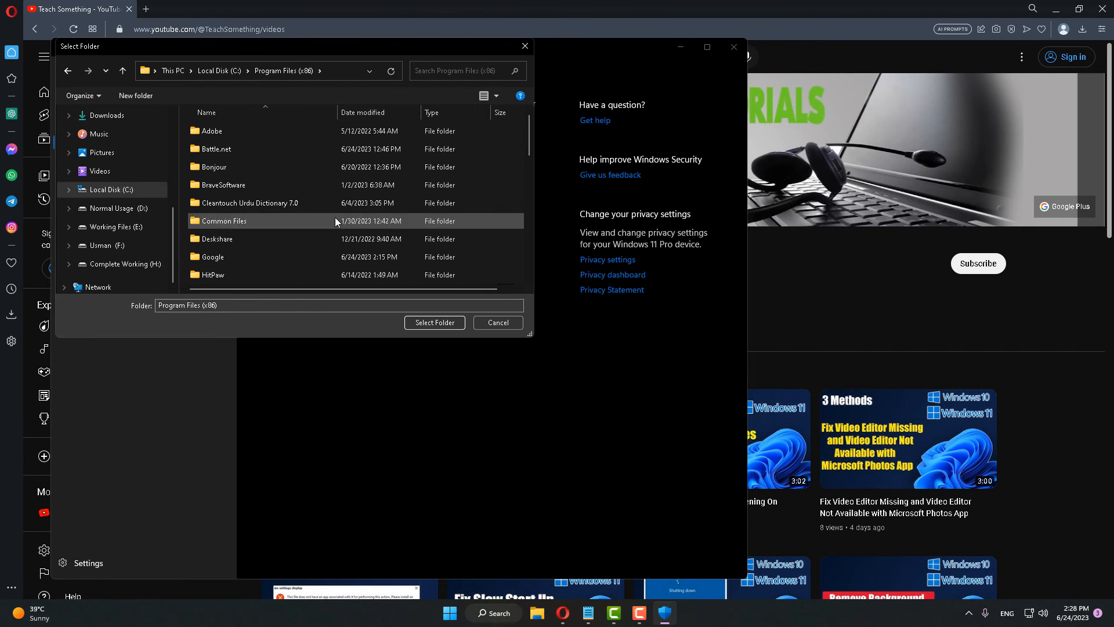
{"action": "left_click", "coordinate": [216, 148]}
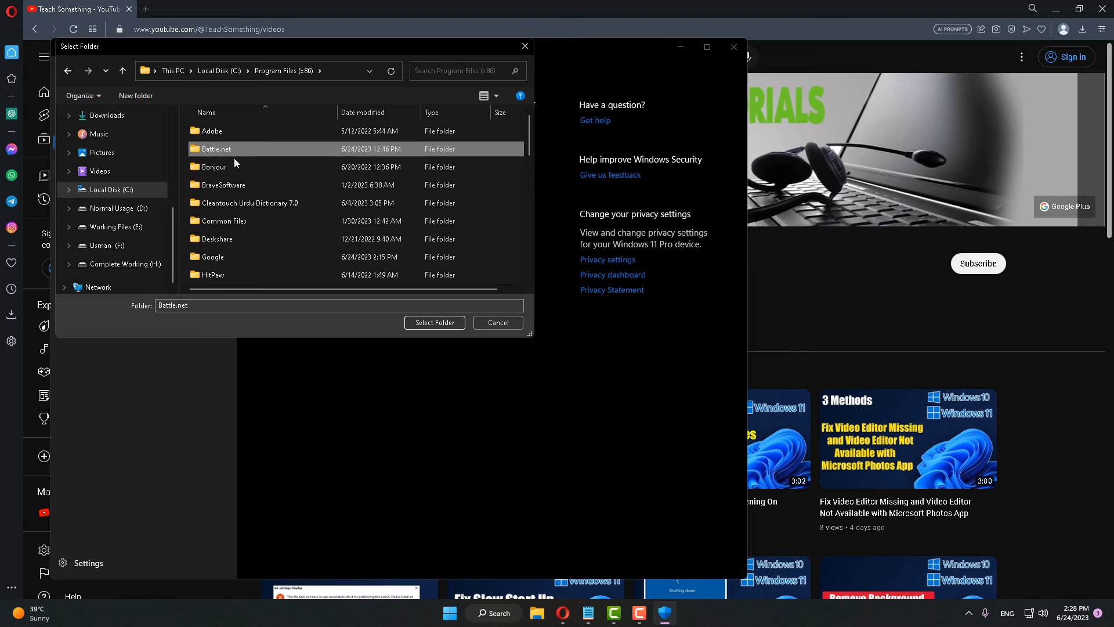
{"action": "left_click", "coordinate": [434, 321]}
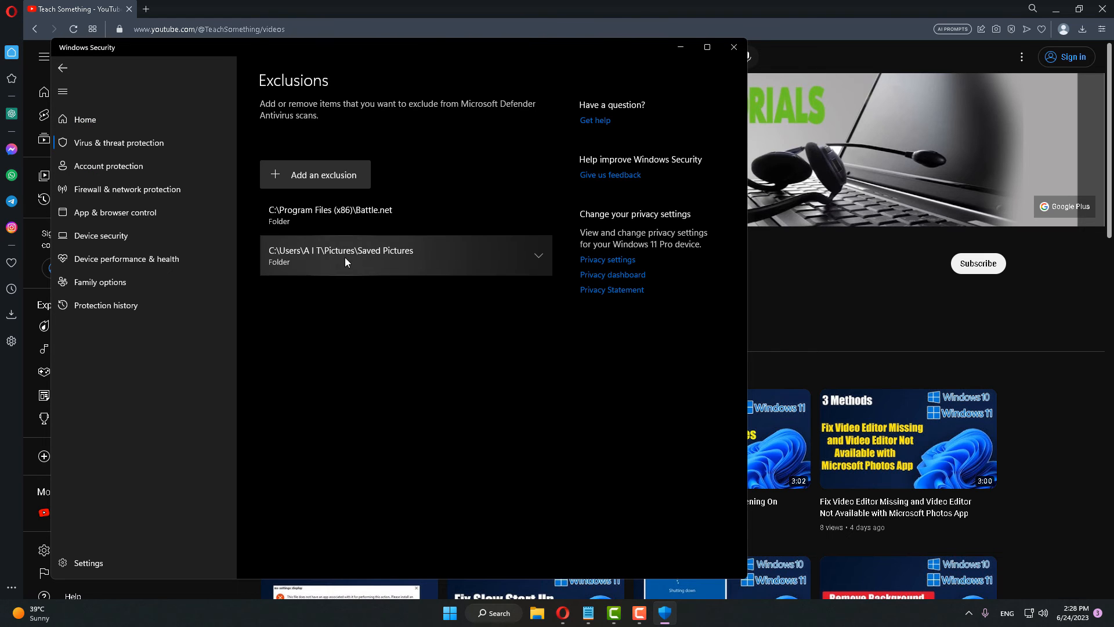
- Start another Folder exclusion in Windows Security
{"action": "left_click", "coordinate": [321, 175]}
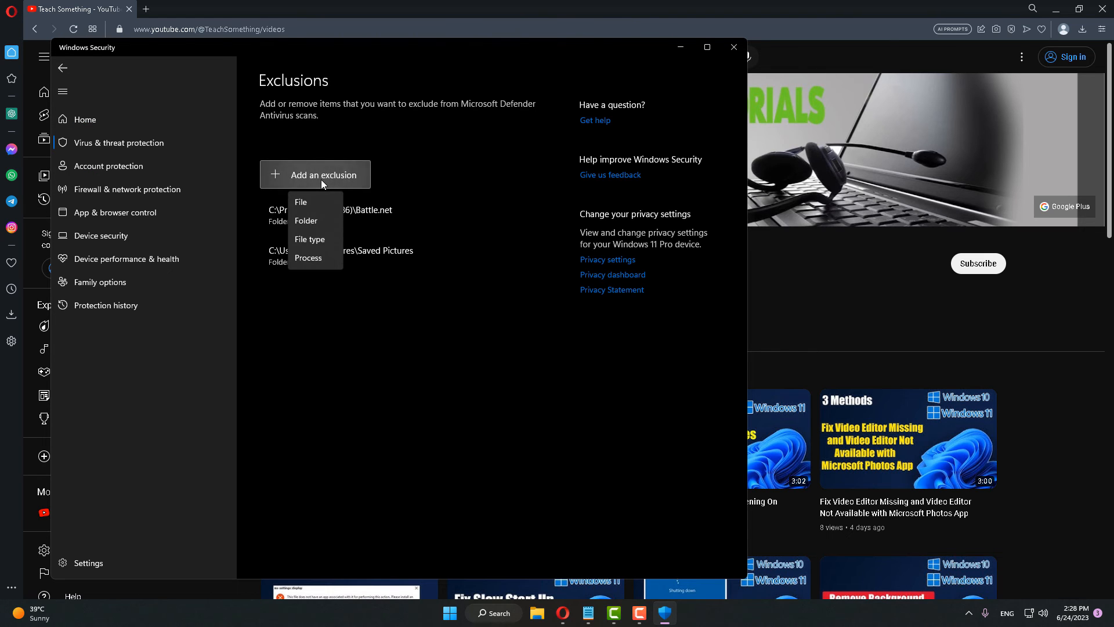
{"action": "left_click", "coordinate": [306, 221]}
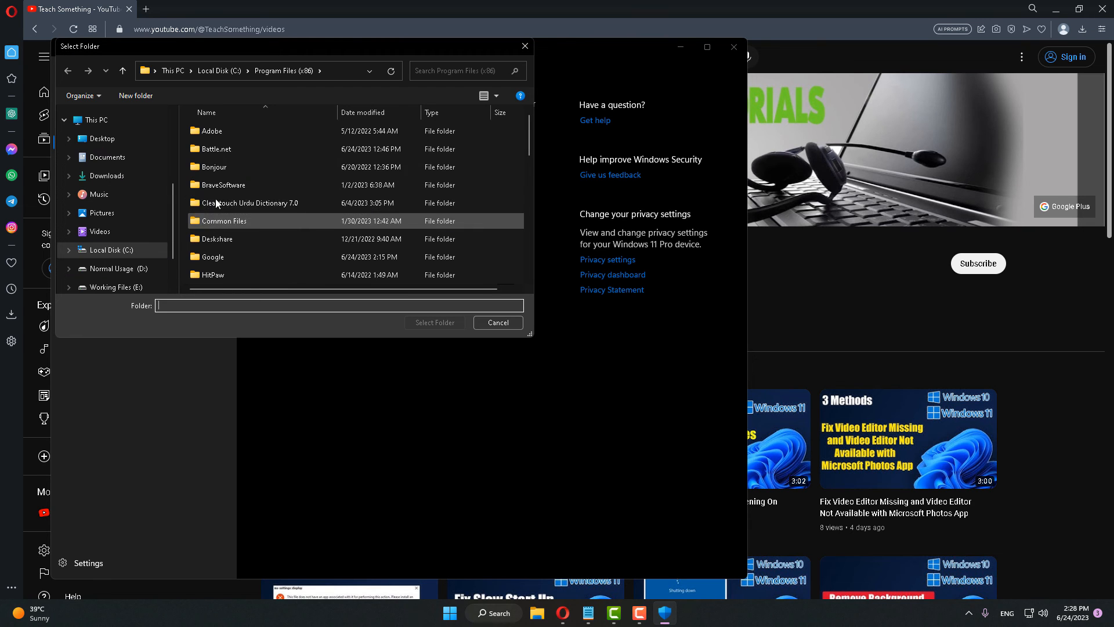
{"action": "mouse_move", "coordinate": [487, 613]}
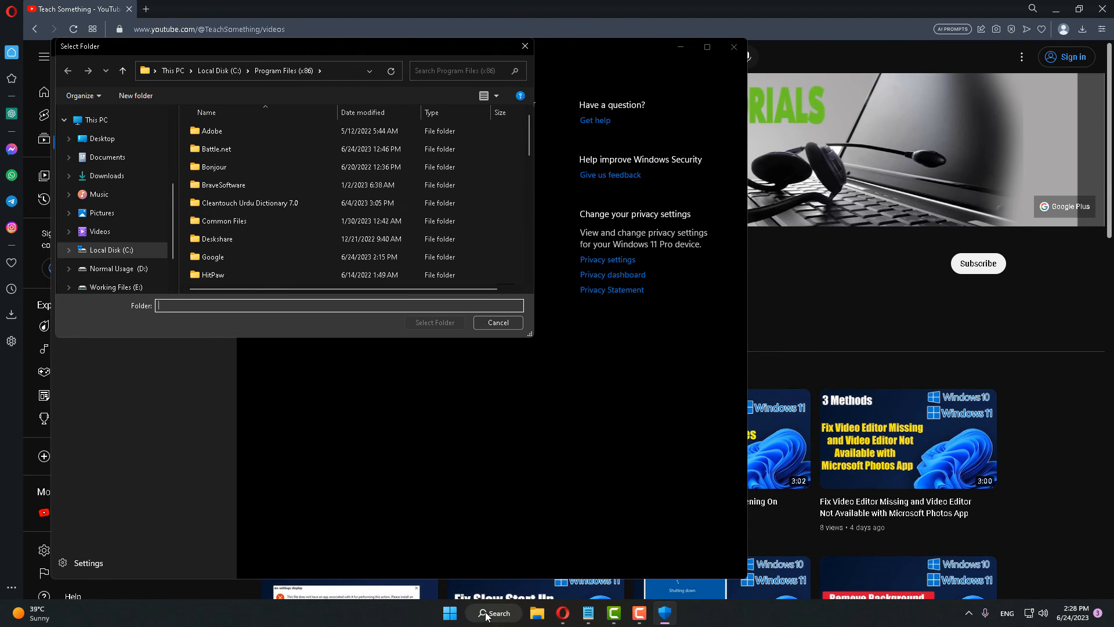
- Launch Run from search and open the %appdata% Roaming folder
{"action": "left_click", "coordinate": [494, 613]}
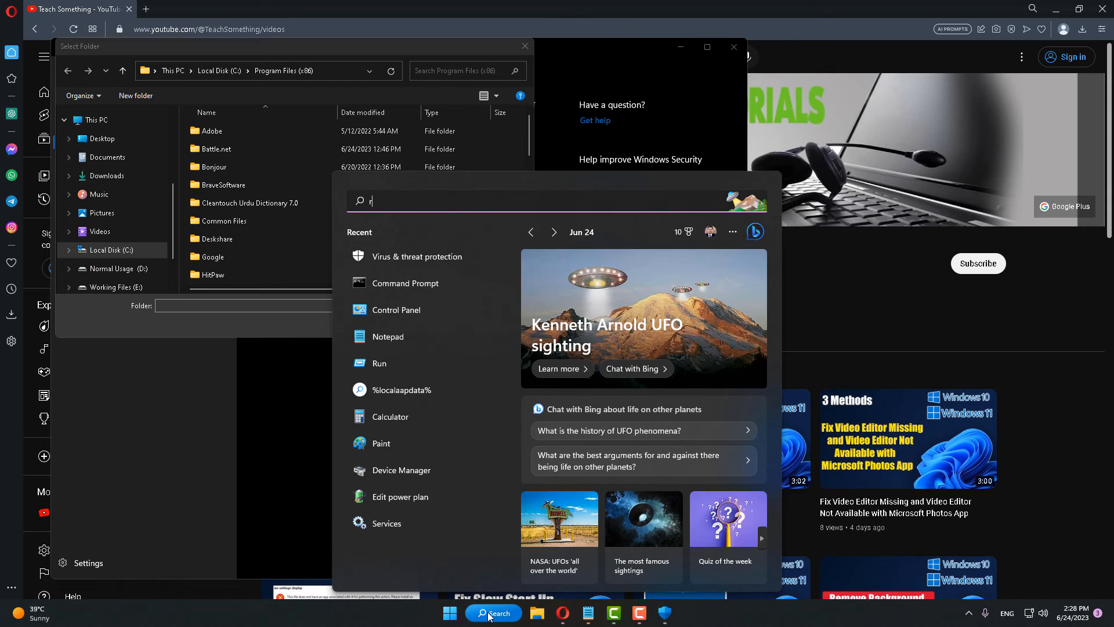
{"action": "left_click", "coordinate": [378, 364]}
{"action": "type", "text": "%appdata%"}
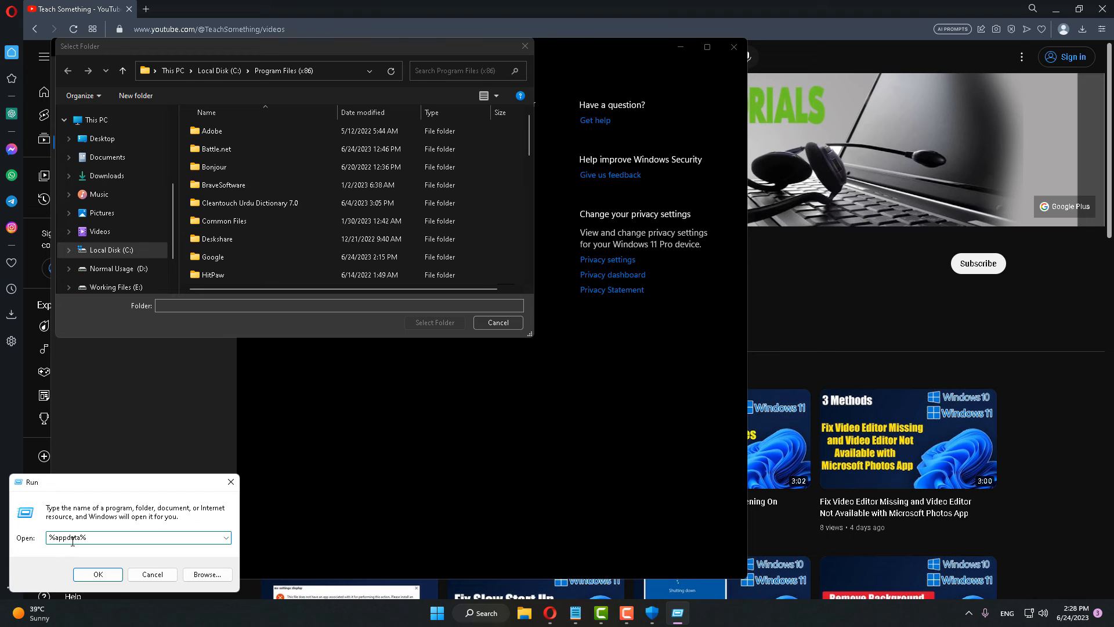
{"action": "left_click", "coordinate": [98, 575]}
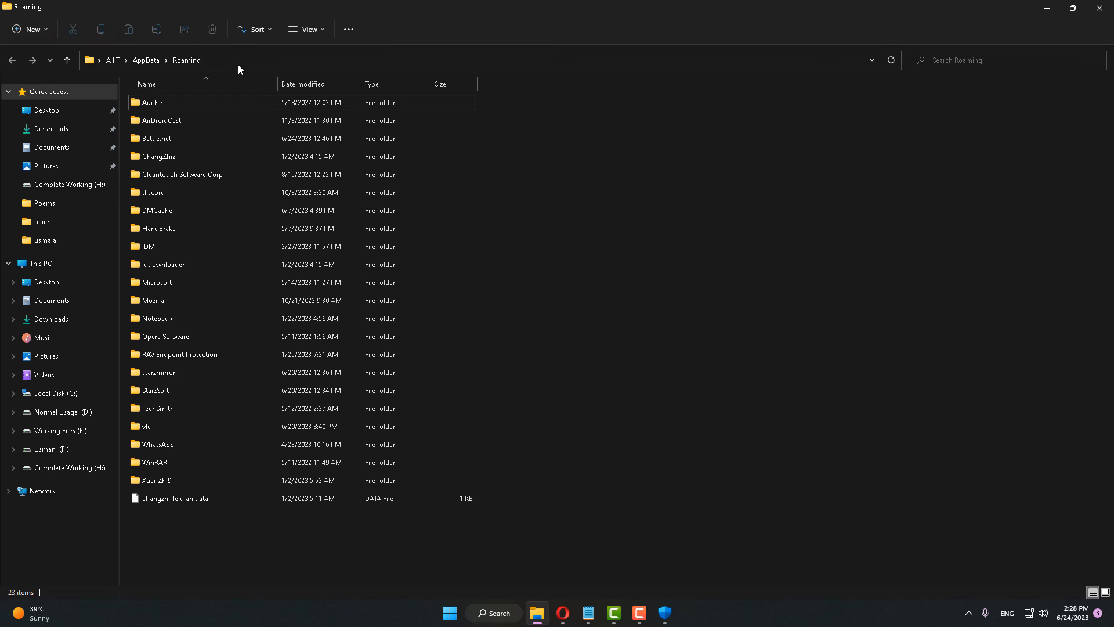
- Copy the Roaming path into the Select Folder dialog and exclude AppData\Roaming\Battle.net
{"action": "left_click", "coordinate": [426, 60]}
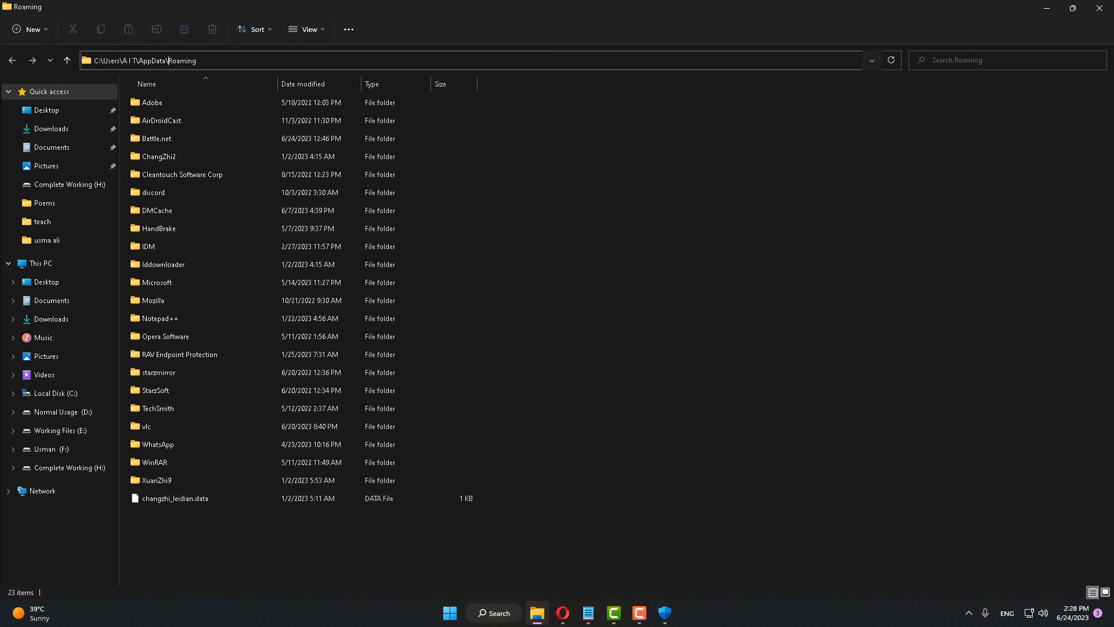
{"action": "right_click", "coordinate": [147, 60]}
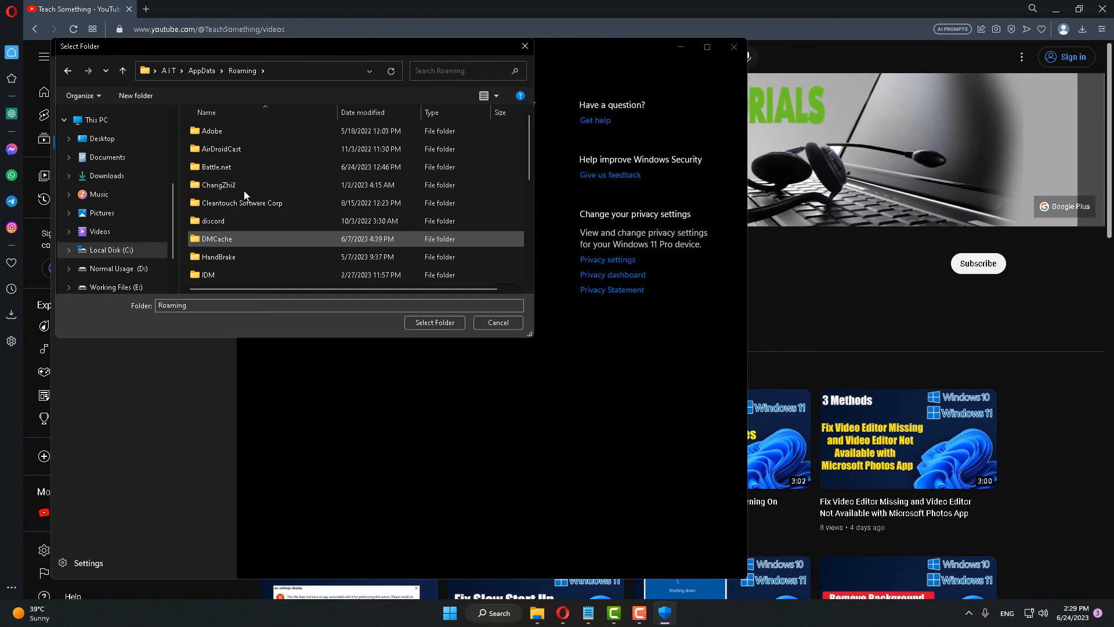
{"action": "left_click", "coordinate": [216, 166]}
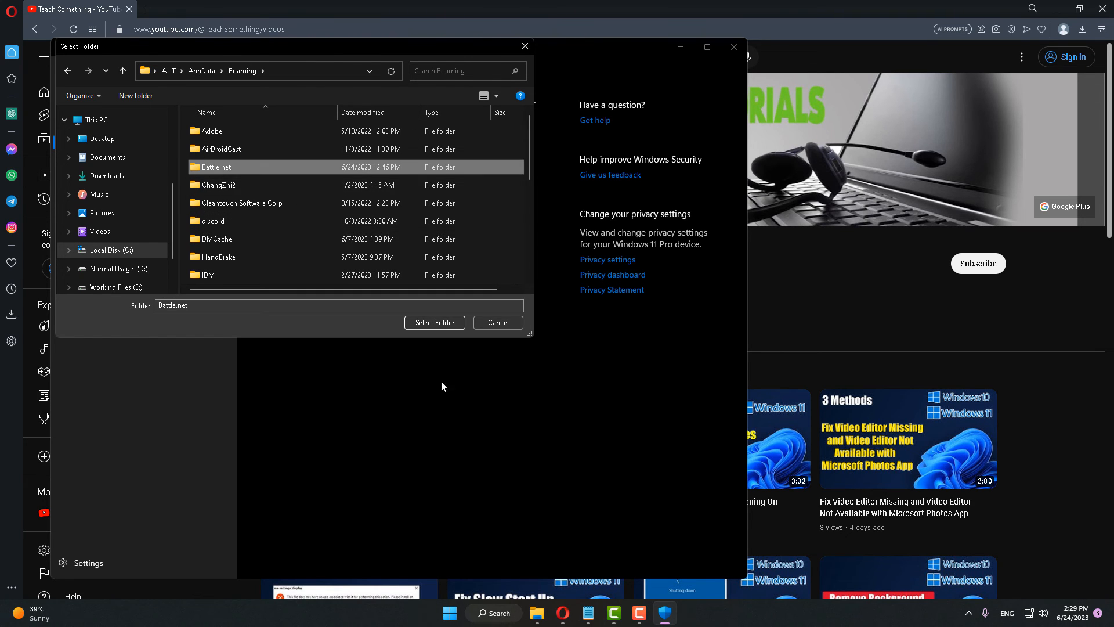
{"action": "left_click", "coordinate": [433, 322]}
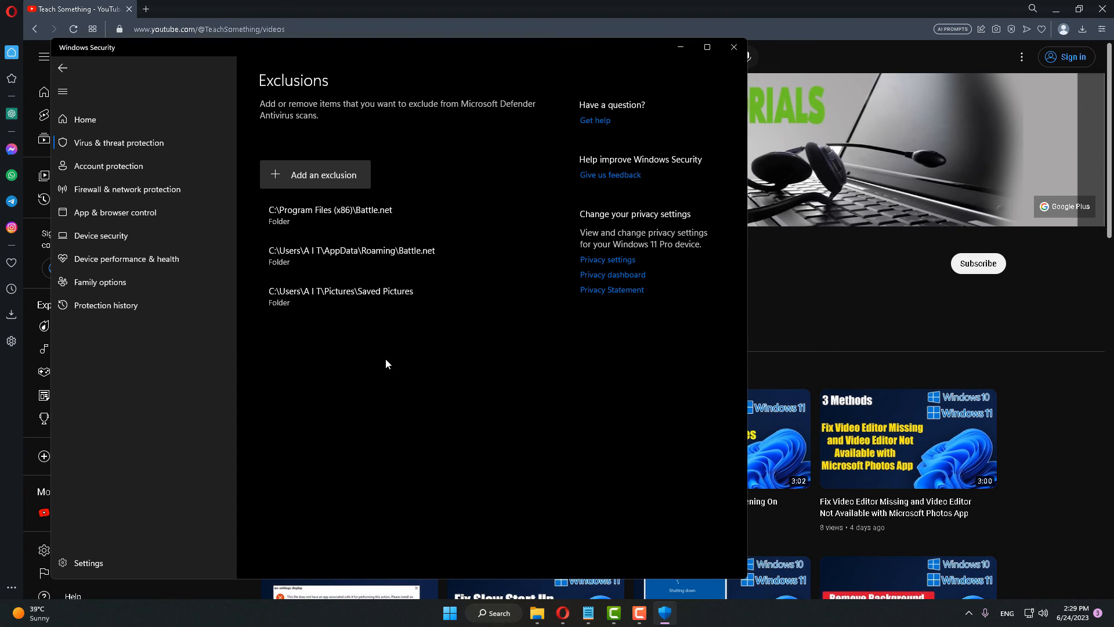
- Start a Folder exclusion and paste the Roaming path to reach the Battle.net location
{"action": "left_click", "coordinate": [322, 175]}
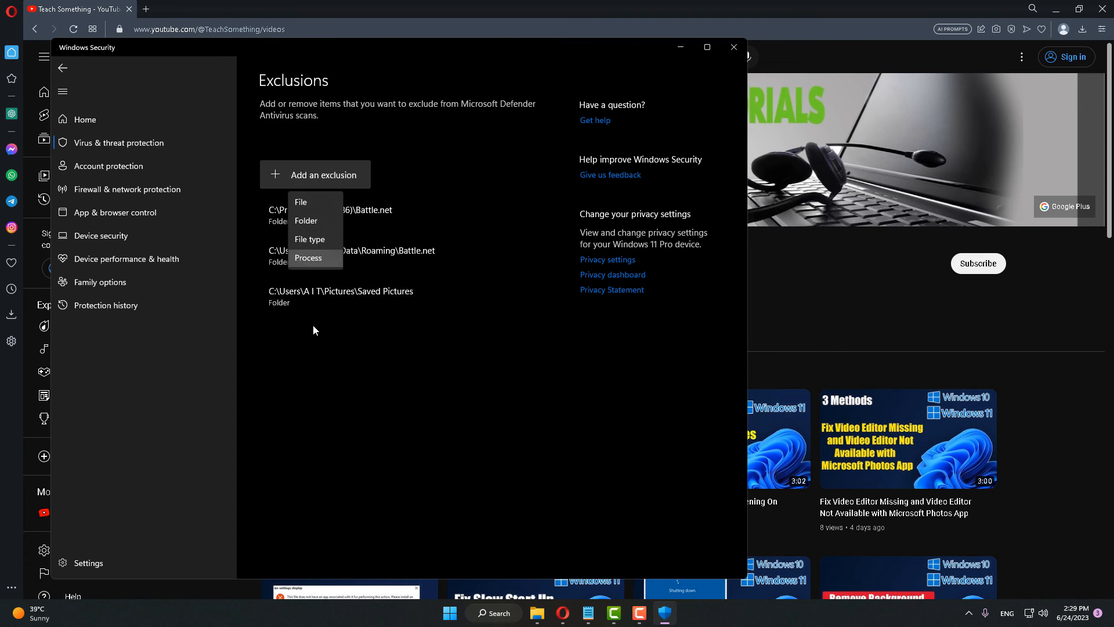
{"action": "left_click", "coordinate": [306, 221]}
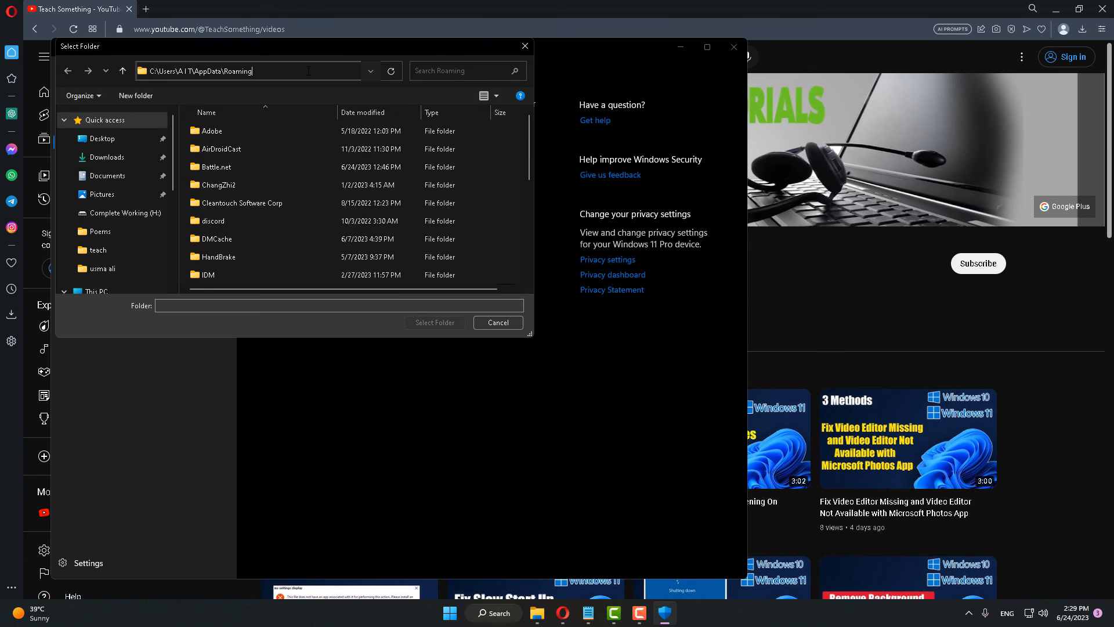
{"action": "right_click", "coordinate": [249, 70]}
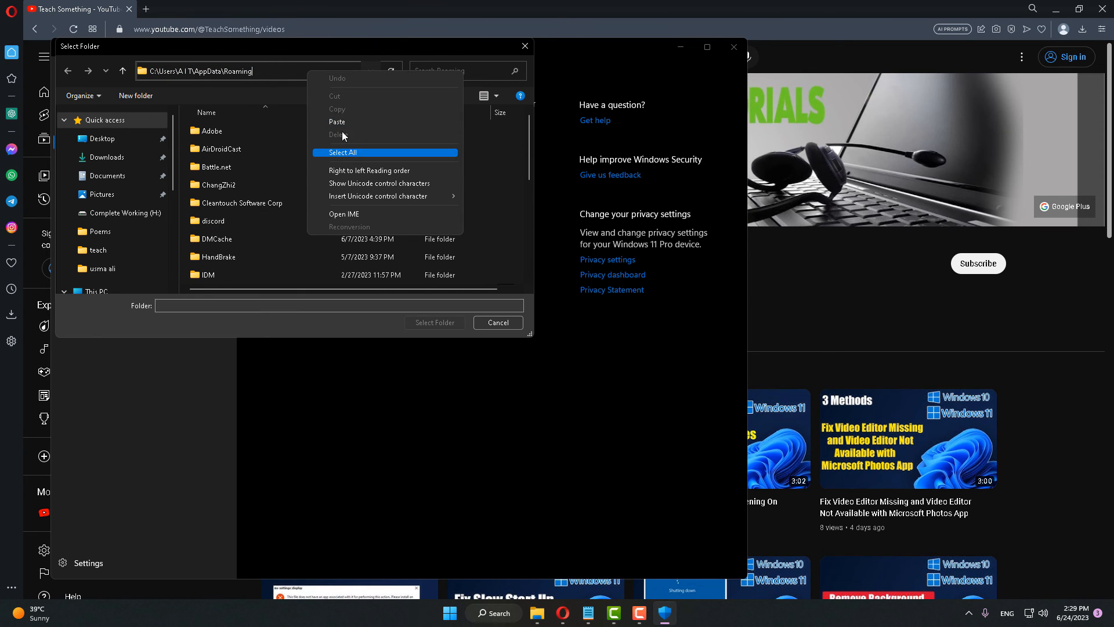
{"action": "left_click", "coordinate": [338, 122]}
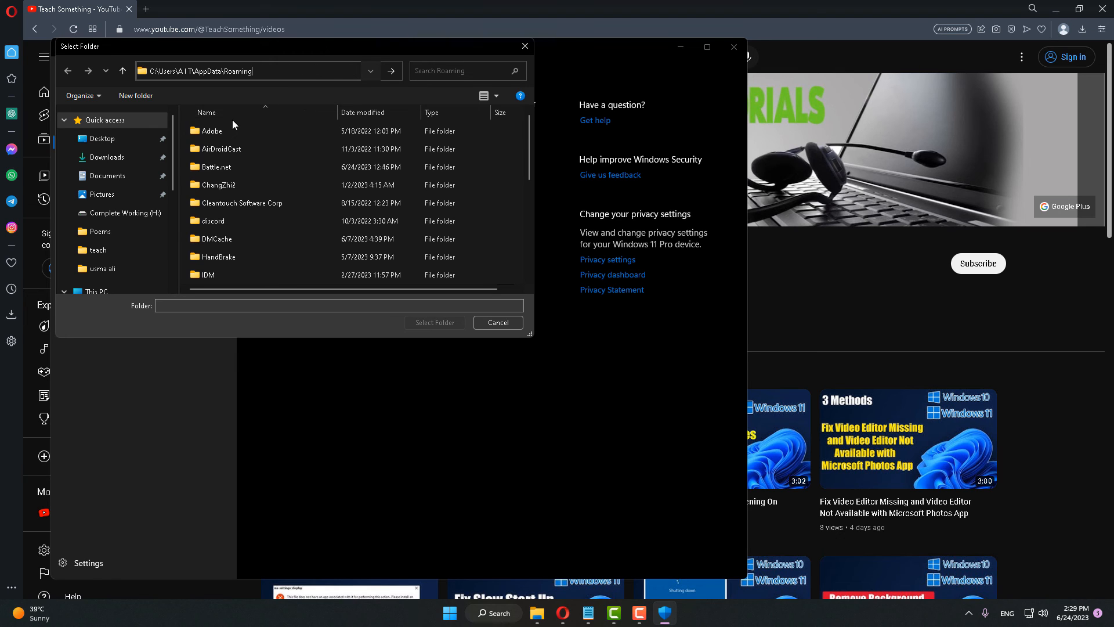
{"action": "right_click", "coordinate": [249, 71]}
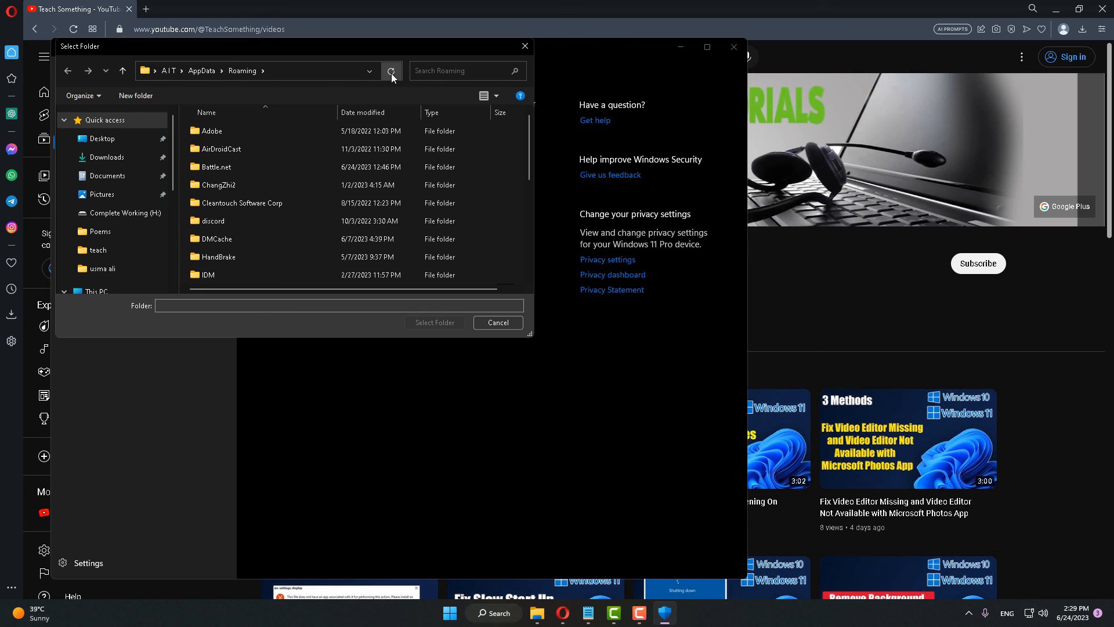
{"action": "left_click", "coordinate": [215, 166]}
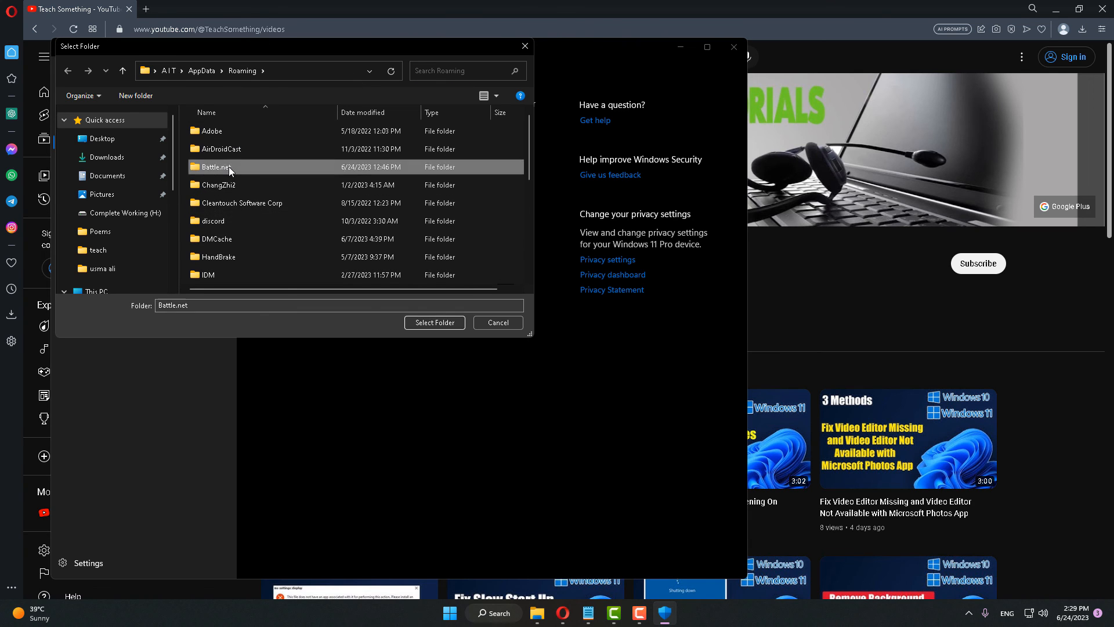
{"action": "mouse_move", "coordinate": [69, 70]}
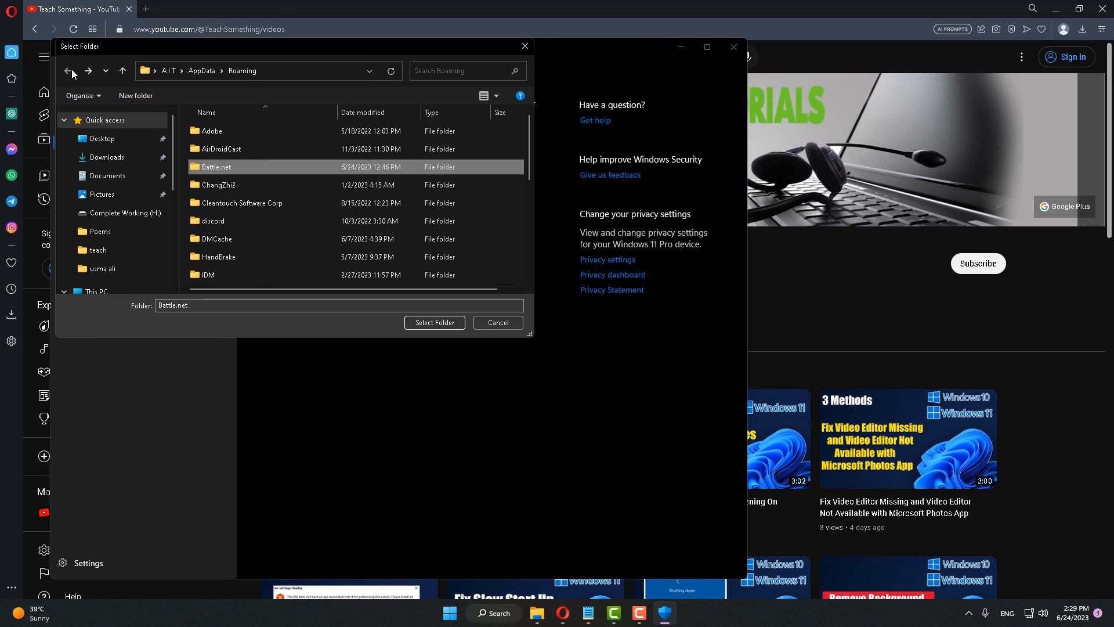
{"action": "mouse_move", "coordinate": [245, 71]}
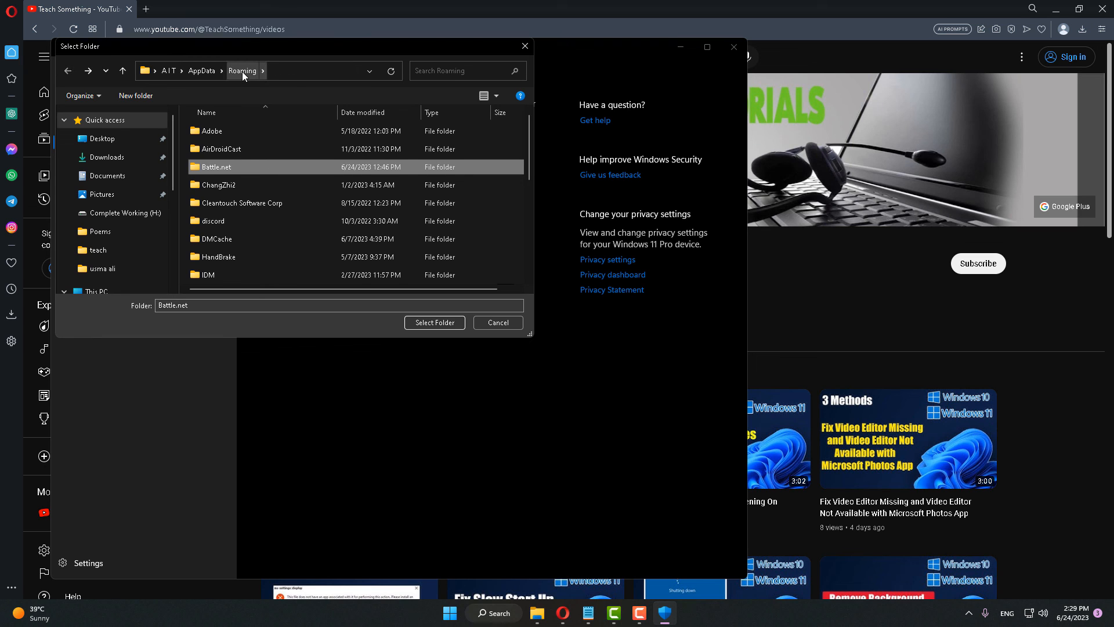
{"action": "mouse_move", "coordinate": [164, 89]}
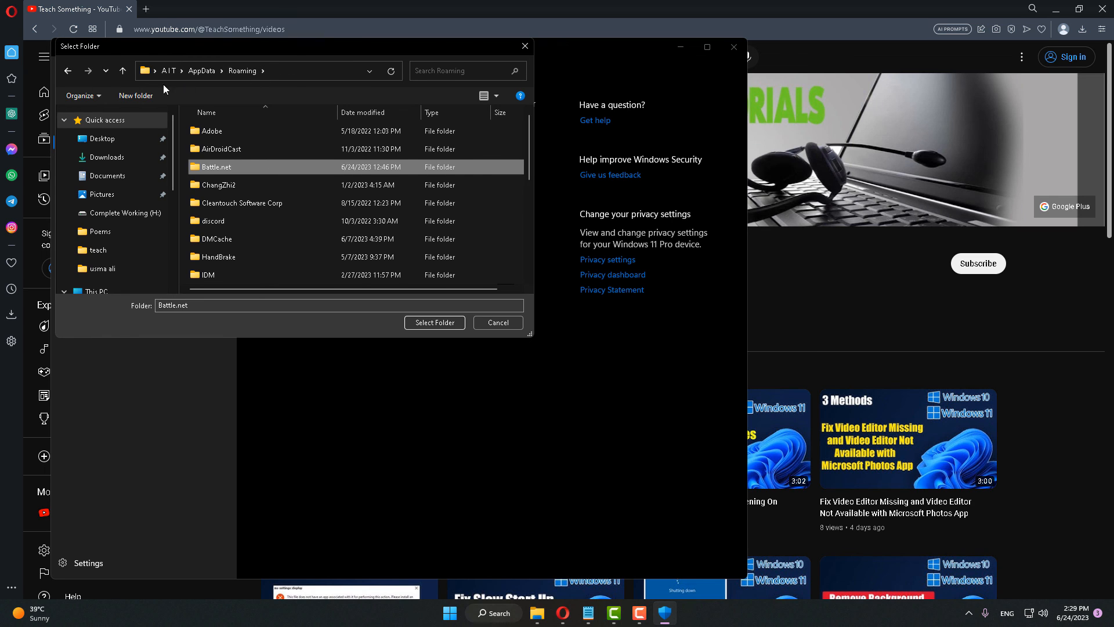
- Go up to AppData, into Local, and exclude the Blizzard Entertainment folder
{"action": "left_click", "coordinate": [201, 70]}
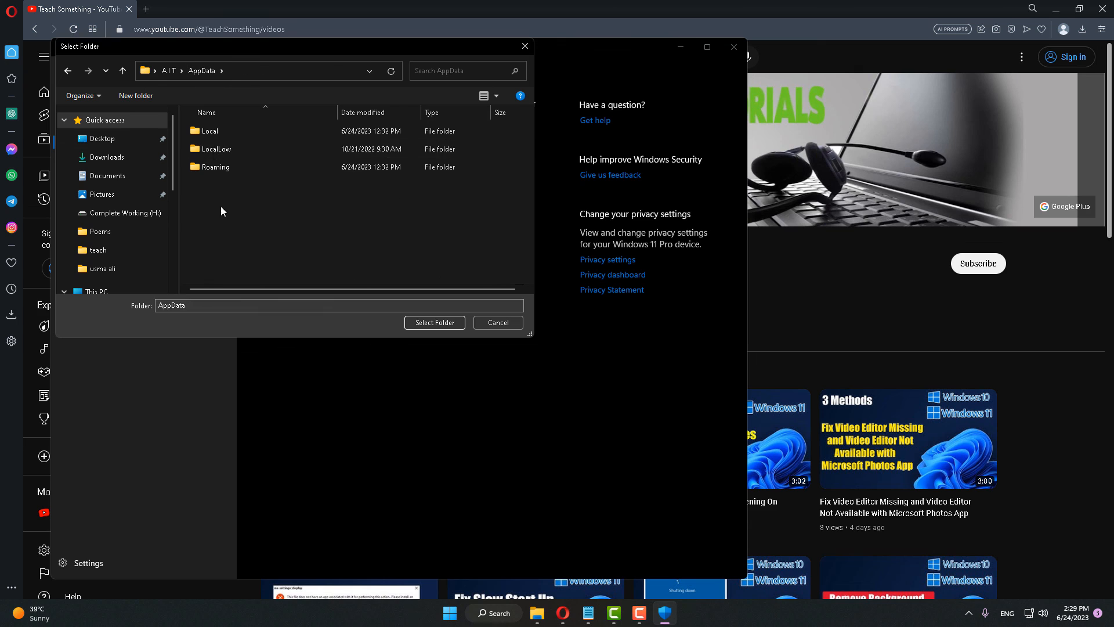
{"action": "double_click", "coordinate": [210, 131]}
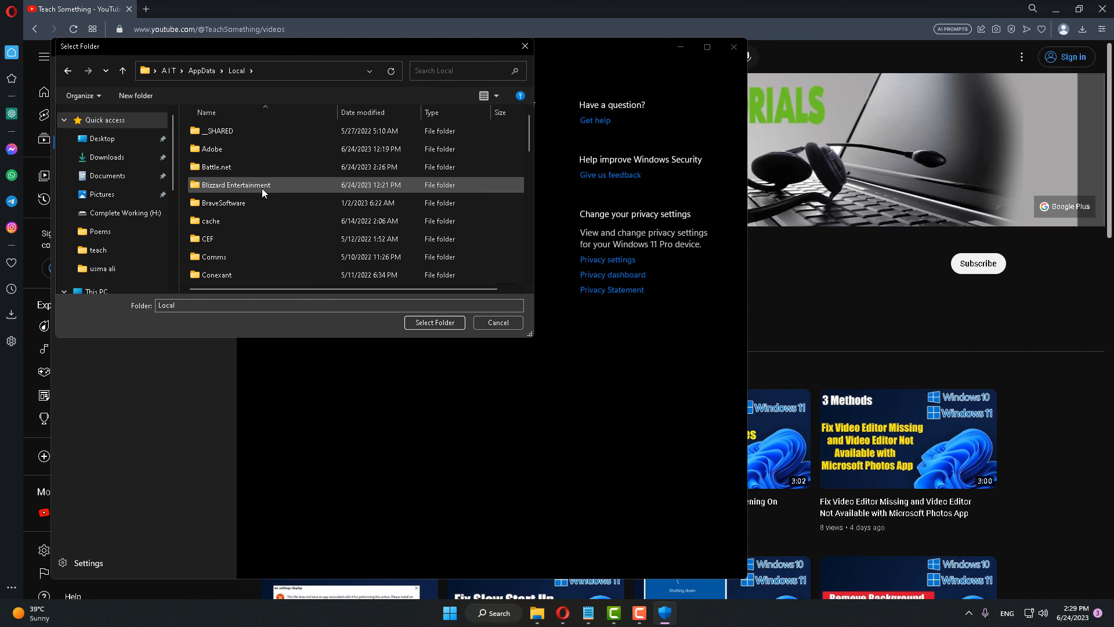
{"action": "left_click", "coordinate": [236, 184]}
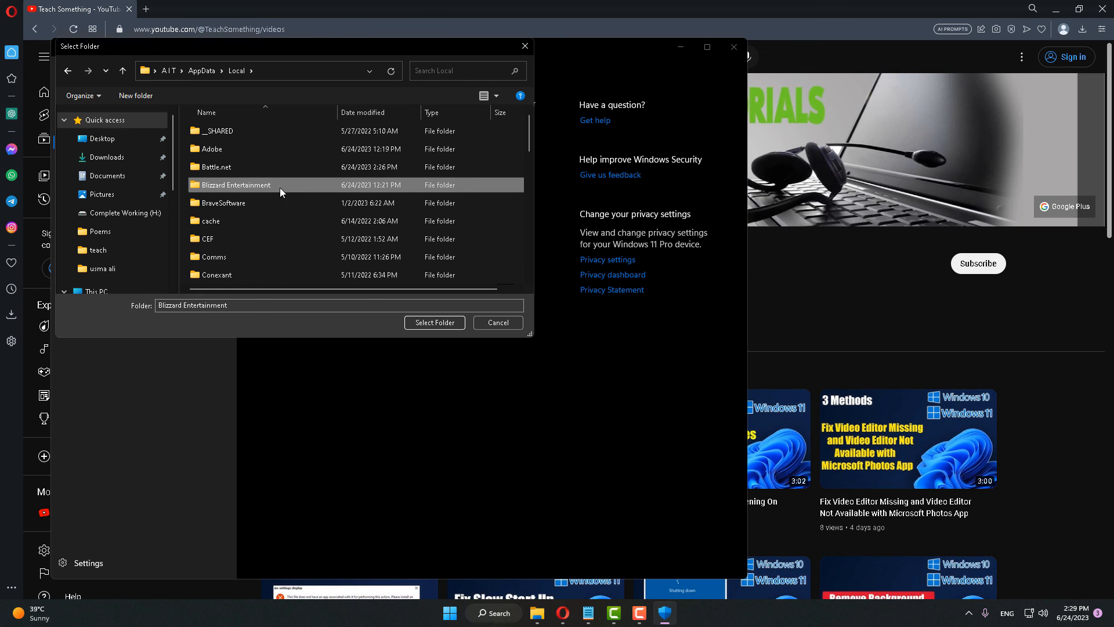
{"action": "left_click", "coordinate": [434, 323]}
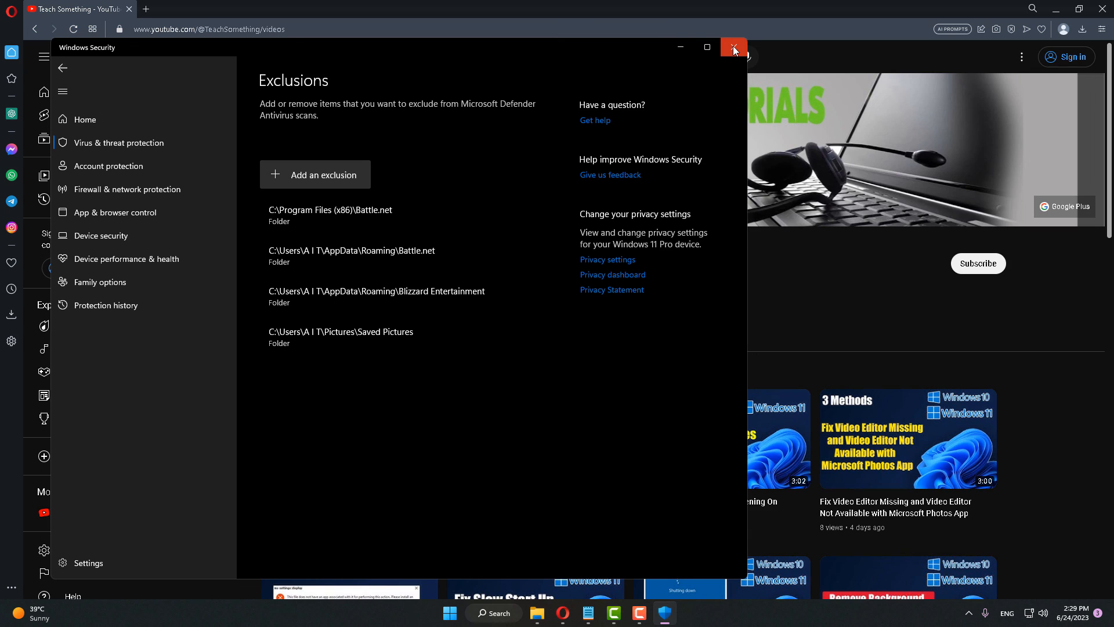
{"action": "mouse_move", "coordinate": [733, 48]}
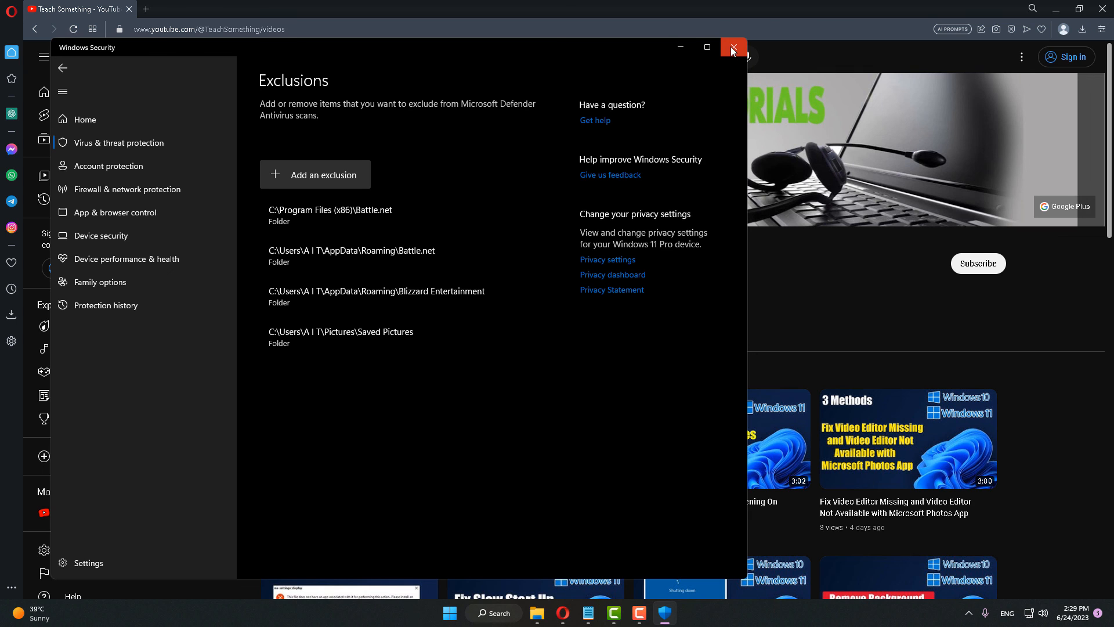
- Close Windows Security, leaving the four folder exclusions in place
{"action": "left_click", "coordinate": [734, 46]}
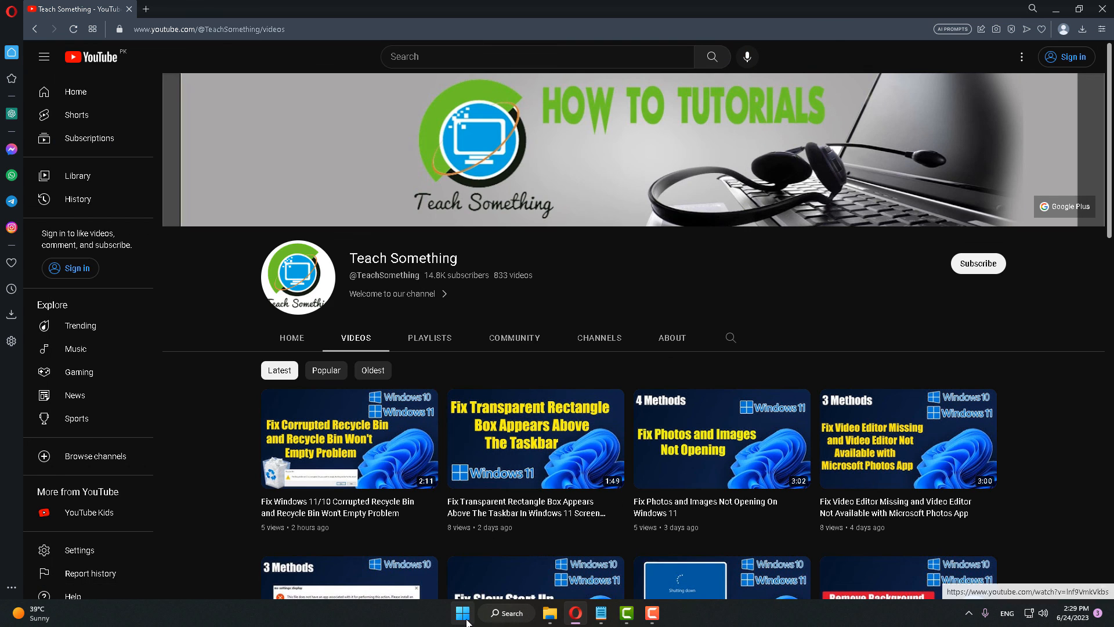
{"action": "left_click", "coordinate": [463, 612]}
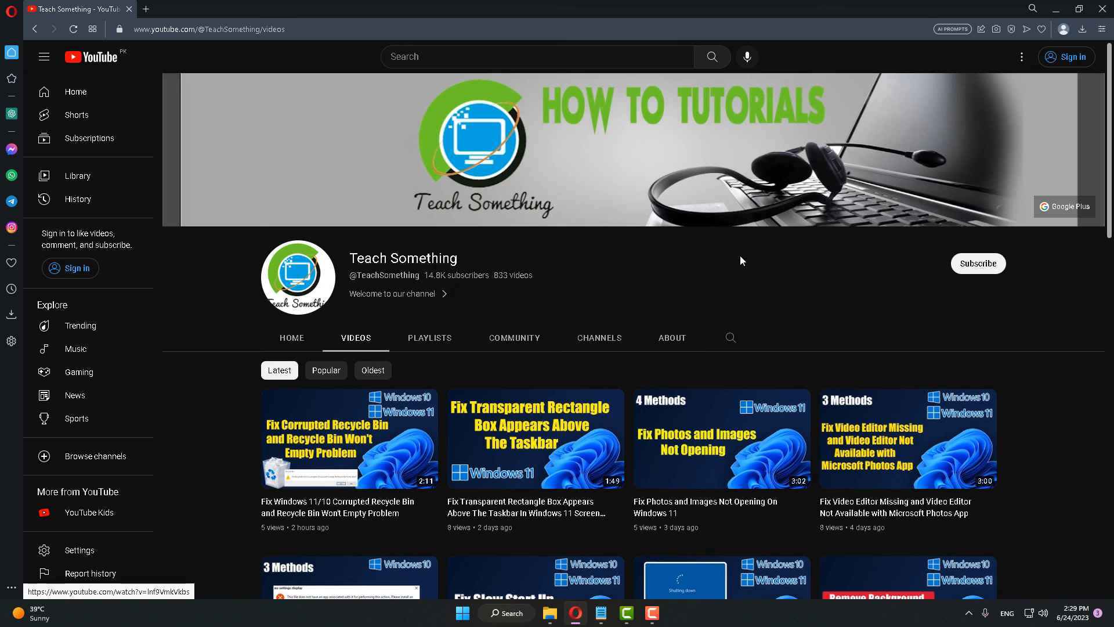
{"action": "mouse_move", "coordinate": [461, 270]}
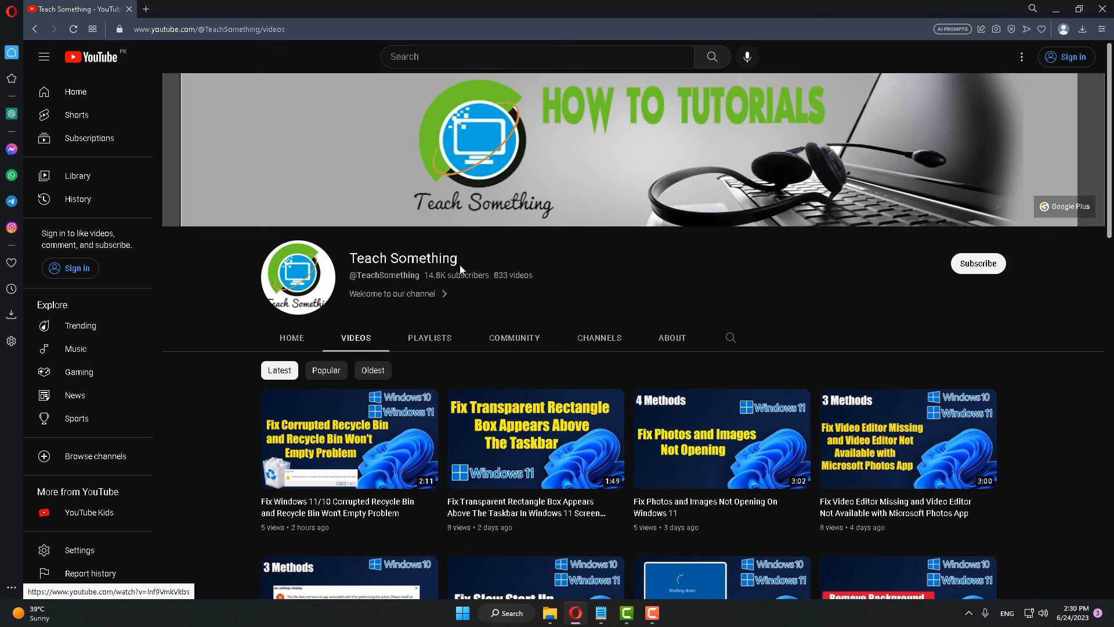
{"action": "mouse_move", "coordinate": [983, 272]}
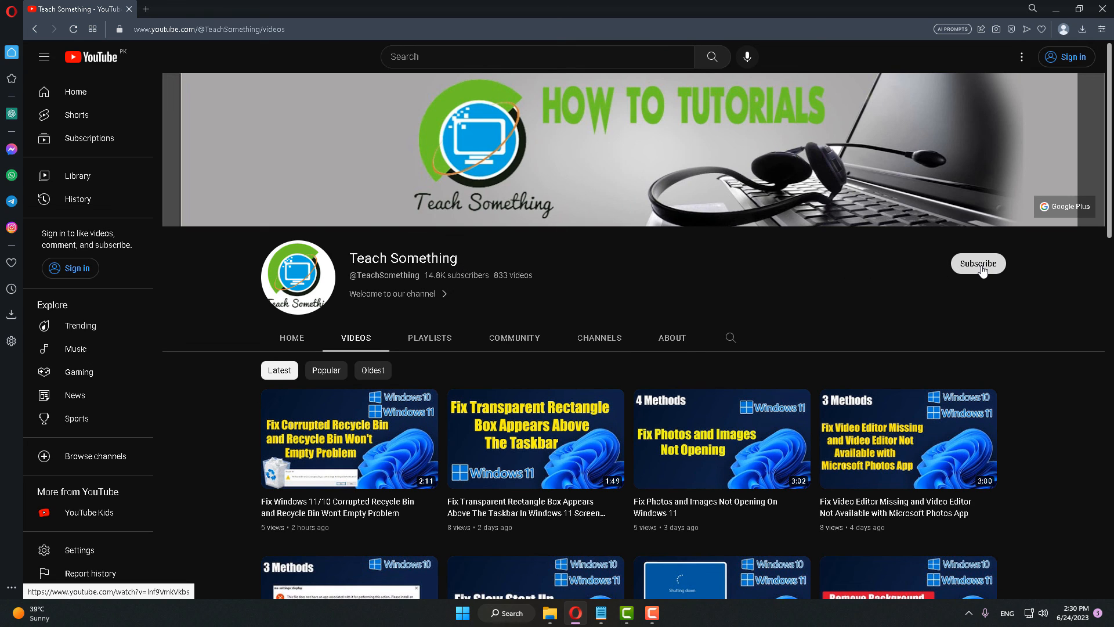